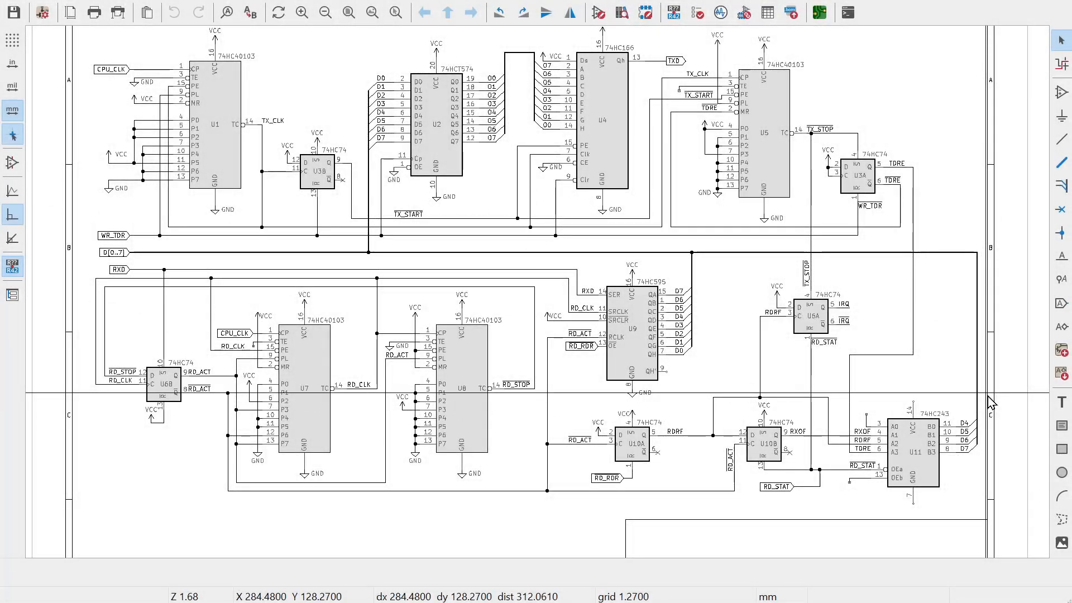
pyautogui.moveTo(982, 387)
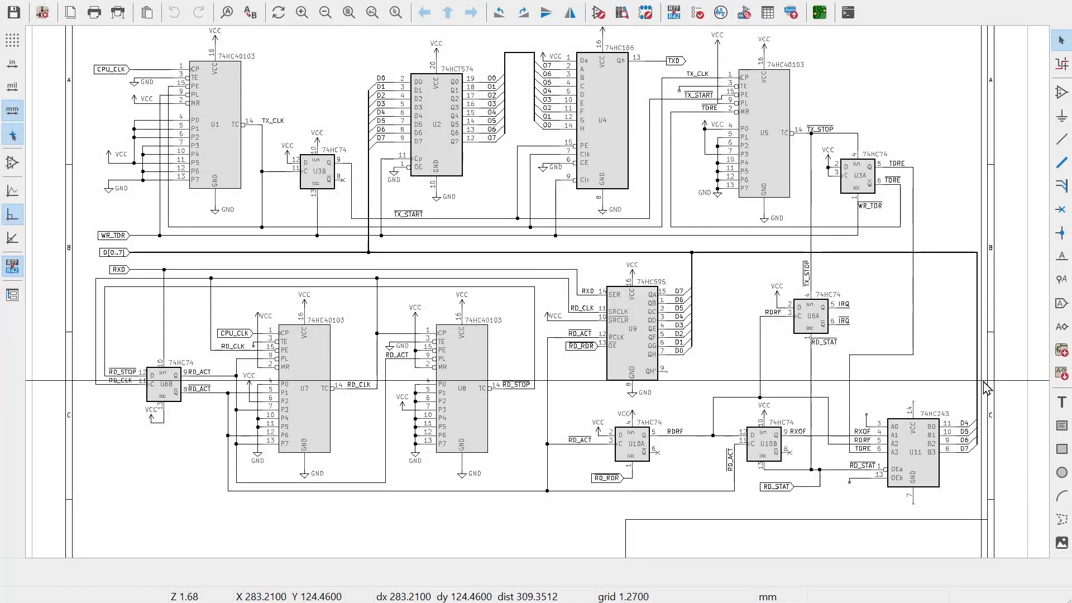
pyautogui.moveTo(988, 387)
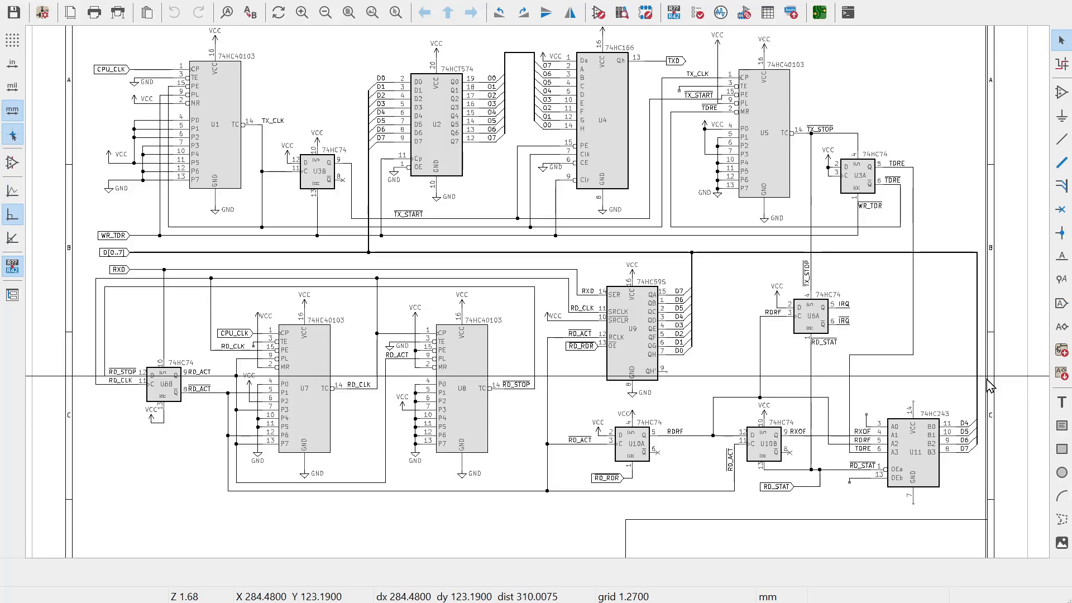
pyautogui.moveTo(964, 393)
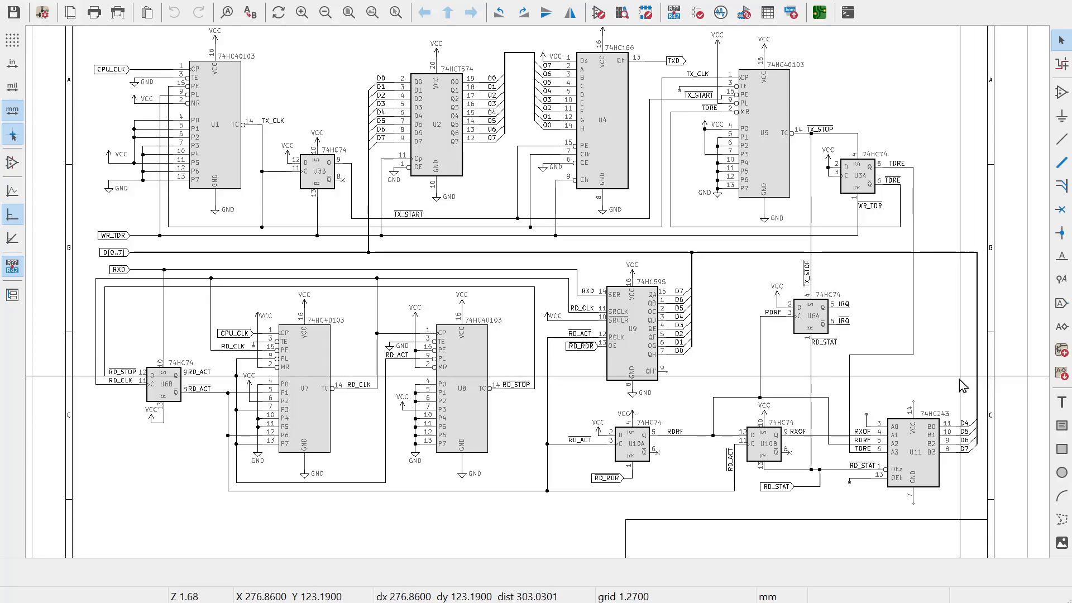
pyautogui.moveTo(895, 534)
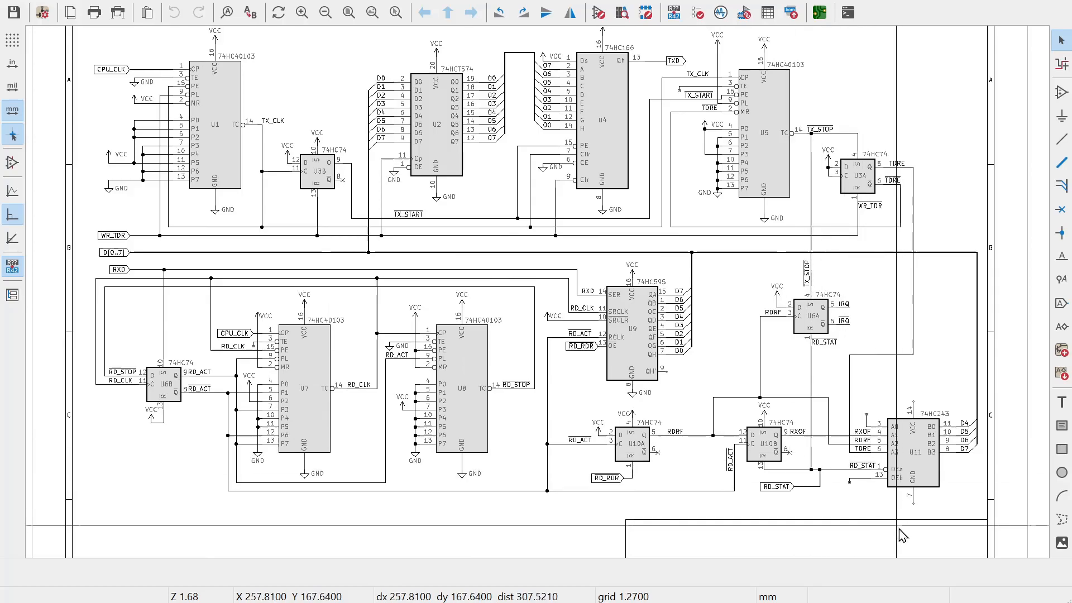
pyautogui.moveTo(801, 562)
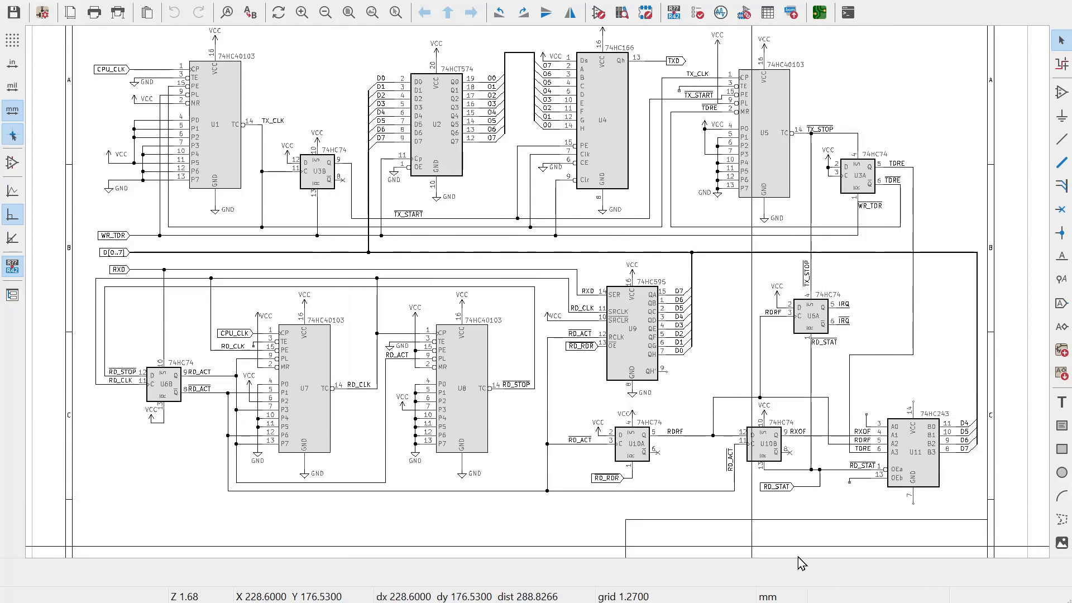
pyautogui.moveTo(845, 550)
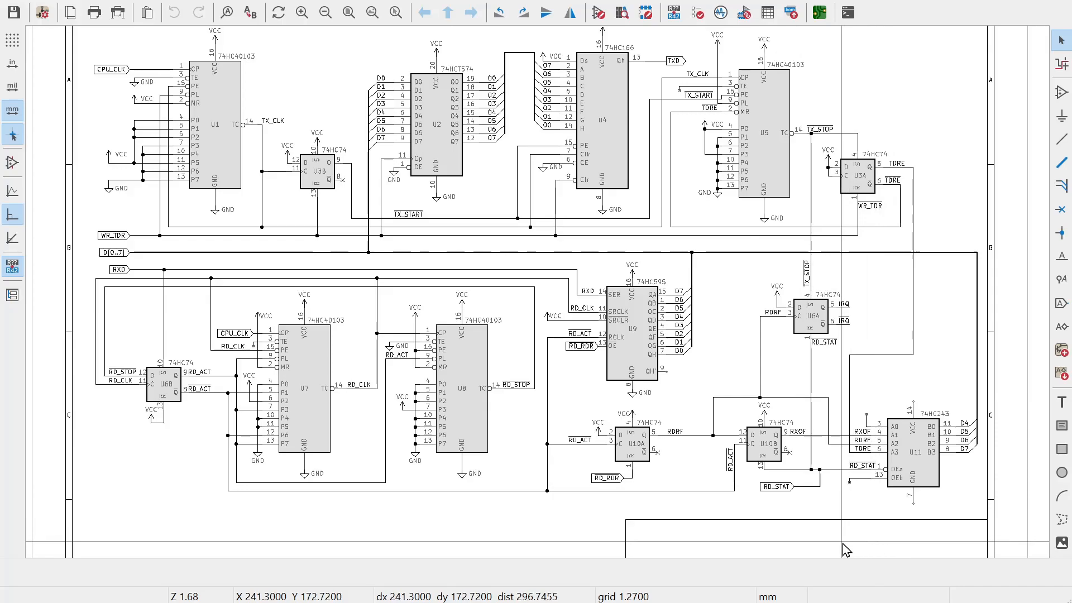
pyautogui.moveTo(909, 516)
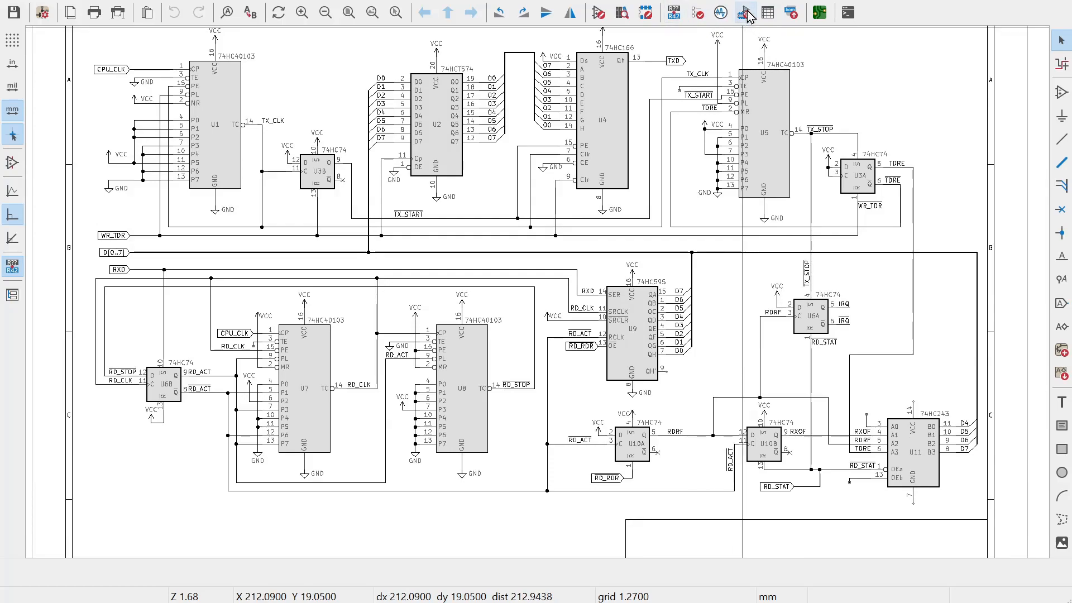
pyautogui.moveTo(827, 31)
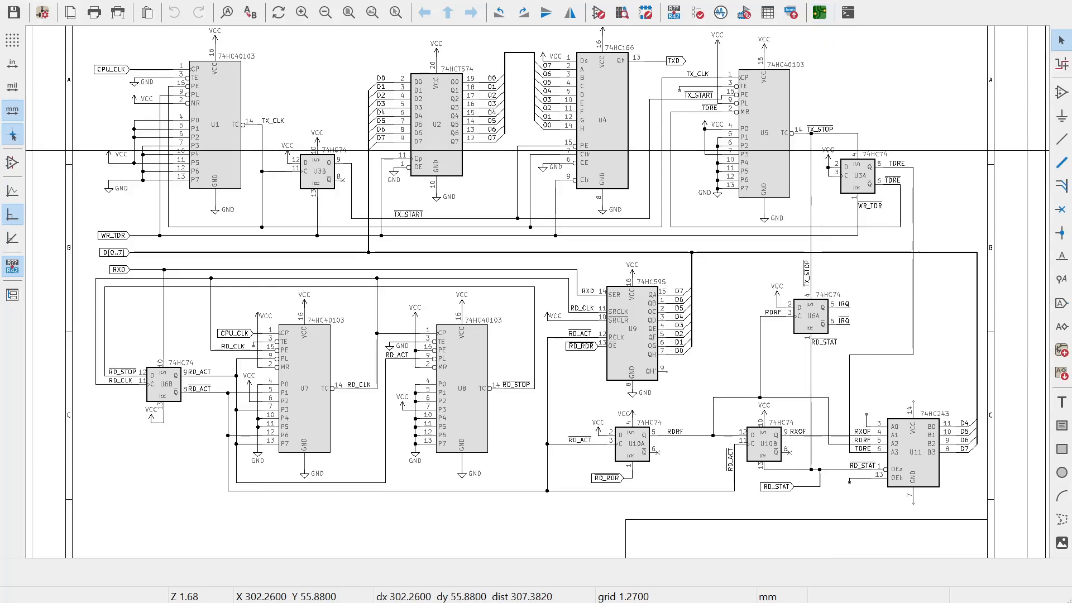
pyautogui.click(820, 11)
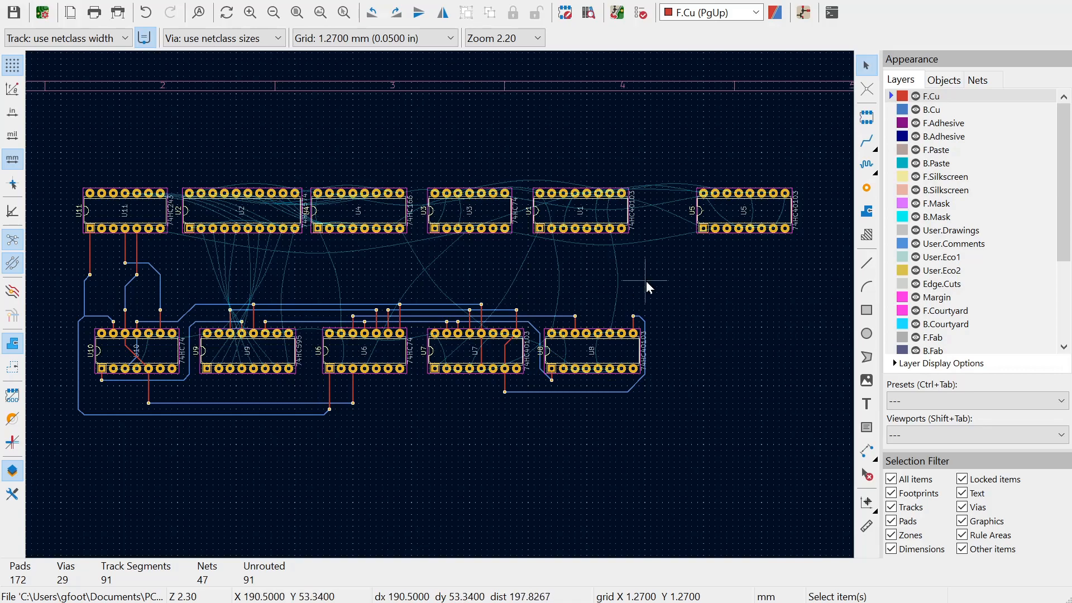
pyautogui.moveTo(156, 310)
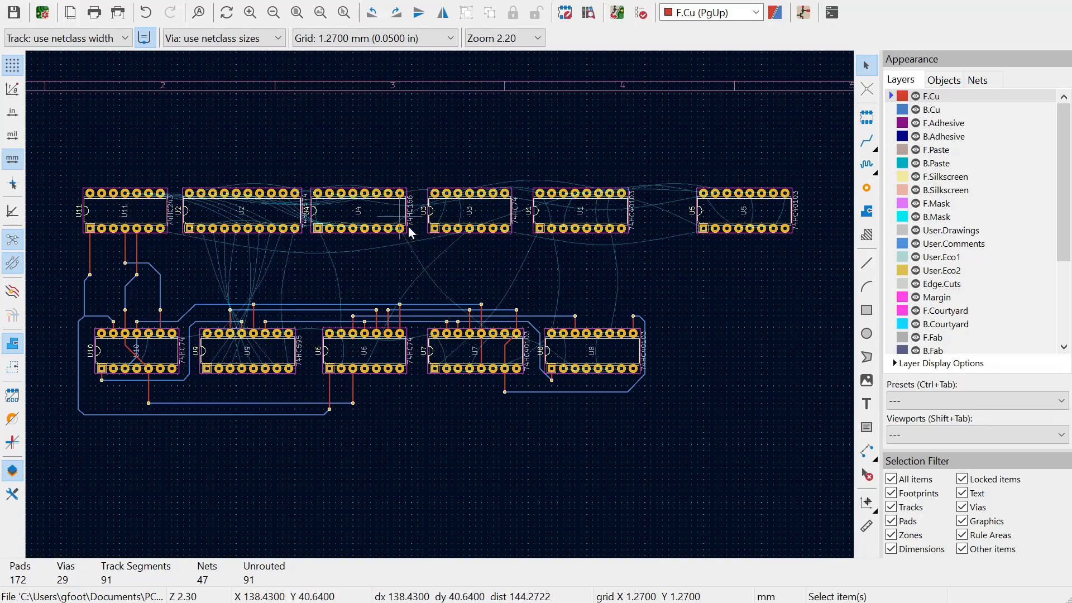
pyautogui.moveTo(583, 263)
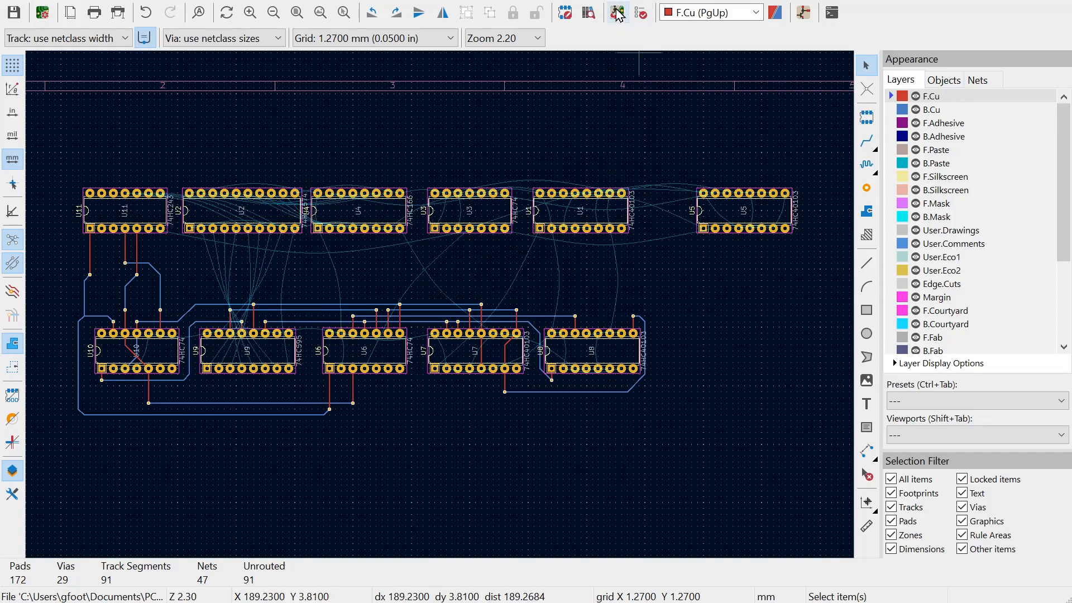
pyautogui.moveTo(235, 175)
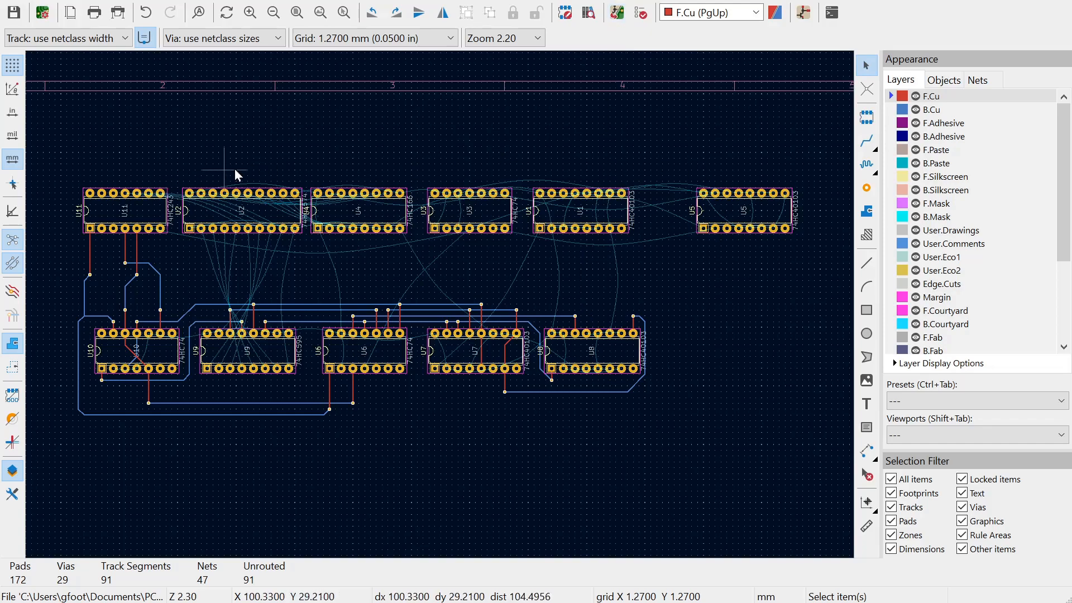
pyautogui.moveTo(516, 170)
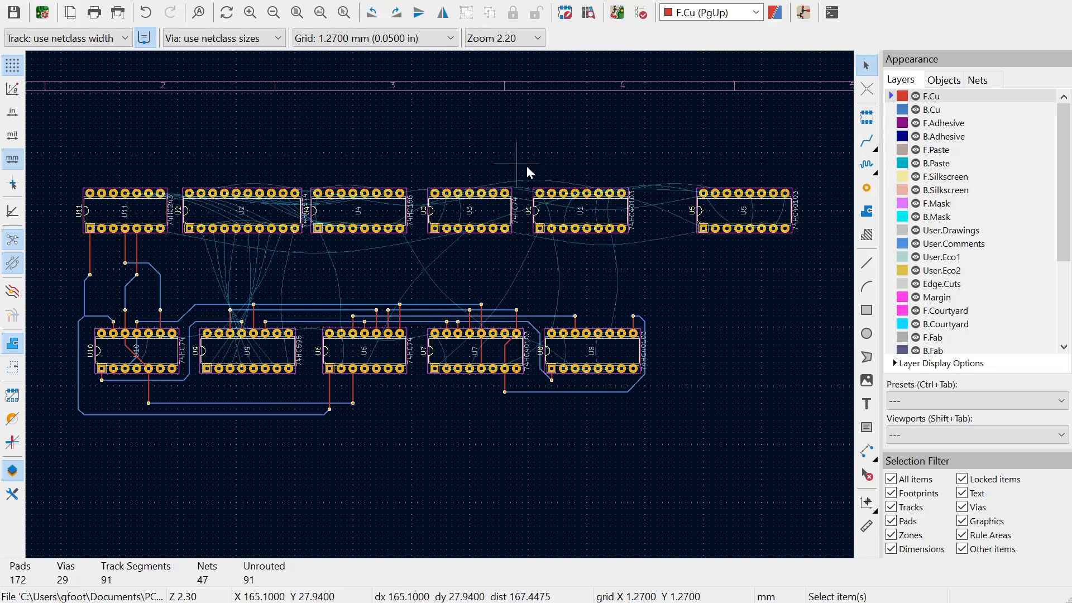
pyautogui.moveTo(731, 321)
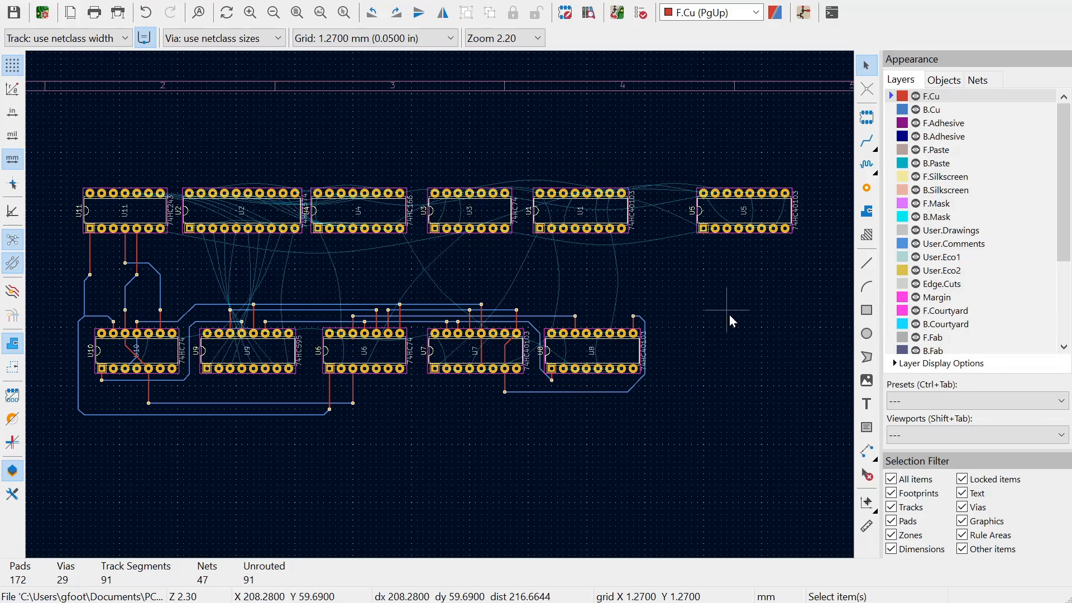
pyautogui.moveTo(345, 239)
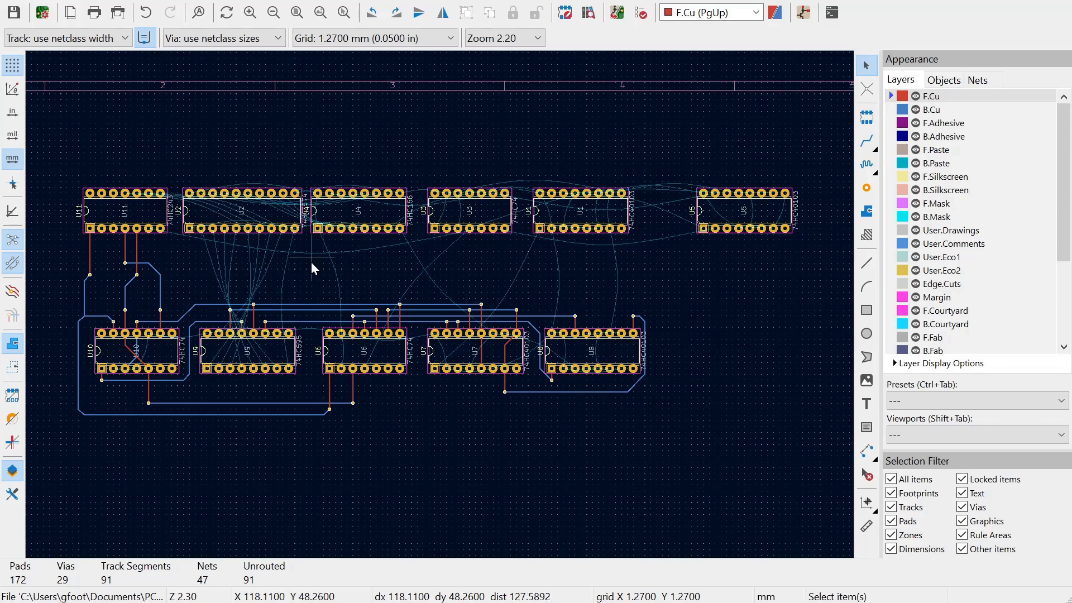
pyautogui.moveTo(312, 265)
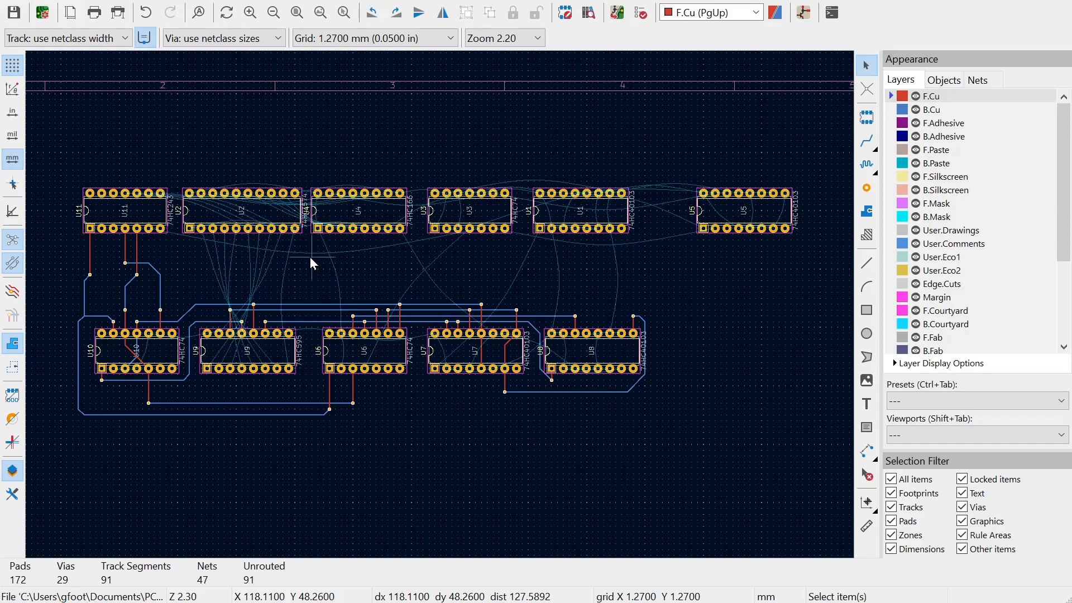
pyautogui.moveTo(352, 230)
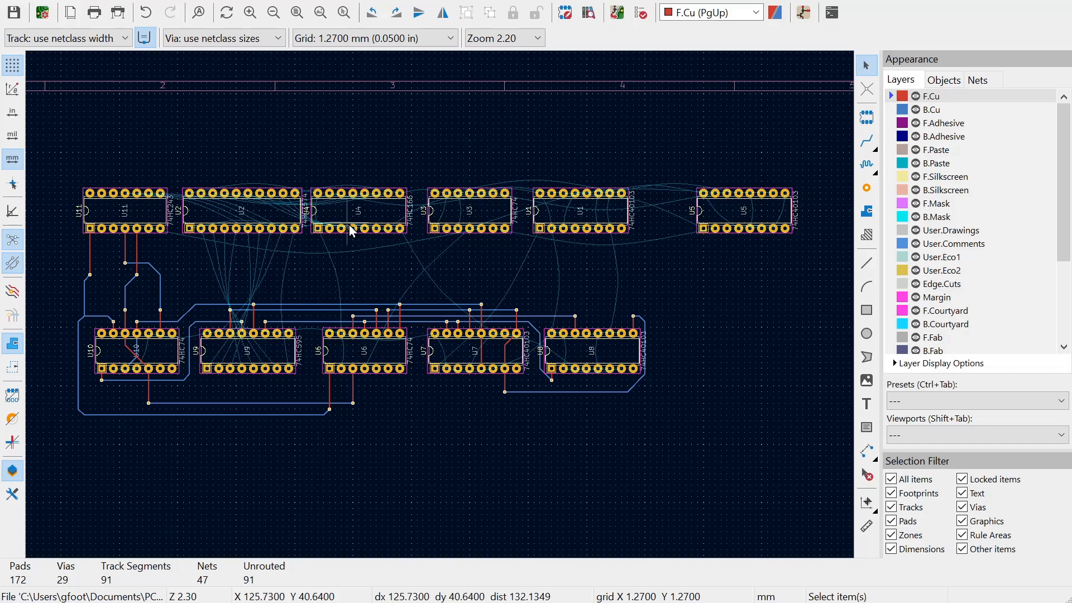
pyautogui.moveTo(705, 273)
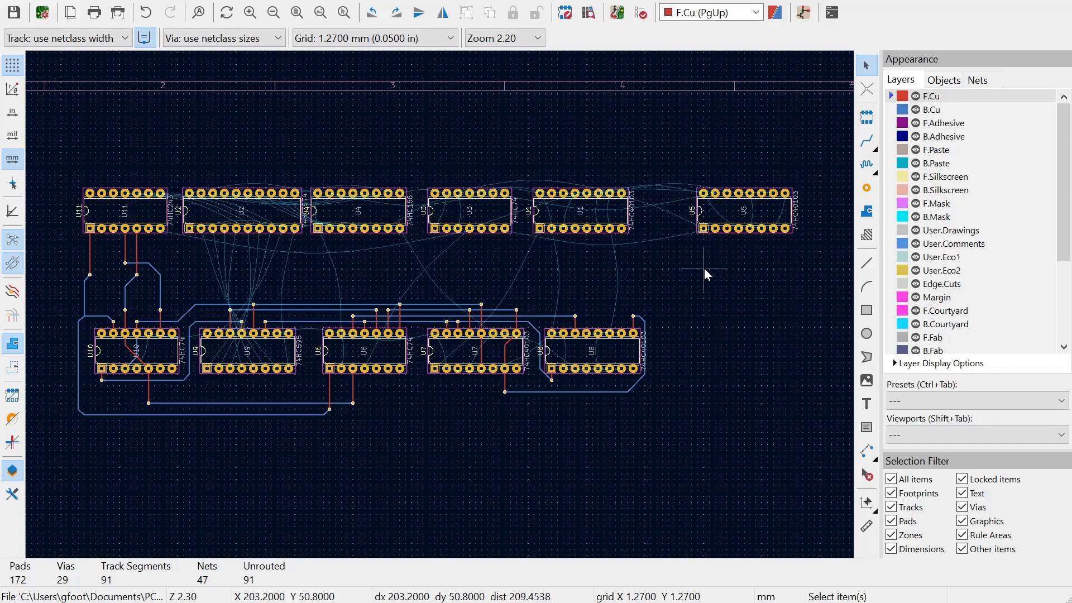
pyautogui.moveTo(674, 264)
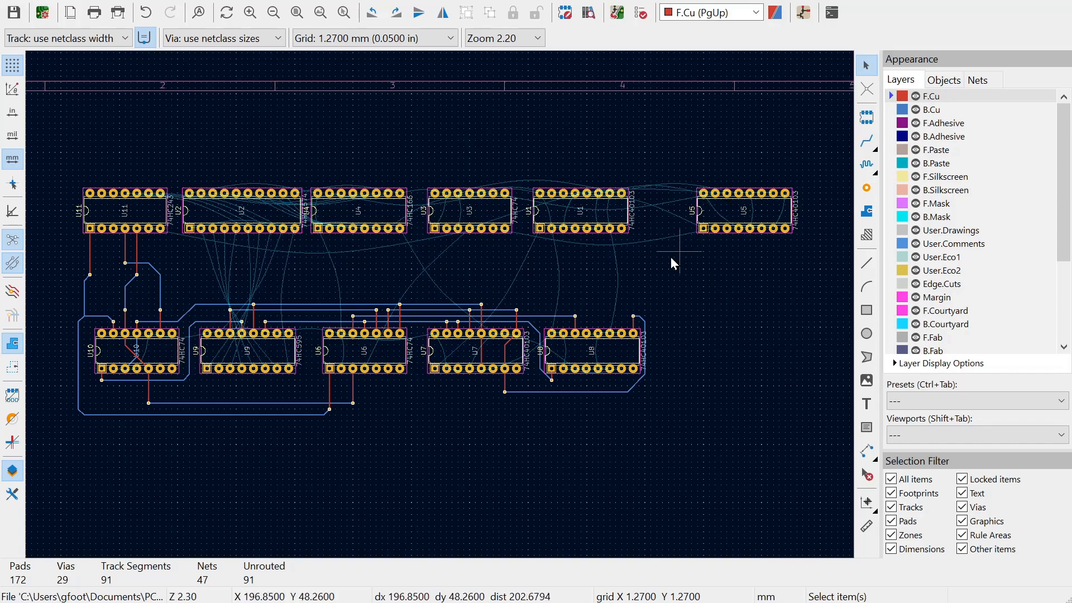
pyautogui.moveTo(406, 362)
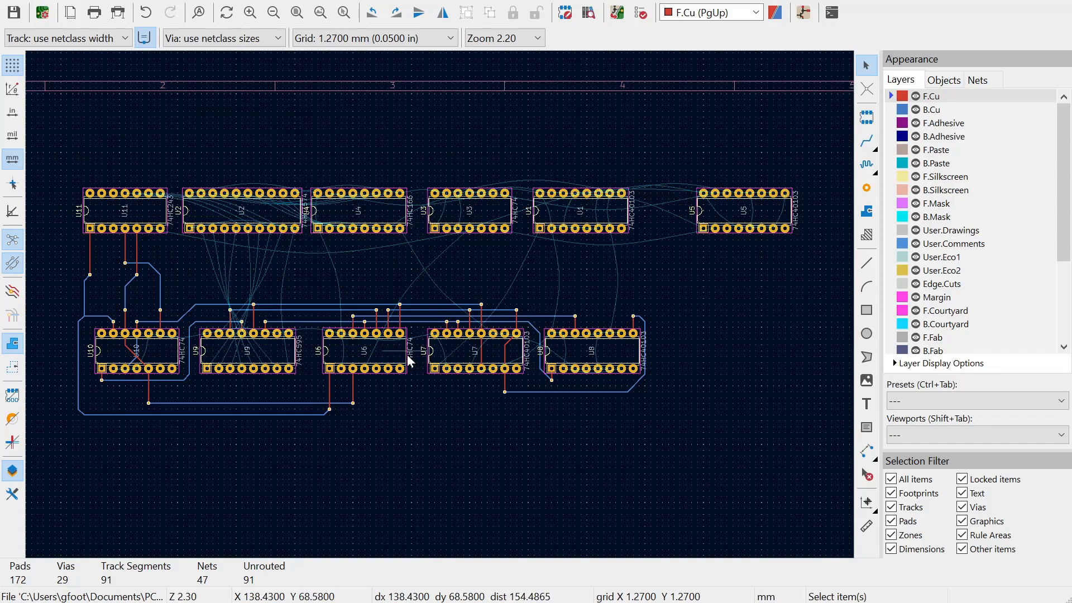
pyautogui.moveTo(748, 215)
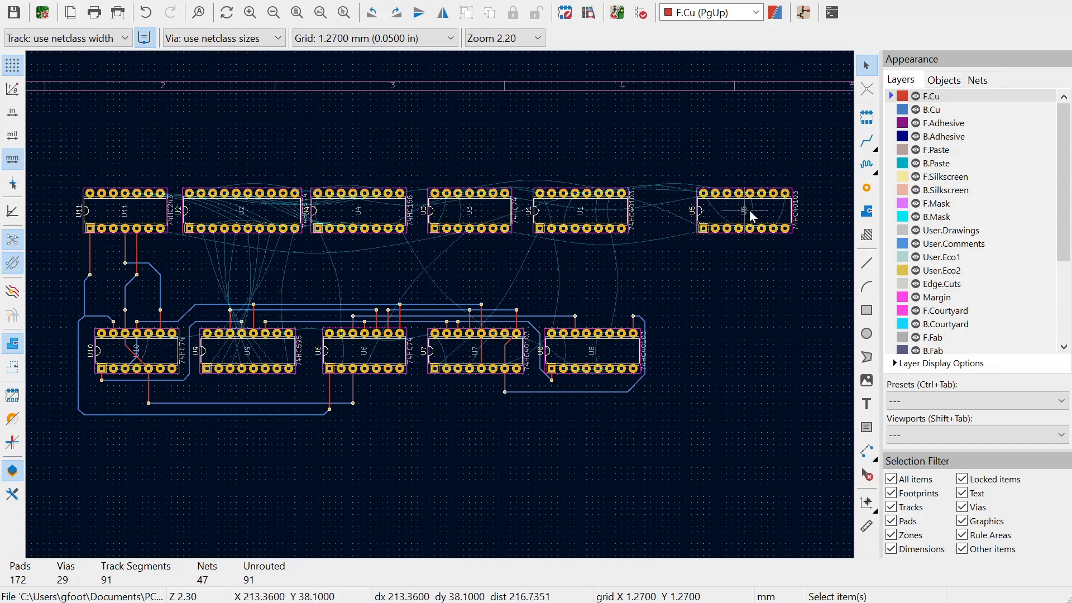
pyautogui.moveTo(191, 208)
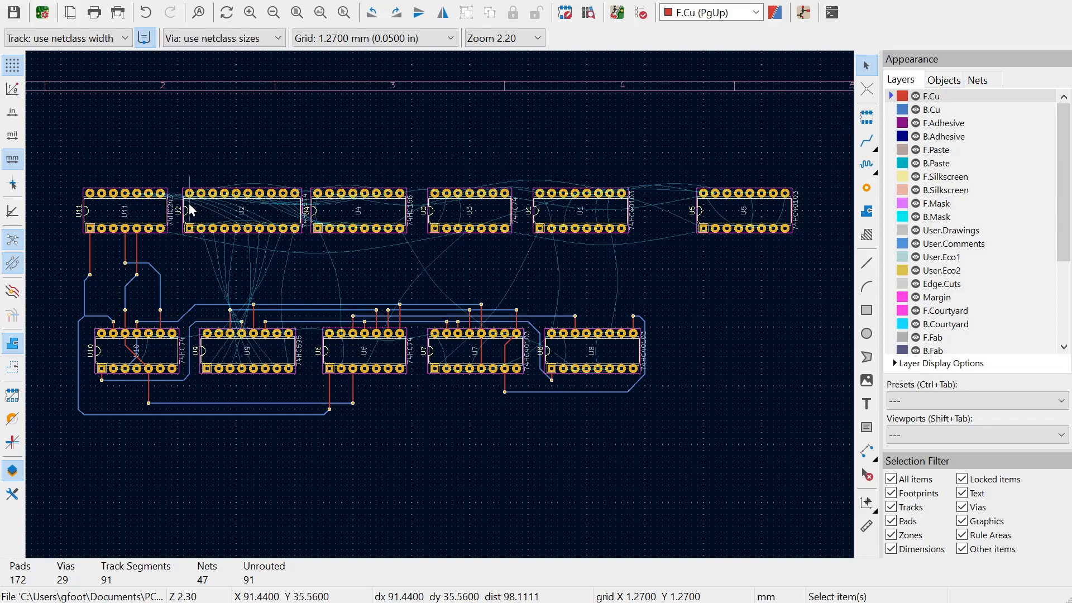
pyautogui.moveTo(653, 213)
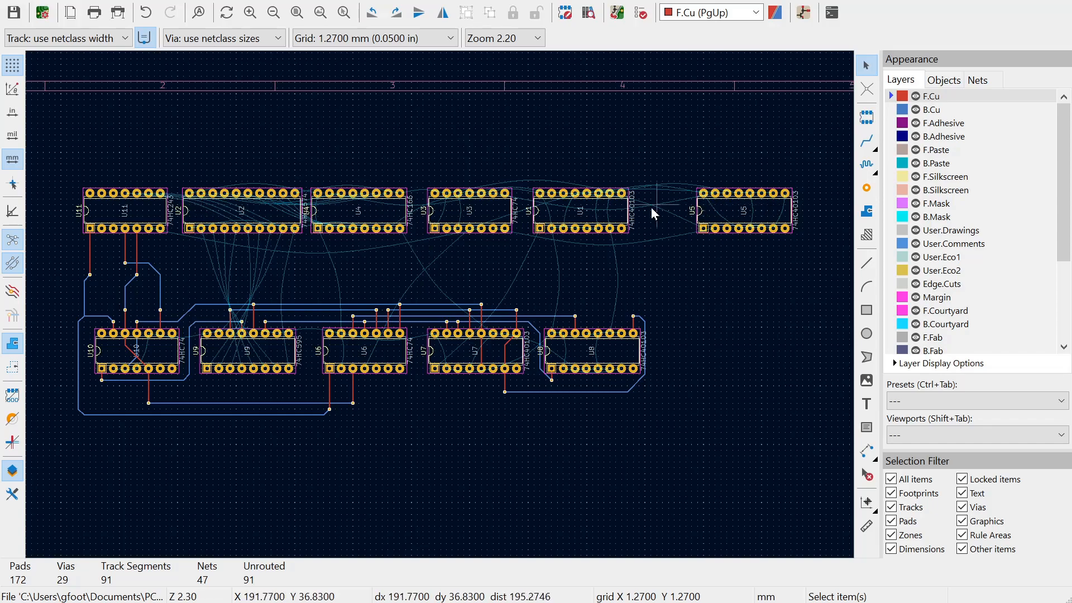
pyautogui.moveTo(676, 218)
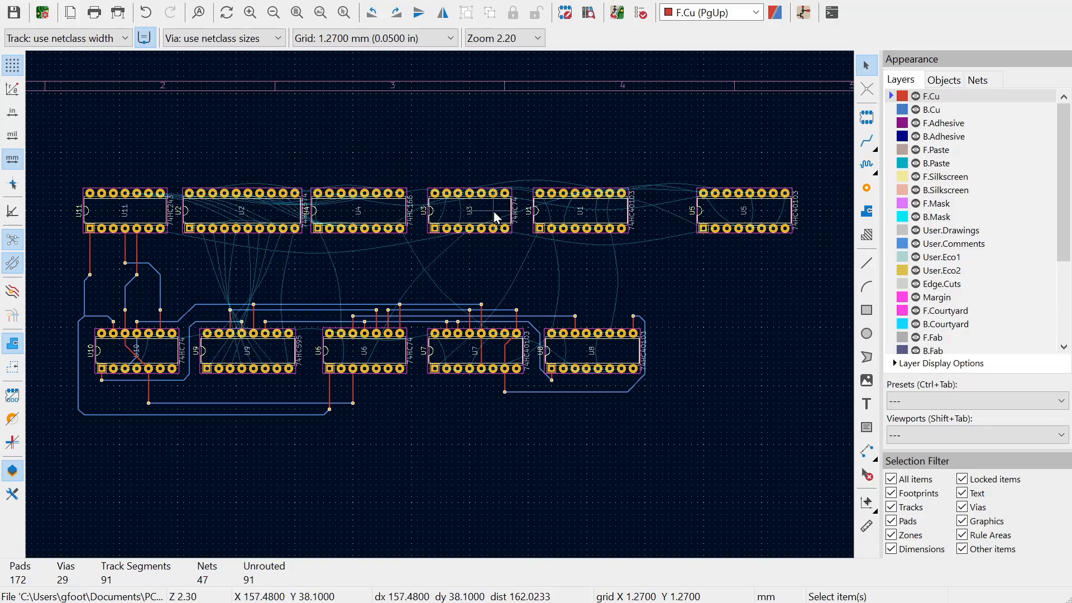
pyautogui.moveTo(632, 225)
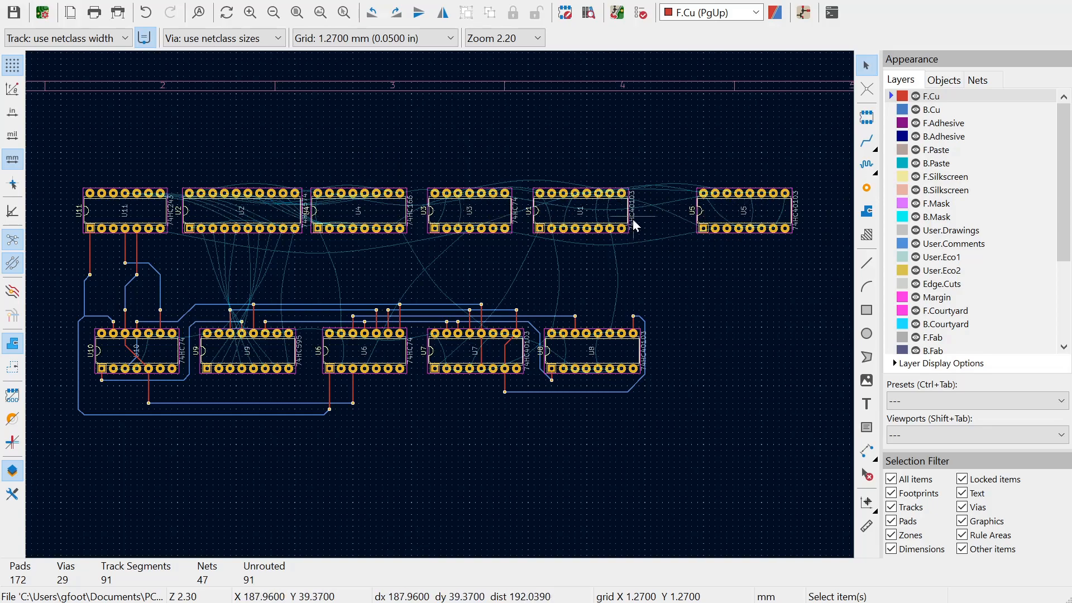
pyautogui.moveTo(679, 229)
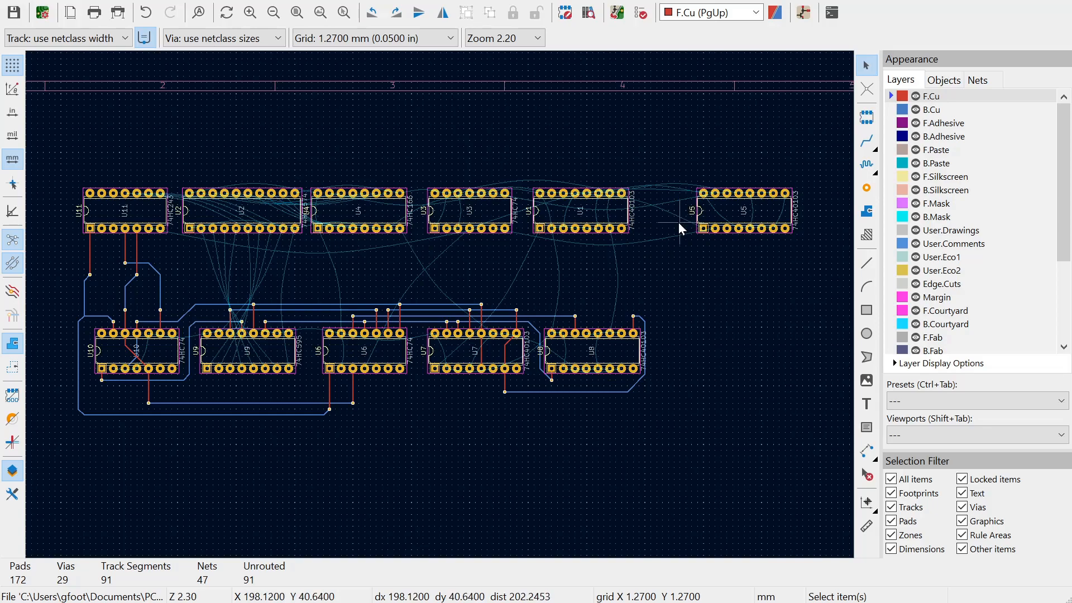
pyautogui.moveTo(657, 211)
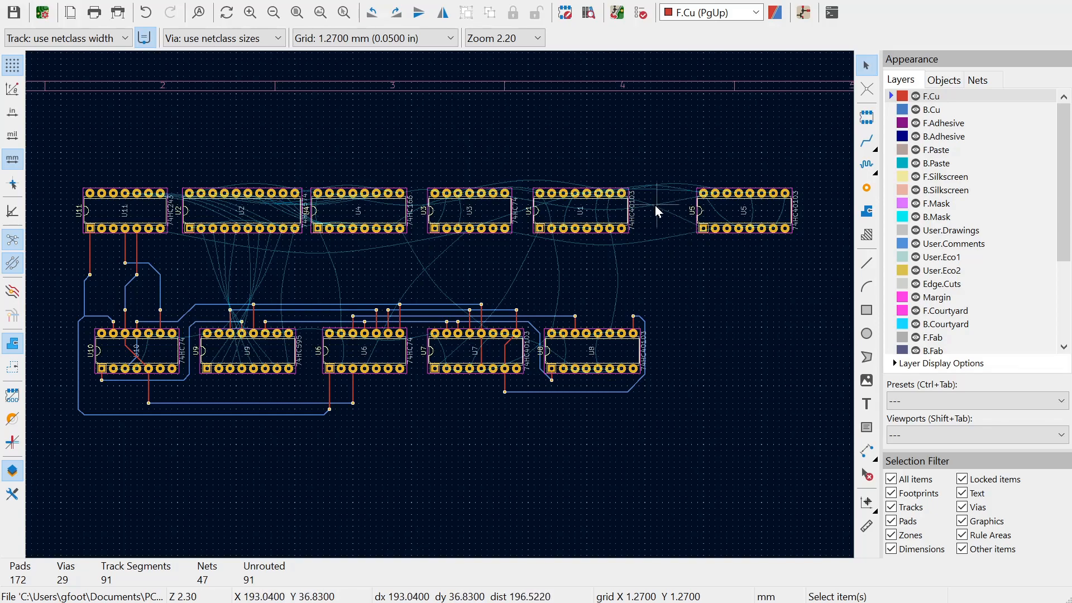
pyautogui.moveTo(534, 219)
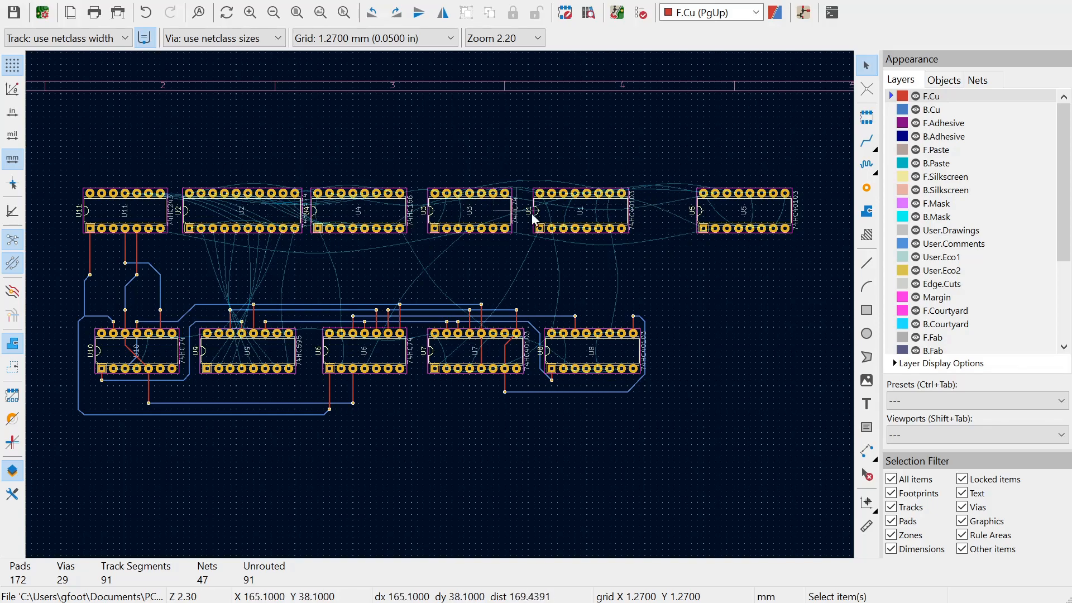
pyautogui.moveTo(149, 213)
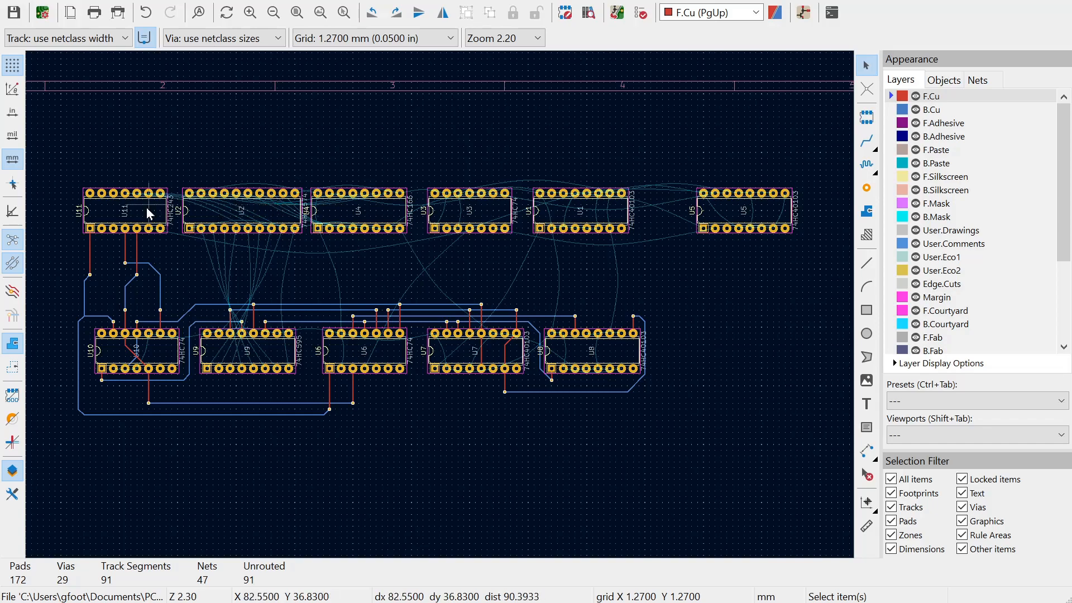
pyautogui.moveTo(112, 285)
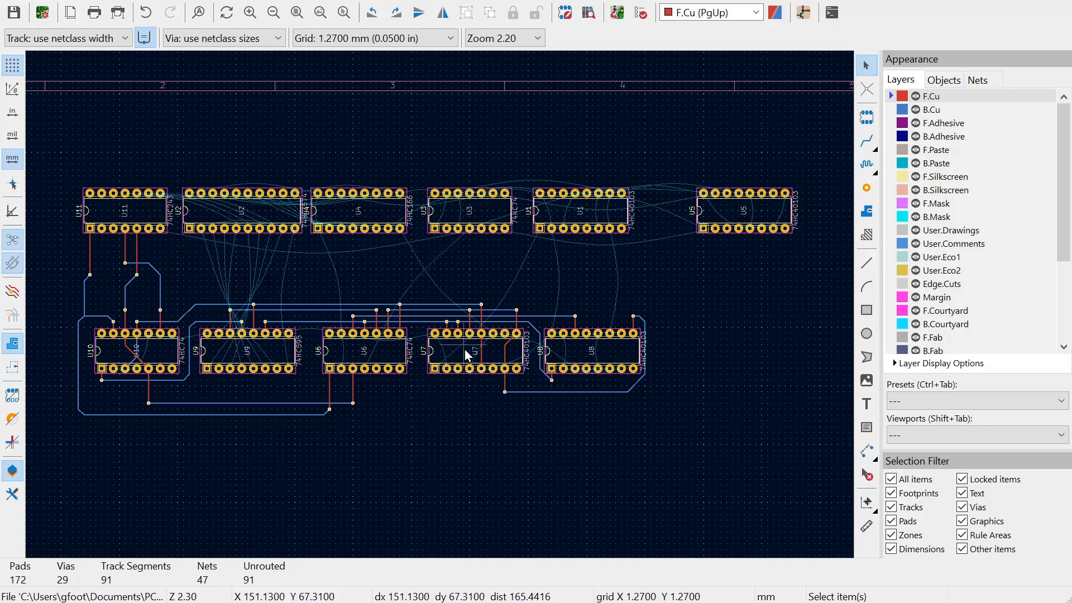
pyautogui.moveTo(122, 355)
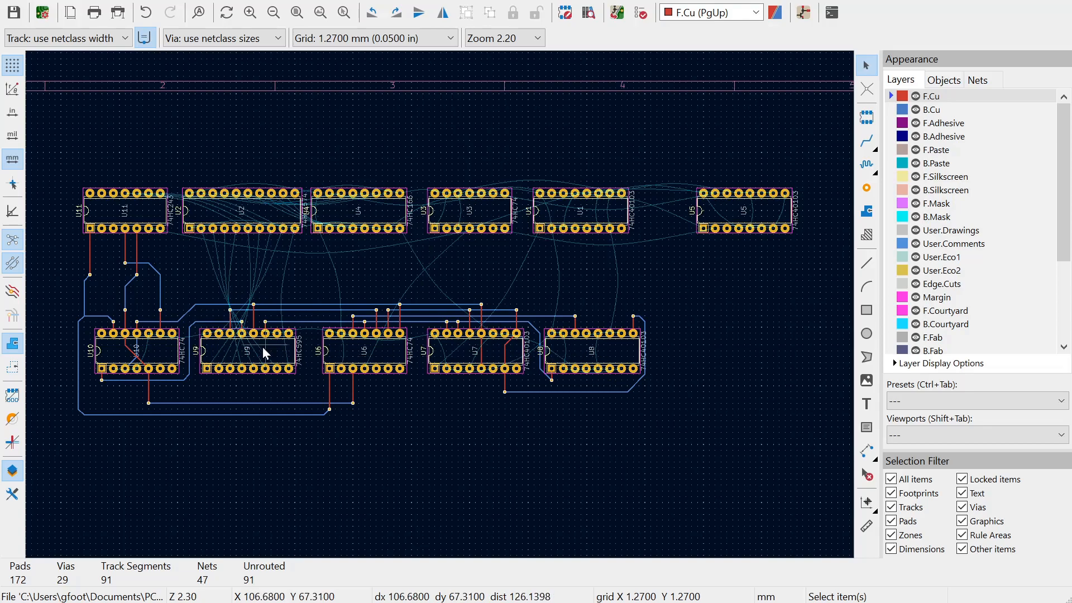
pyautogui.moveTo(236, 335)
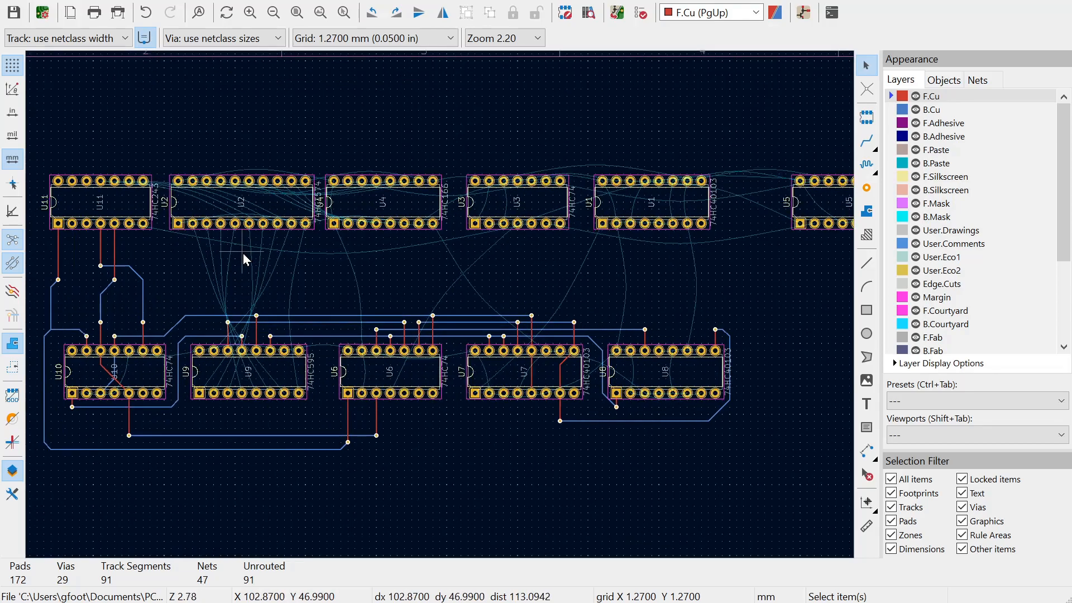
# Highlight net D7 from a U2 pad so its U2 and U9 pads and ratsnest link stand out.
pyautogui.scroll(3)
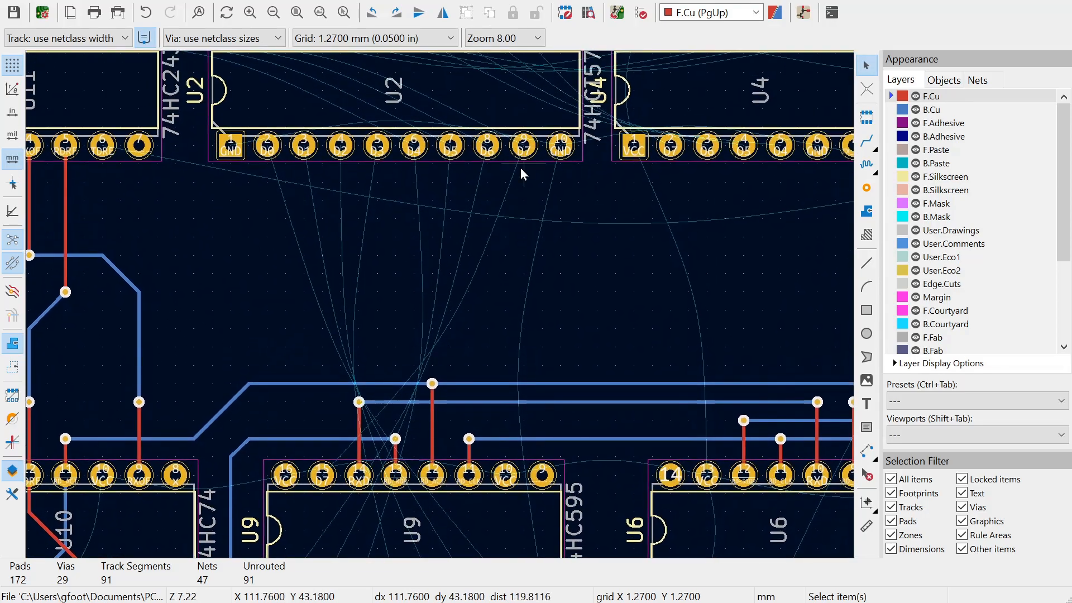
pyautogui.click(522, 146)
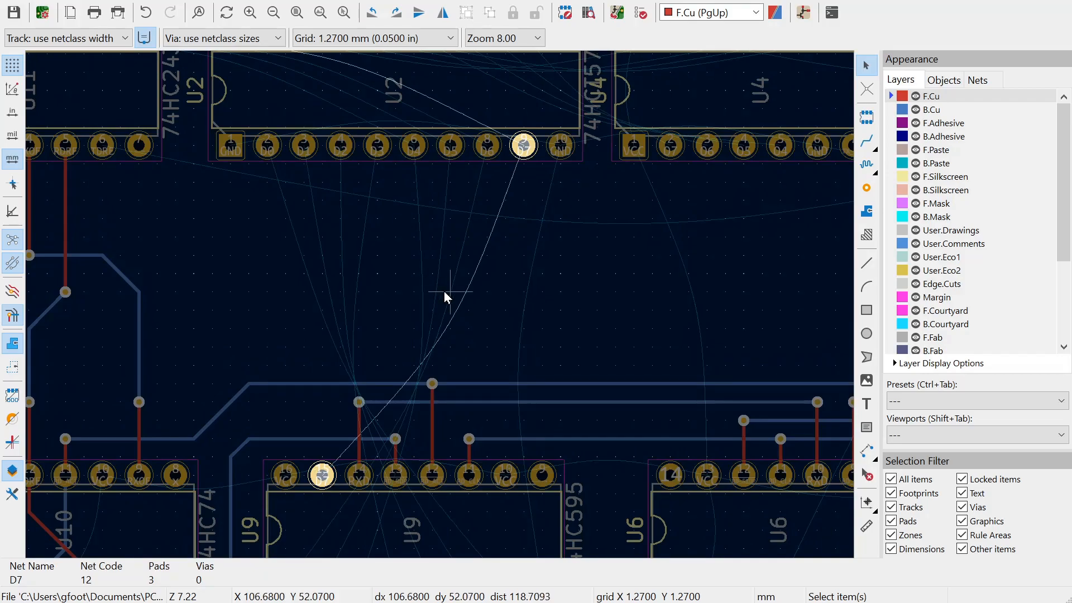
pyautogui.moveTo(513, 390)
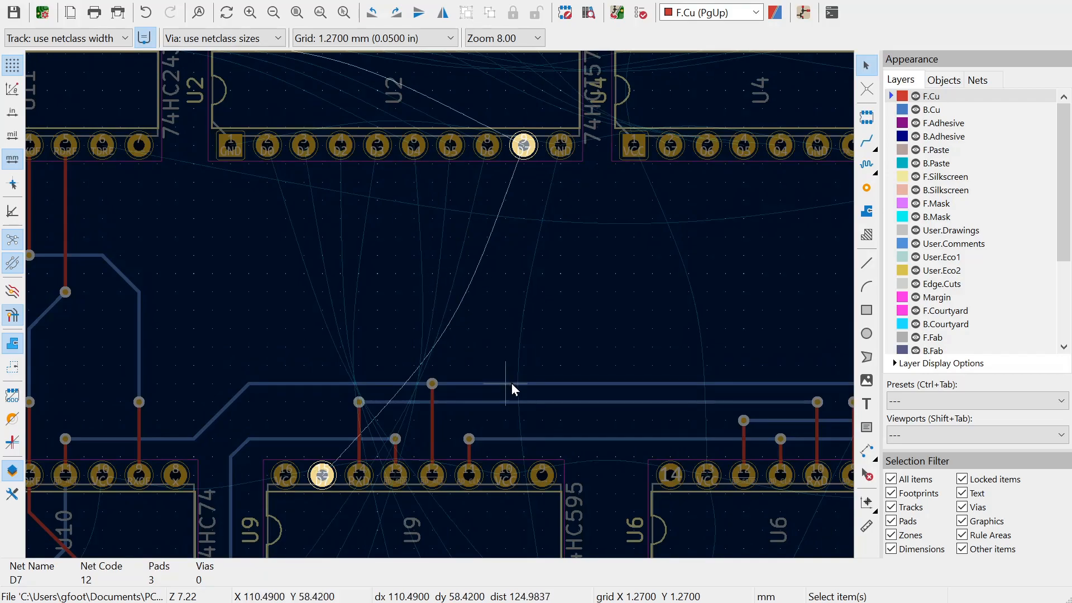
pyautogui.moveTo(523, 148)
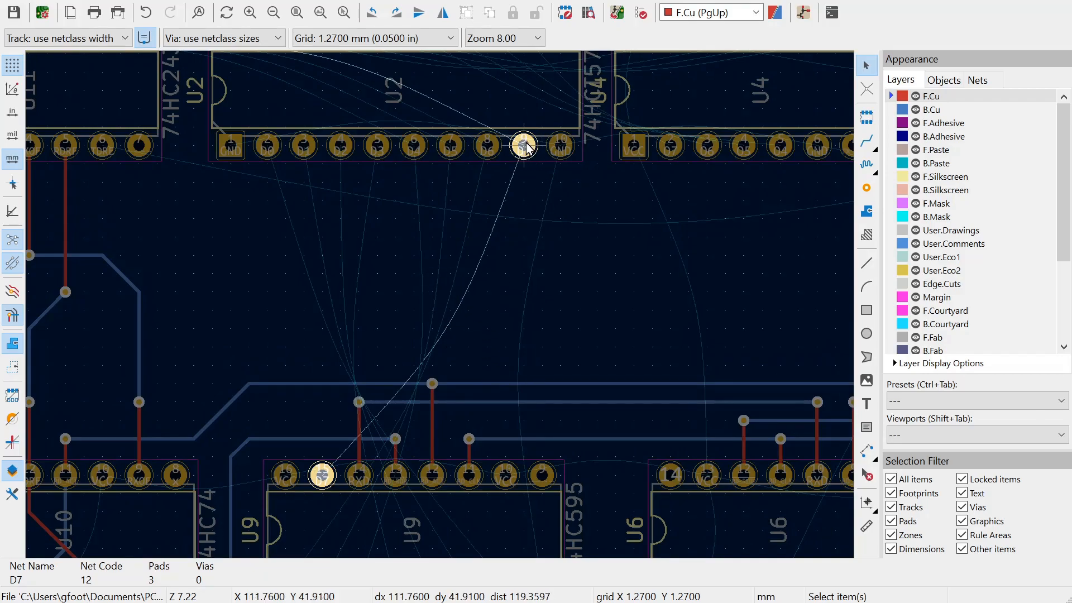
pyautogui.moveTo(328, 473)
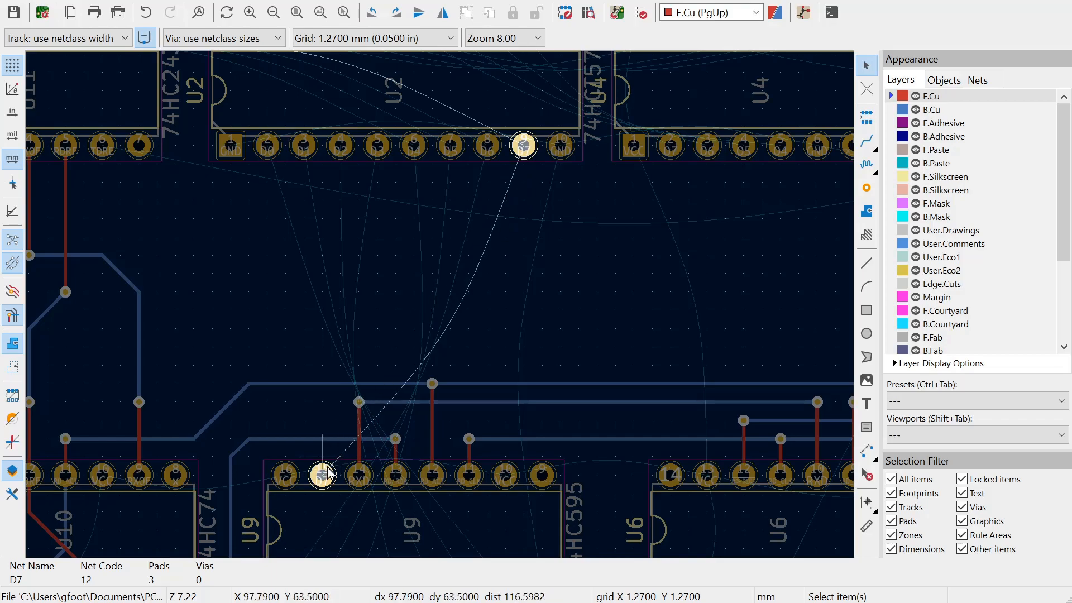
pyautogui.moveTo(322, 266)
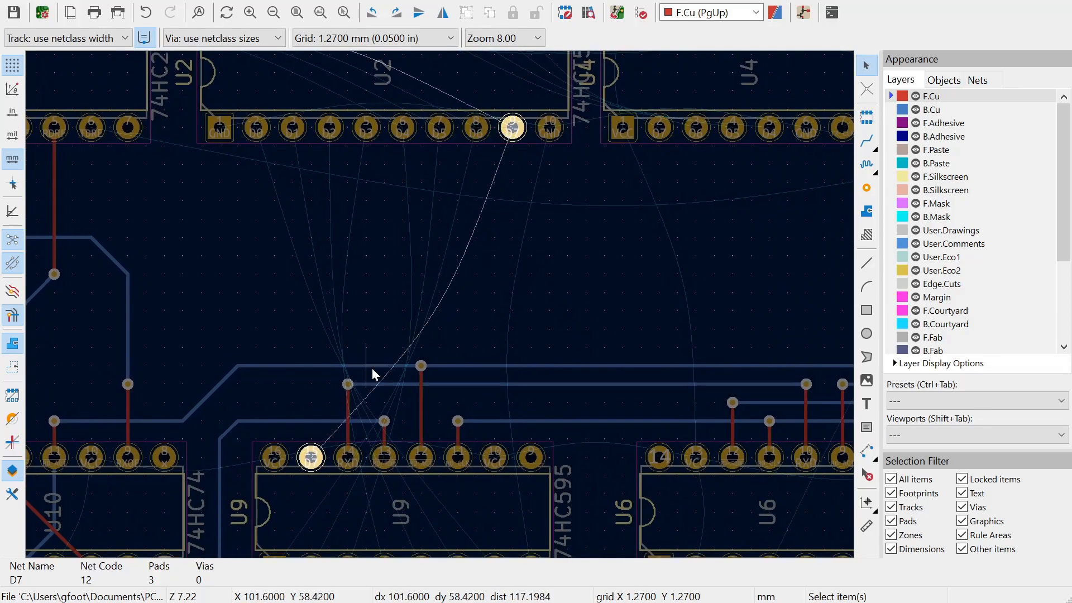
pyautogui.moveTo(378, 393)
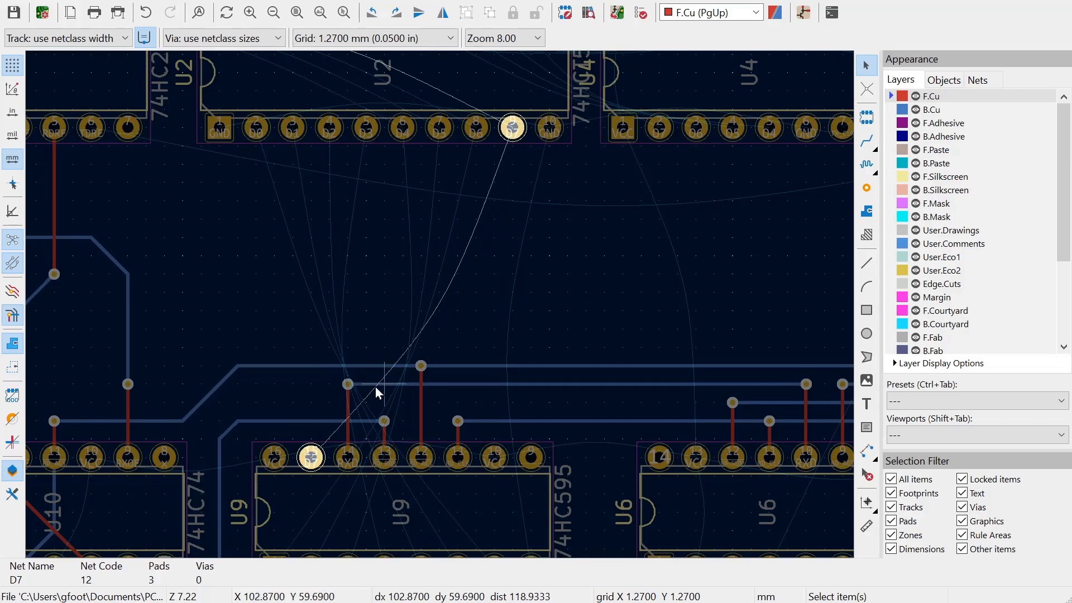
pyautogui.moveTo(484, 190)
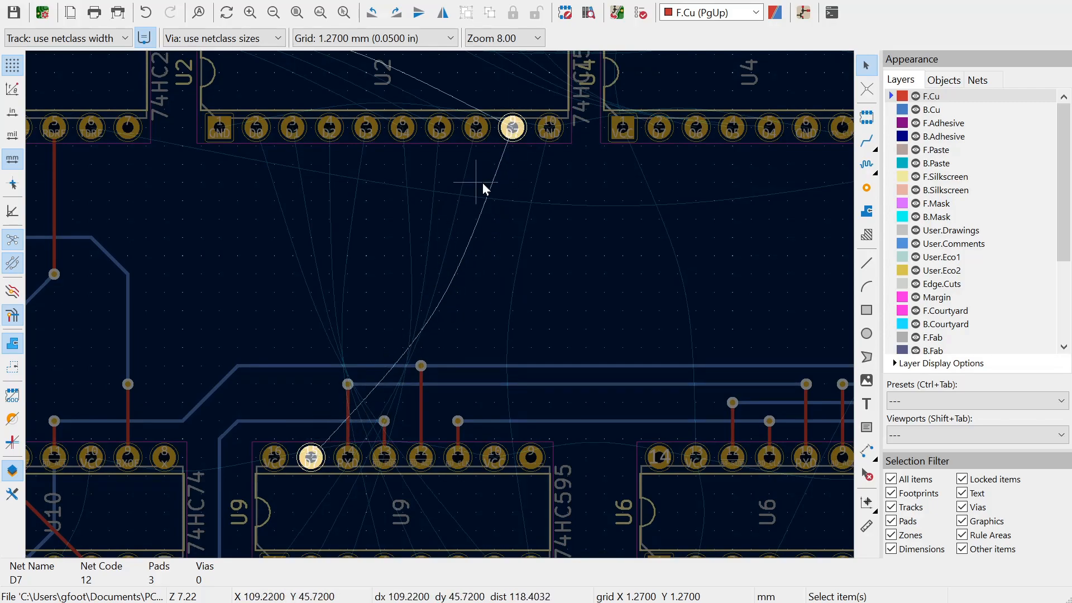
pyautogui.moveTo(327, 419)
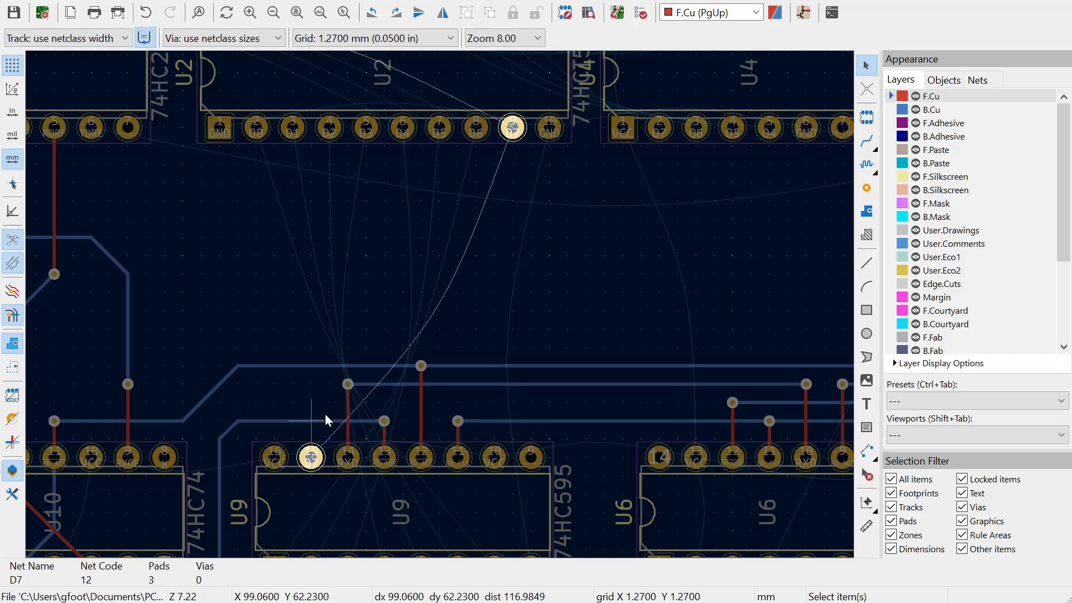
pyautogui.scroll(-3)
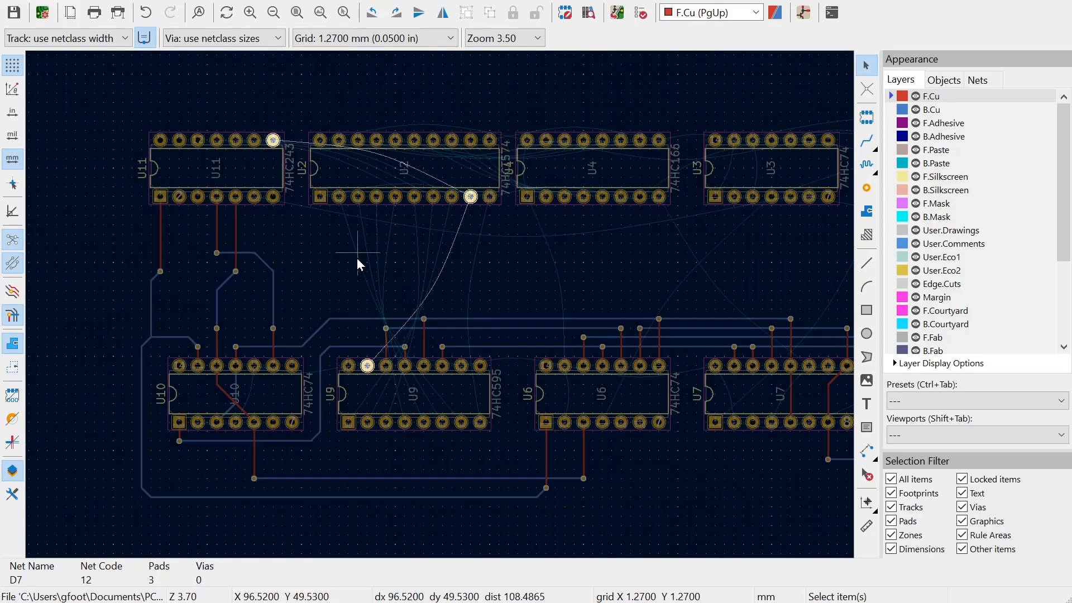
pyautogui.scroll(-3)
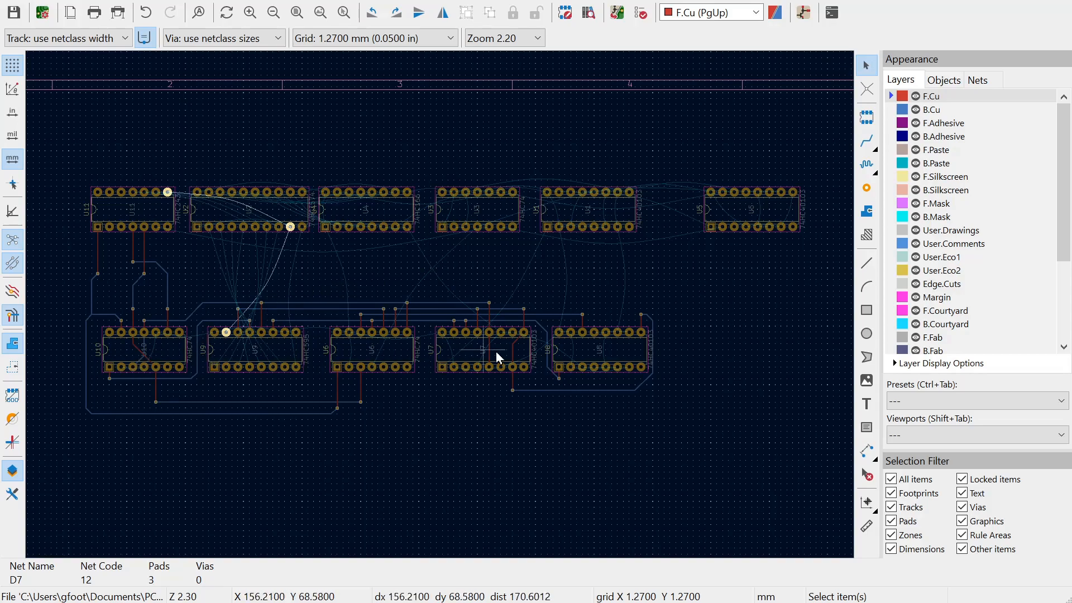
pyautogui.moveTo(452, 354)
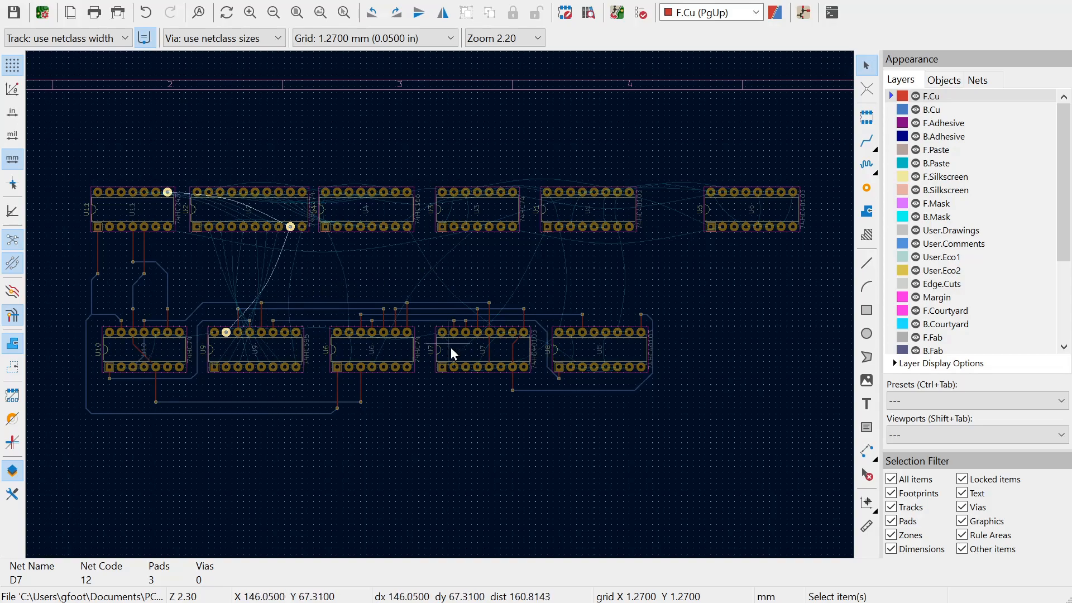
pyautogui.moveTo(373, 302)
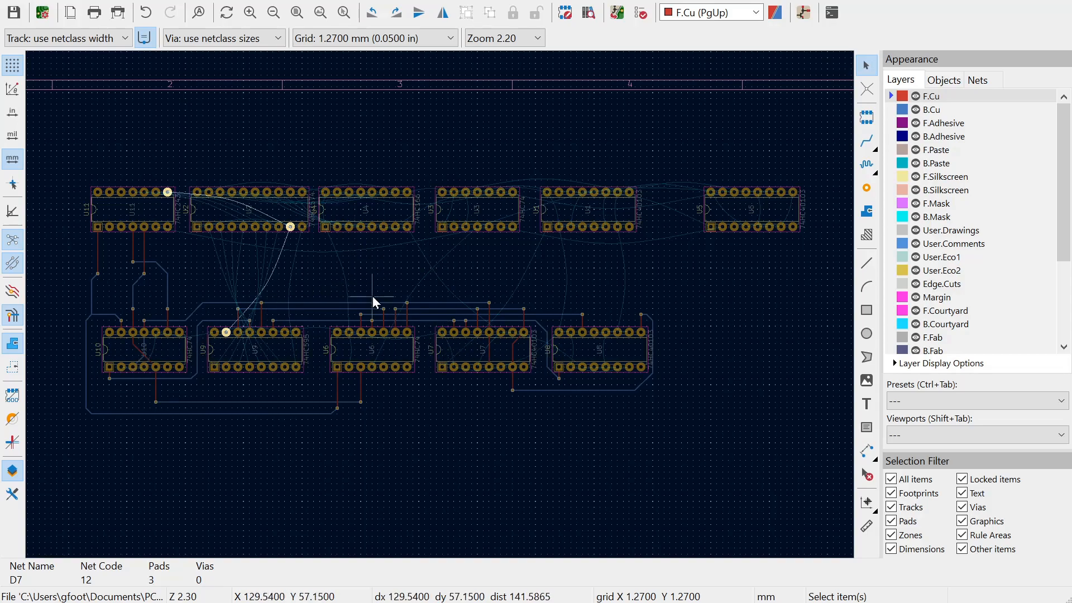
pyautogui.moveTo(379, 283)
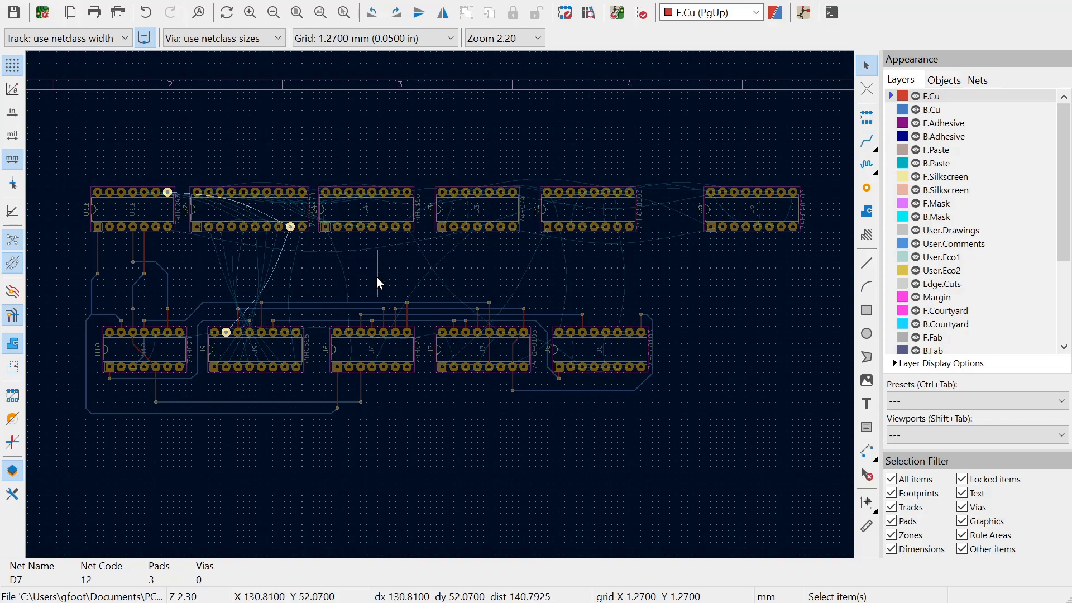
pyautogui.moveTo(379, 274)
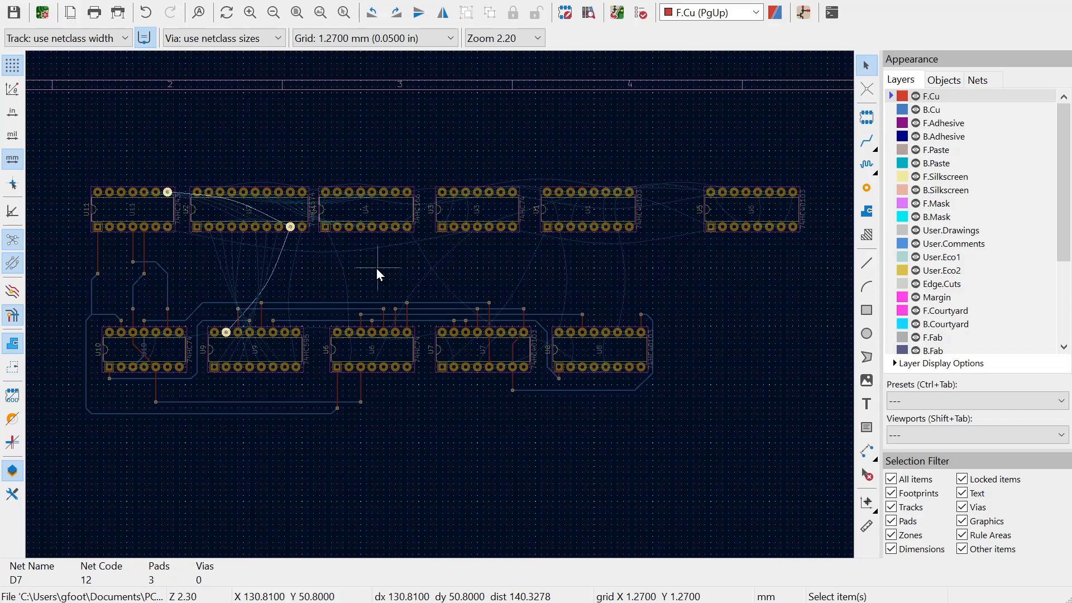
pyautogui.moveTo(560, 320)
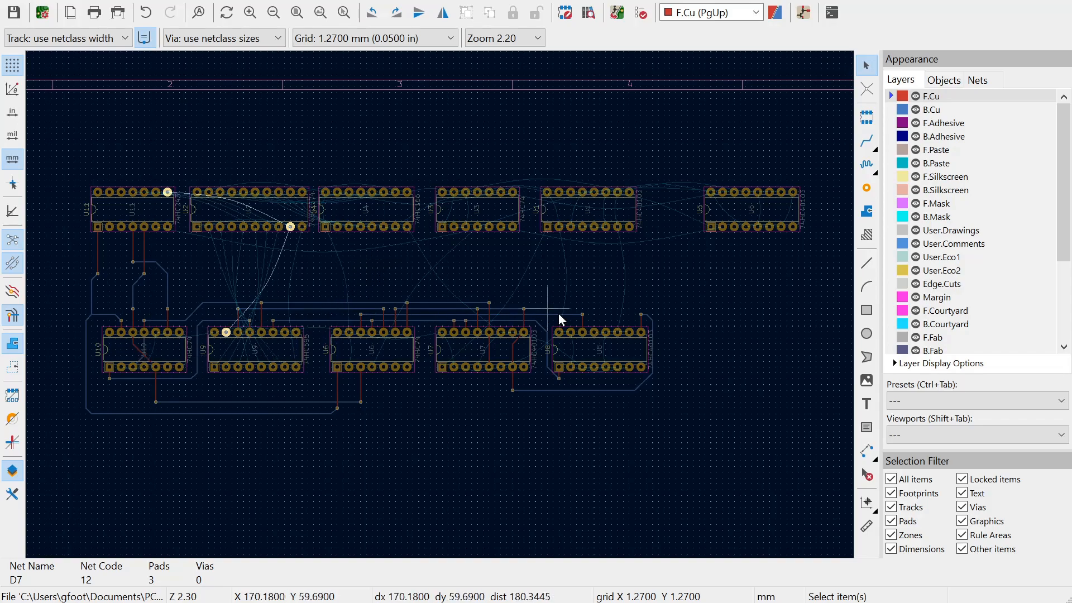
pyautogui.moveTo(257, 352)
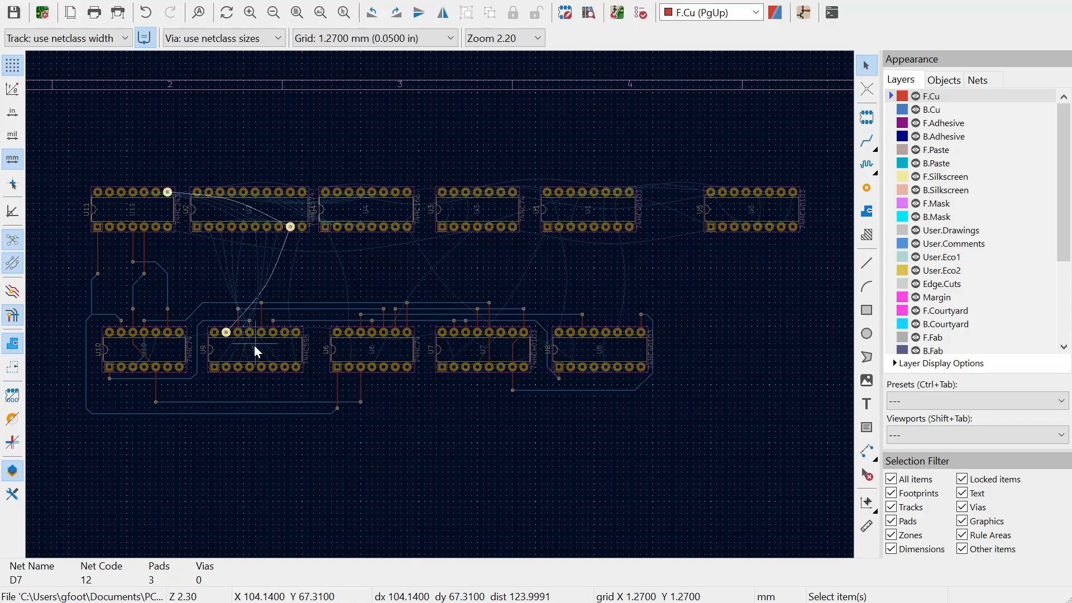
pyautogui.moveTo(495, 358)
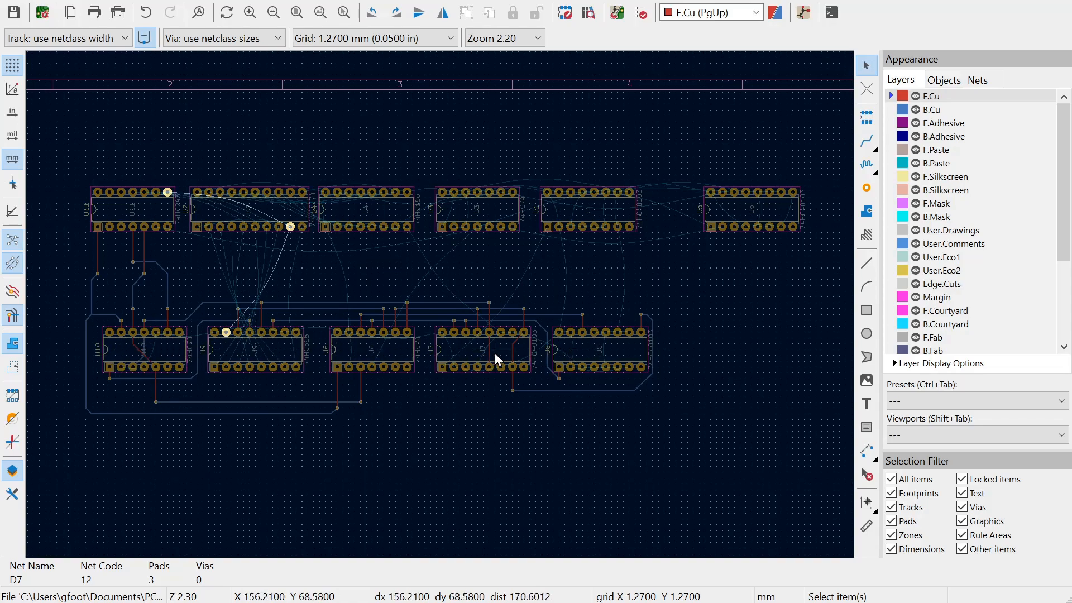
pyautogui.moveTo(310, 359)
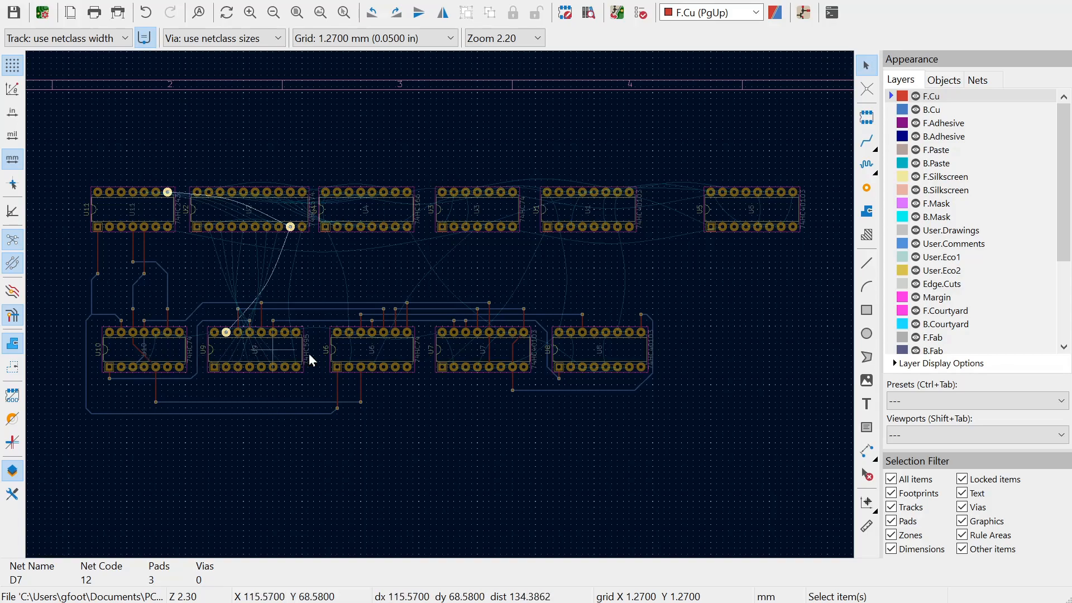
pyautogui.moveTo(464, 354)
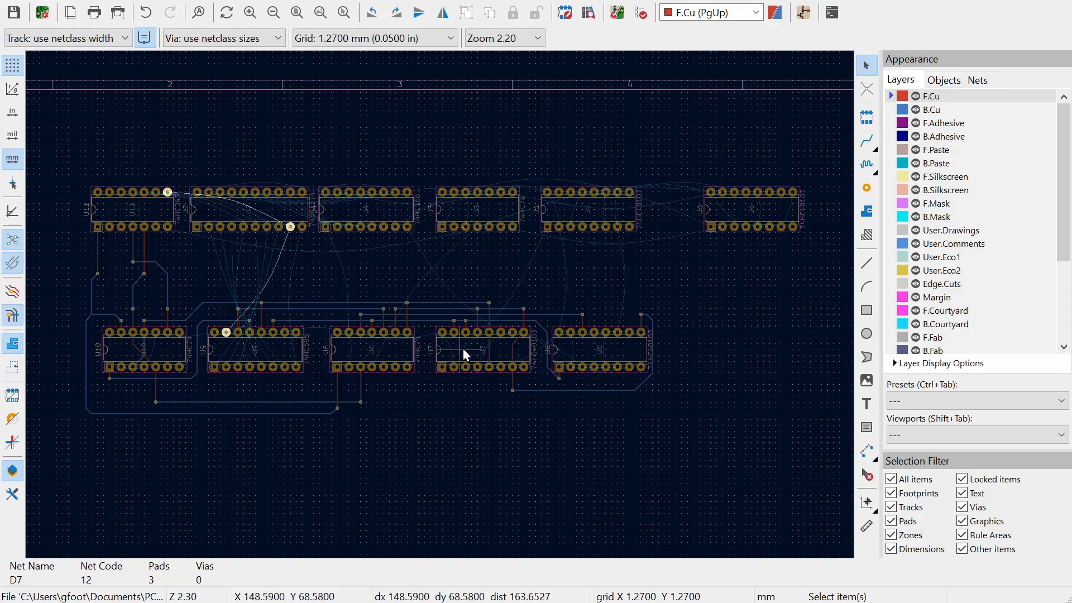
pyautogui.moveTo(308, 335)
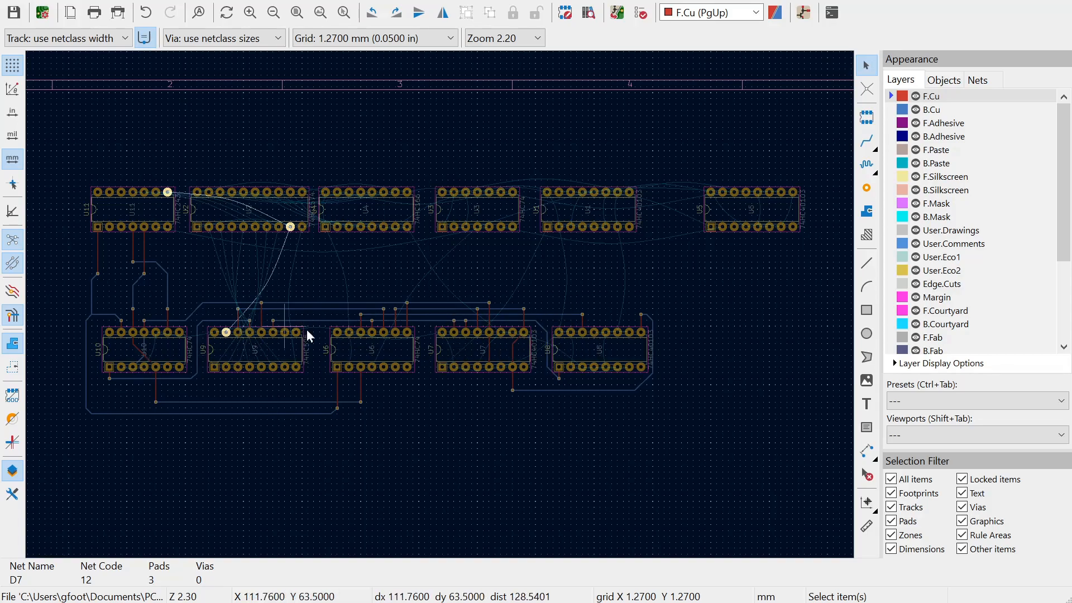
# Highlight net /O1 from a U4 pad so its two pads on U2 and U4 stand out.
pyautogui.scroll(3)
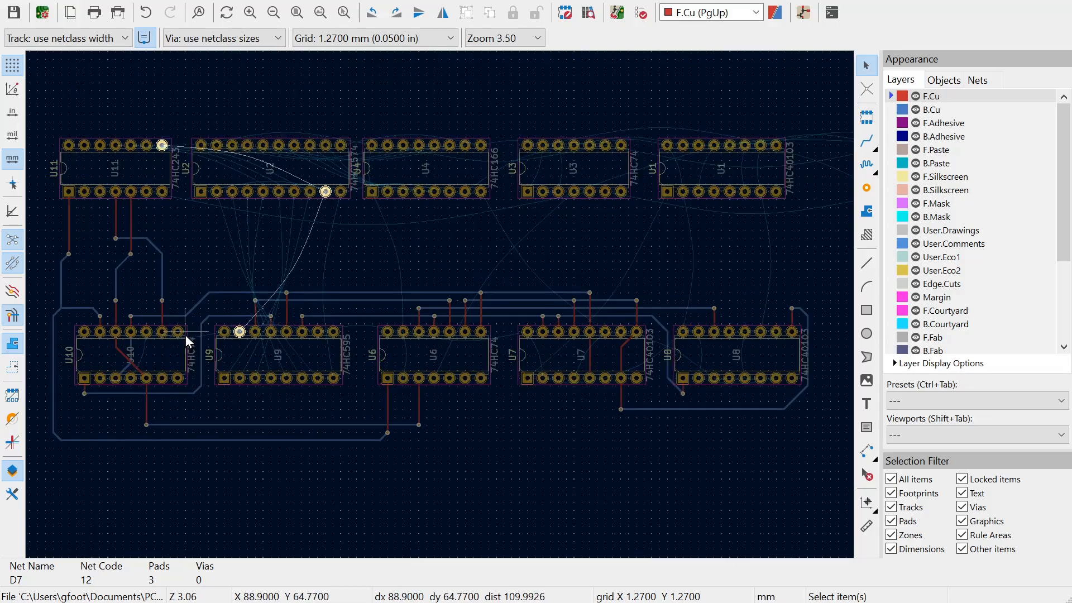
pyautogui.scroll(-3)
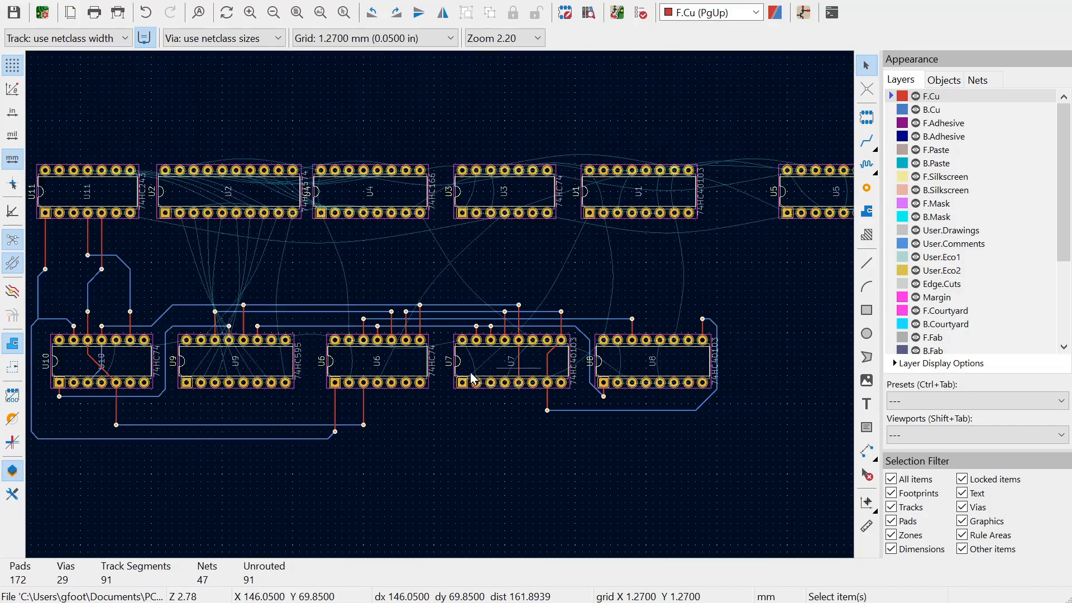
pyautogui.scroll(3)
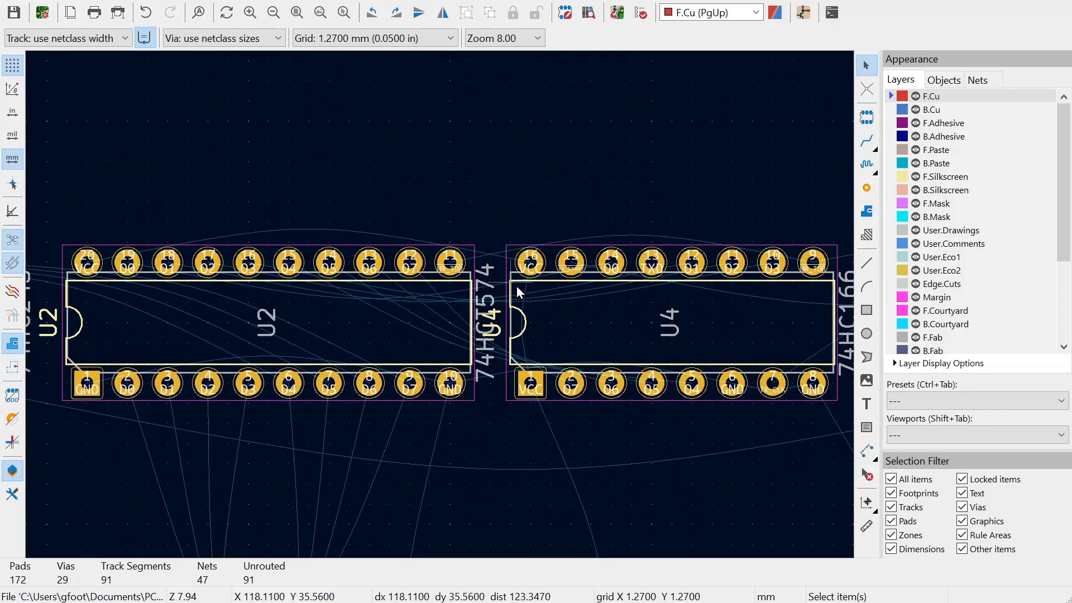
pyautogui.scroll(3)
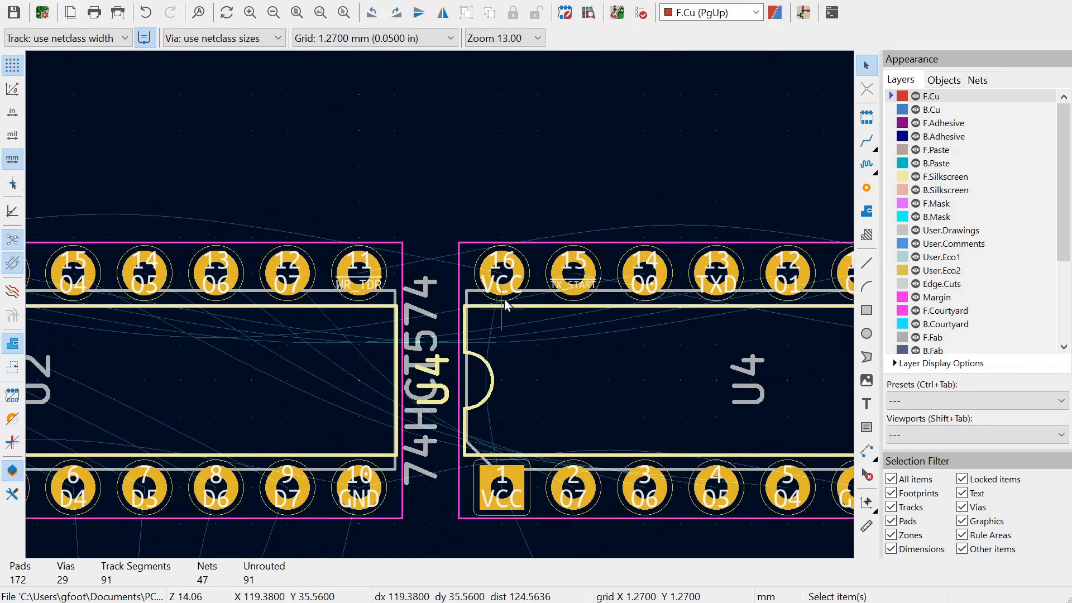
pyautogui.moveTo(291, 300)
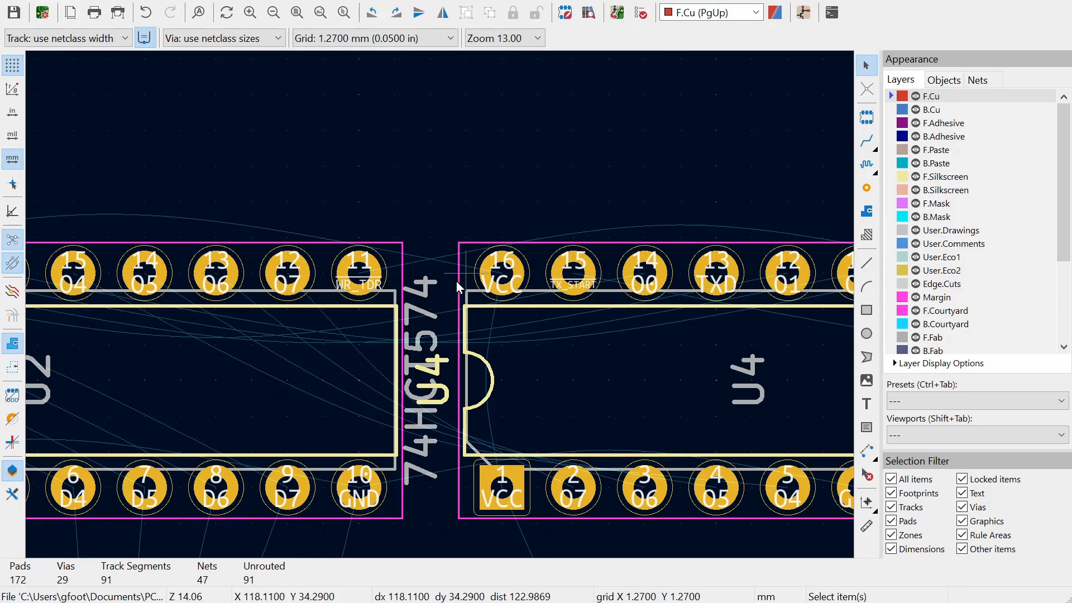
pyautogui.scroll(-3)
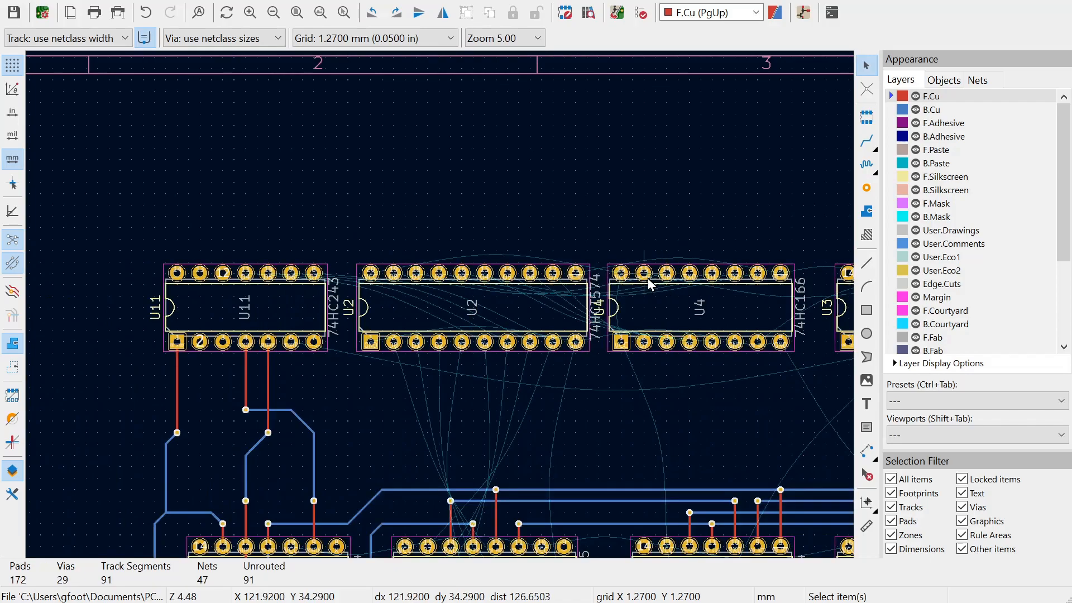
pyautogui.moveTo(679, 284)
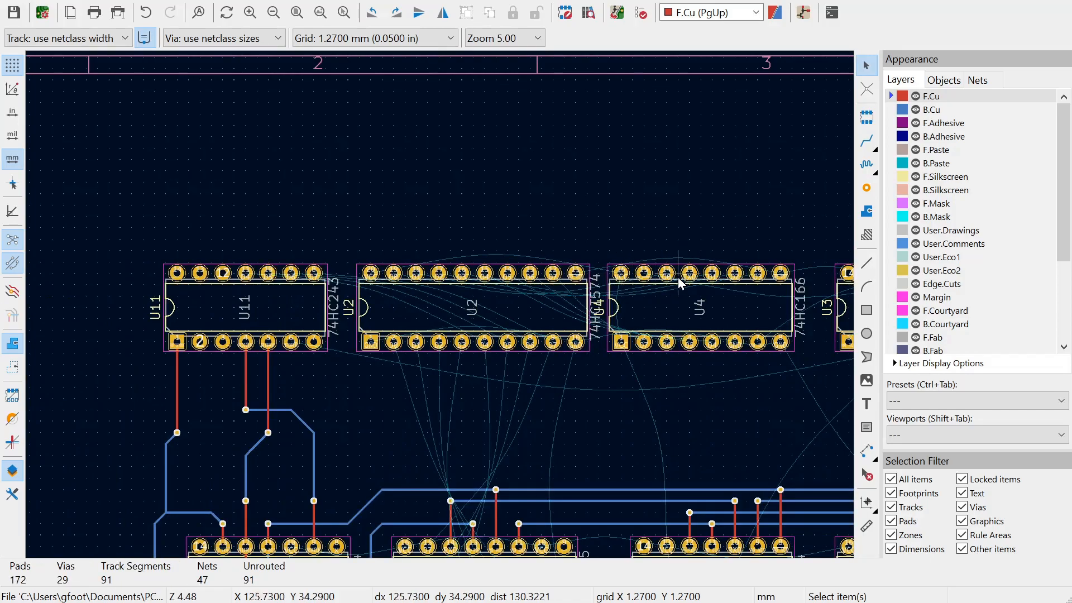
pyautogui.click(711, 272)
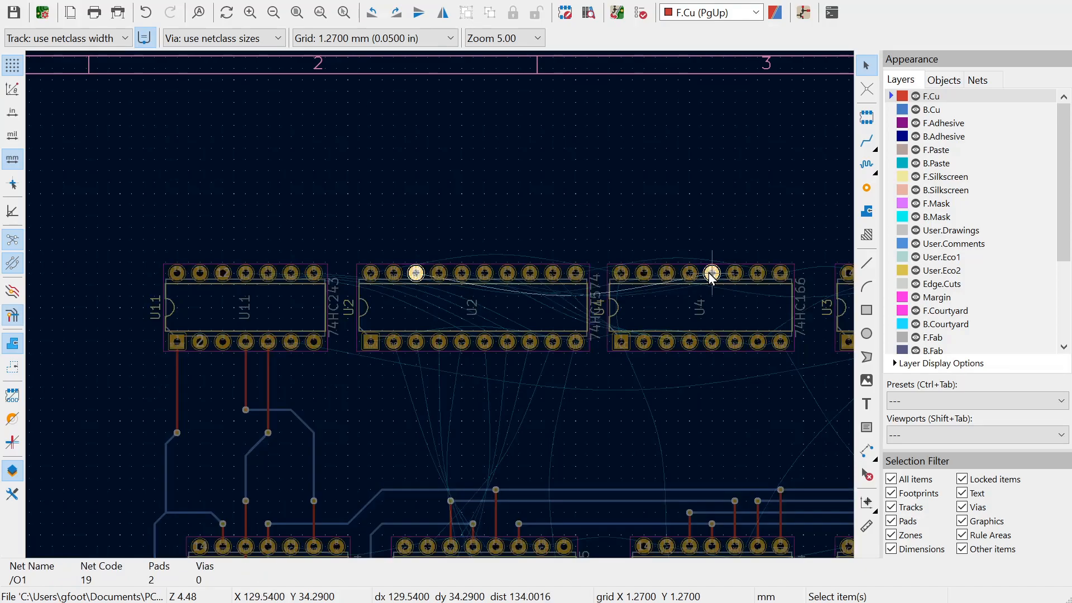
# Zoom out to show both rows of ICs with the /O1 highlight cleared.
pyautogui.scroll(-3)
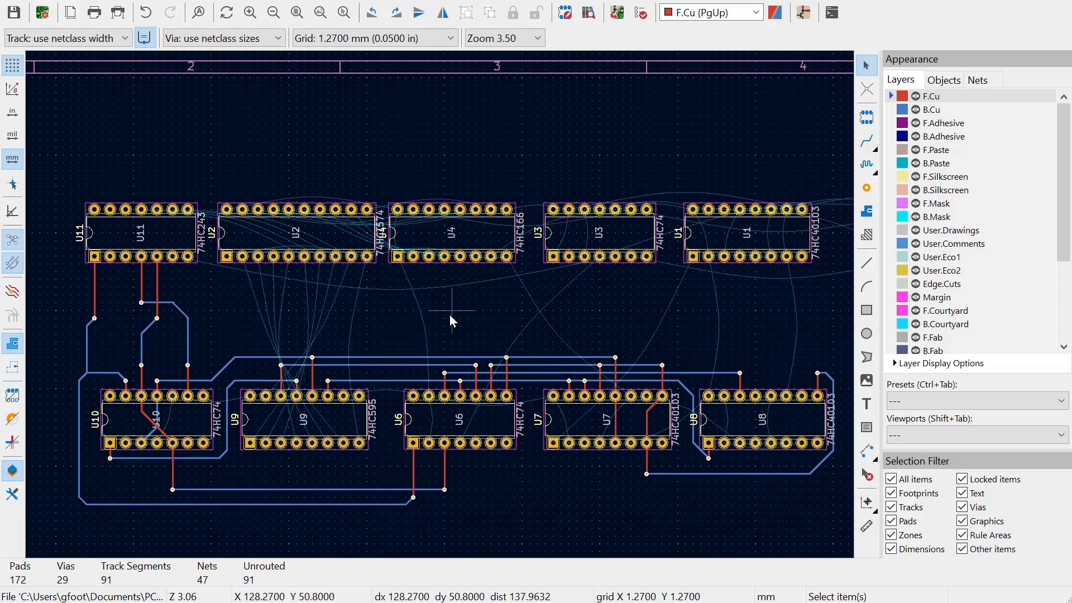
pyautogui.scroll(-3)
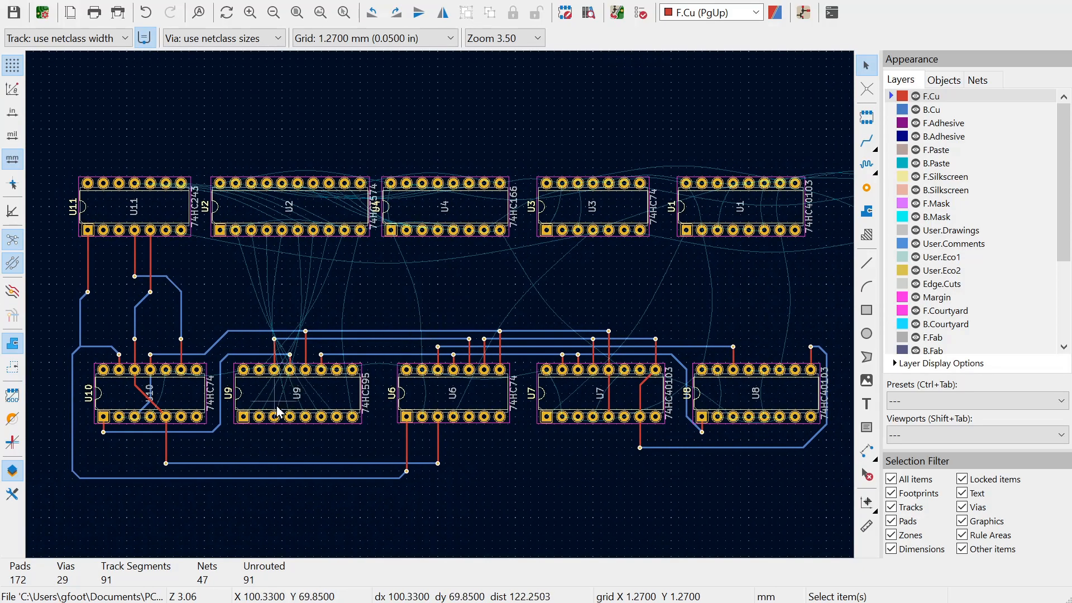
pyautogui.moveTo(628, 485)
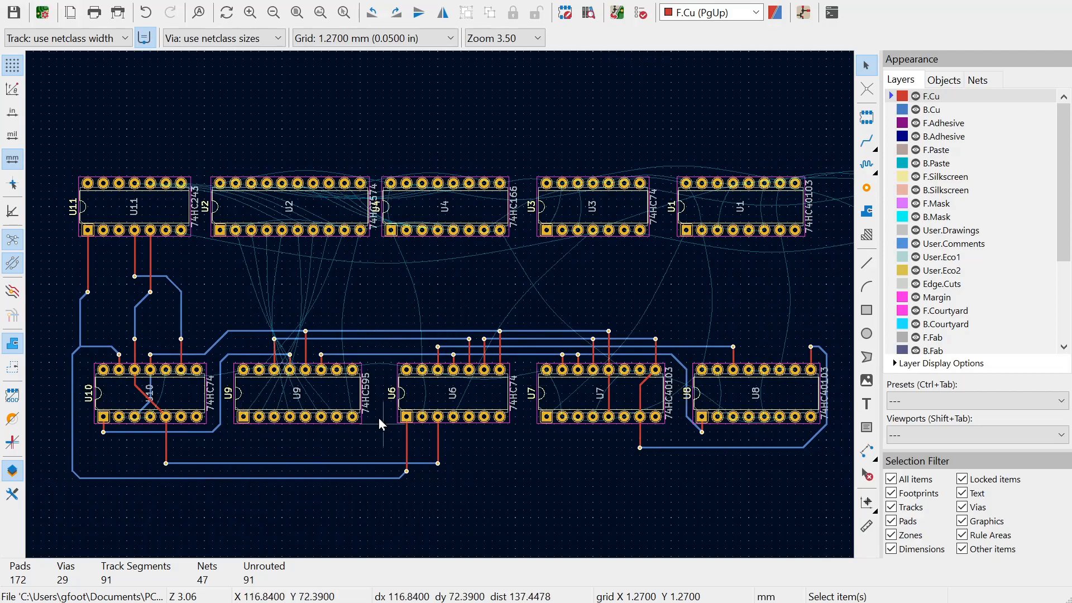
pyautogui.moveTo(376, 457)
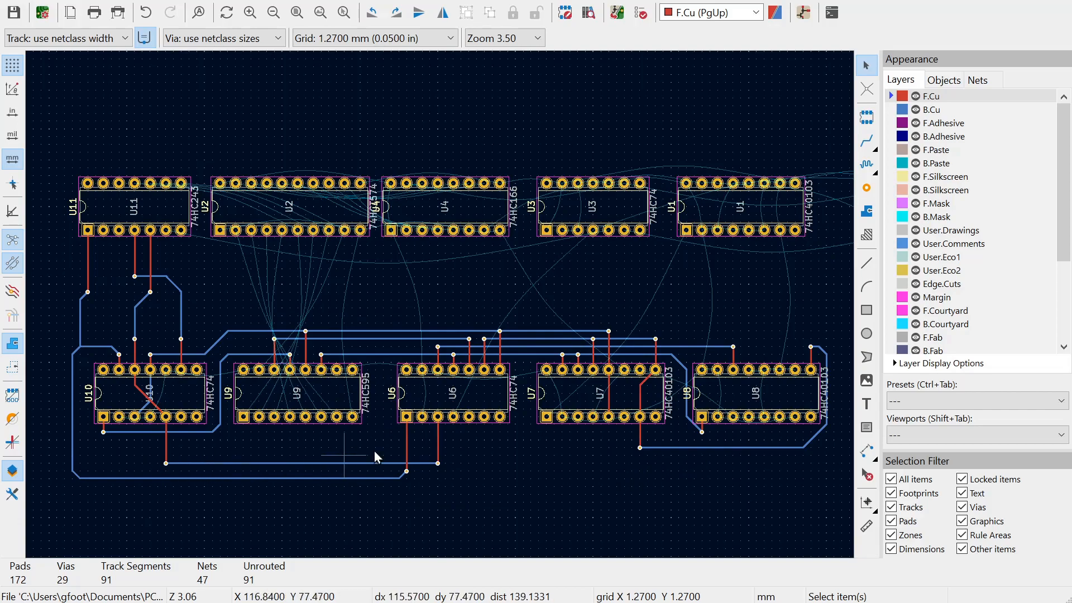
pyautogui.moveTo(163, 451)
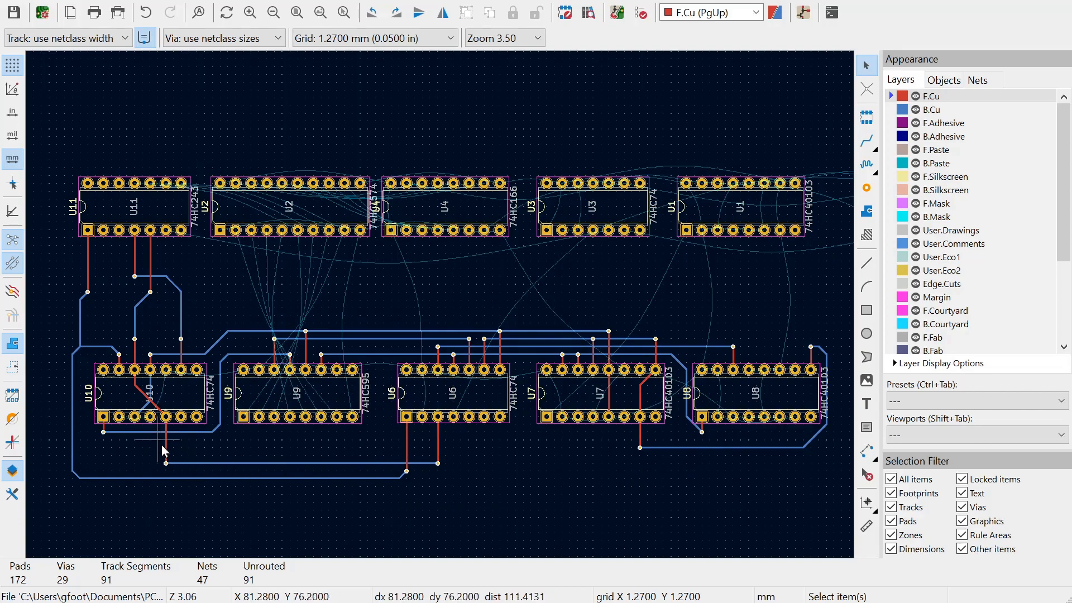
pyautogui.moveTo(592, 438)
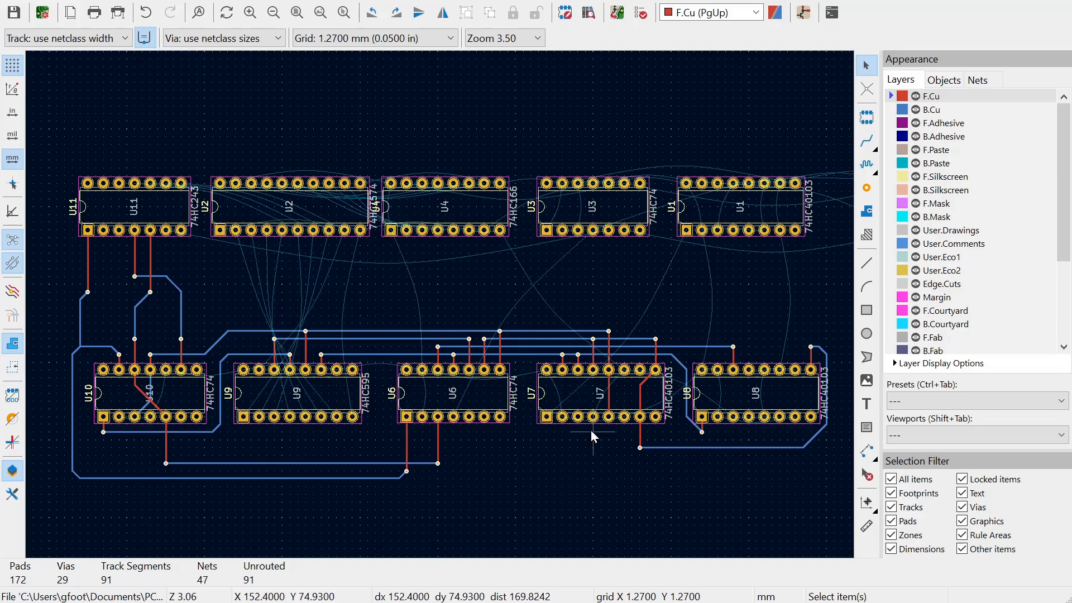
pyautogui.moveTo(639, 443)
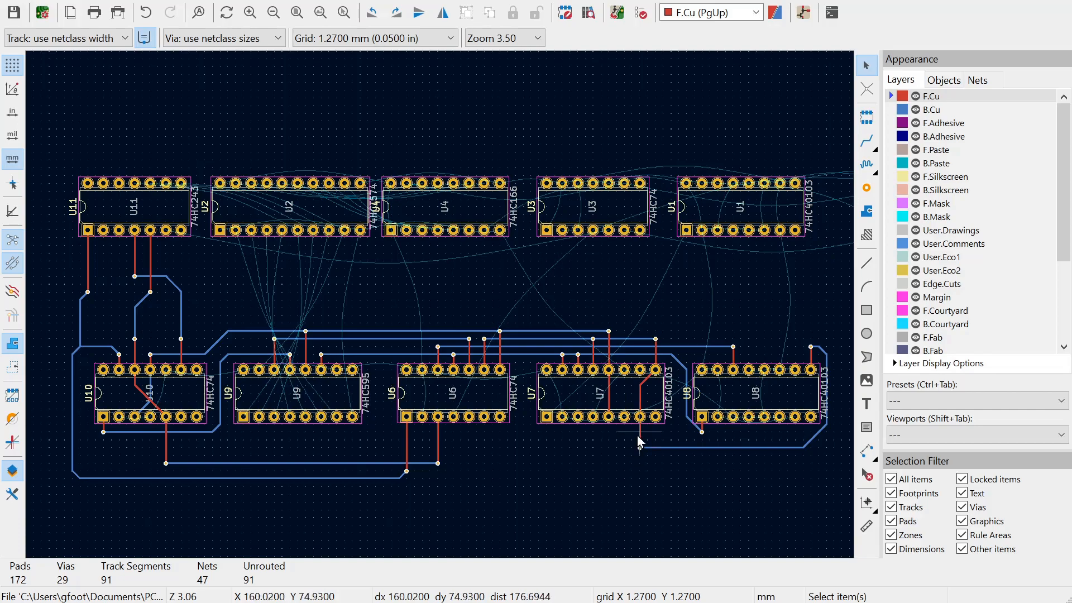
pyautogui.moveTo(584, 464)
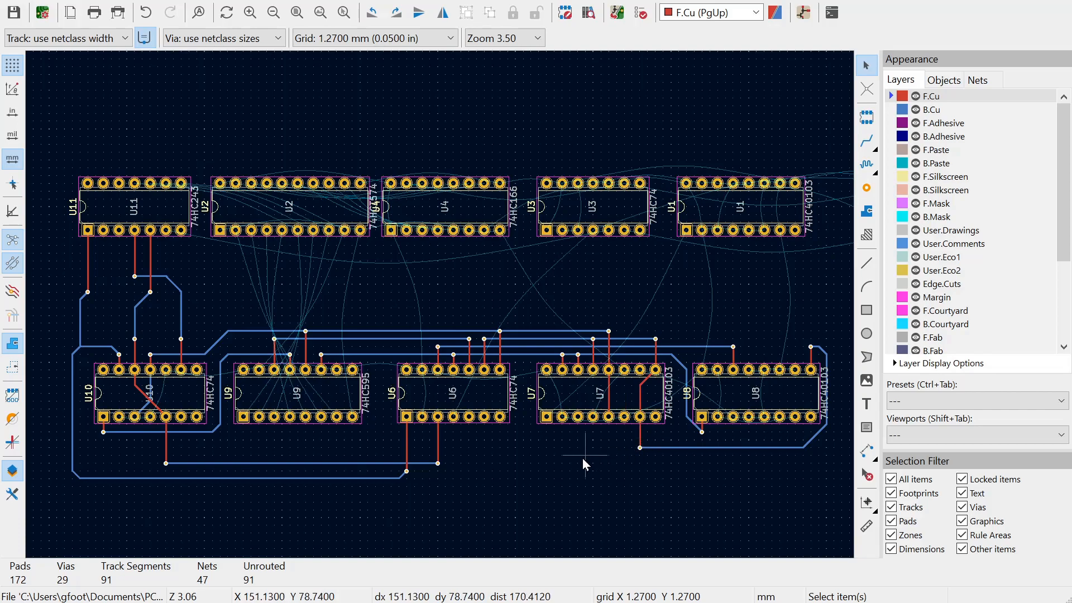
pyautogui.moveTo(296, 461)
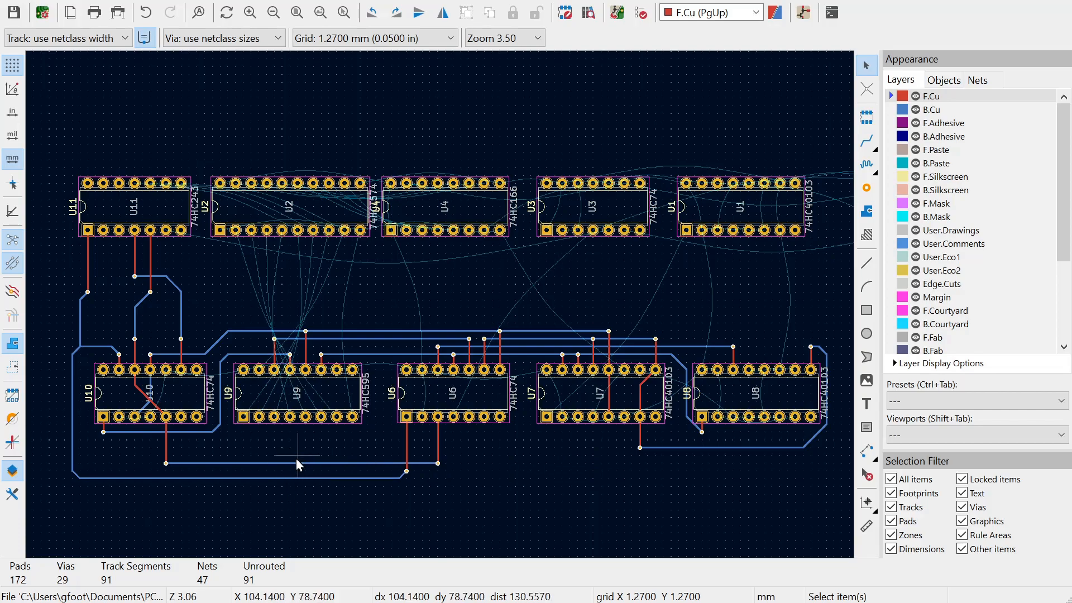
pyautogui.moveTo(300, 470)
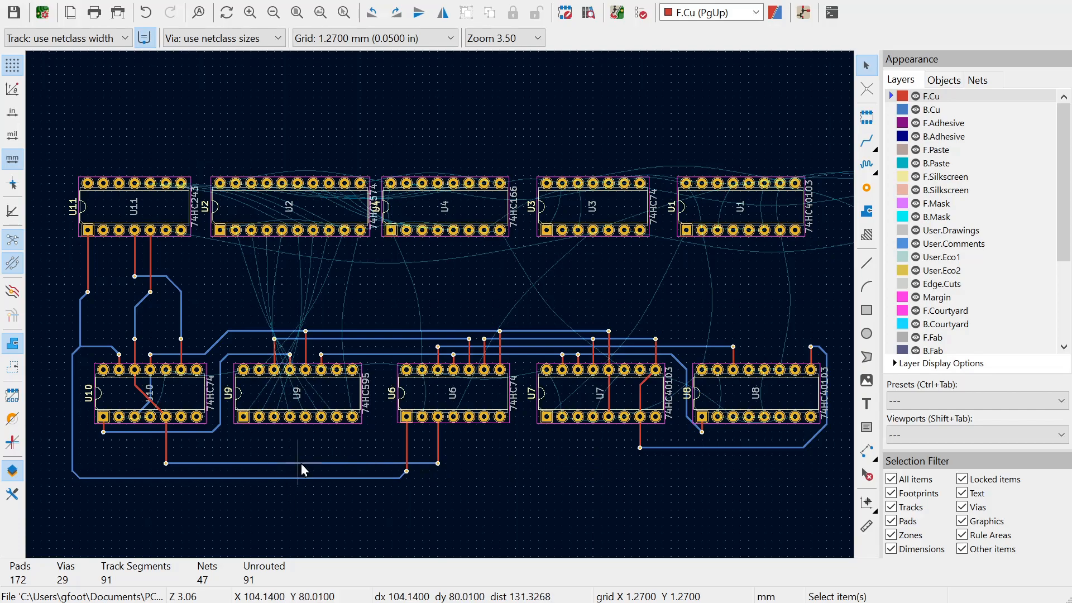
pyautogui.moveTo(299, 474)
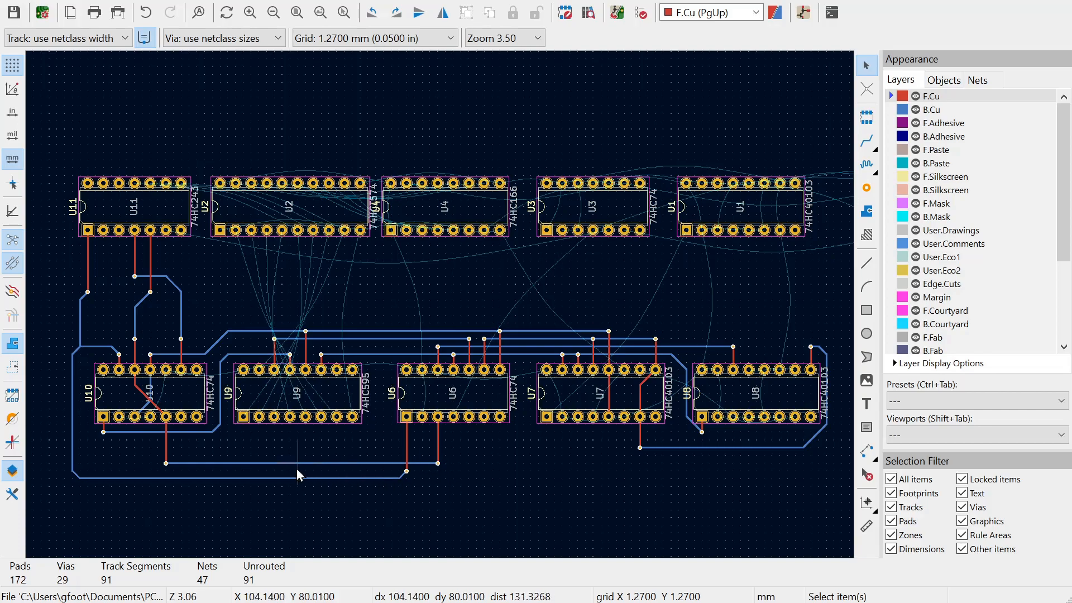
pyautogui.moveTo(284, 487)
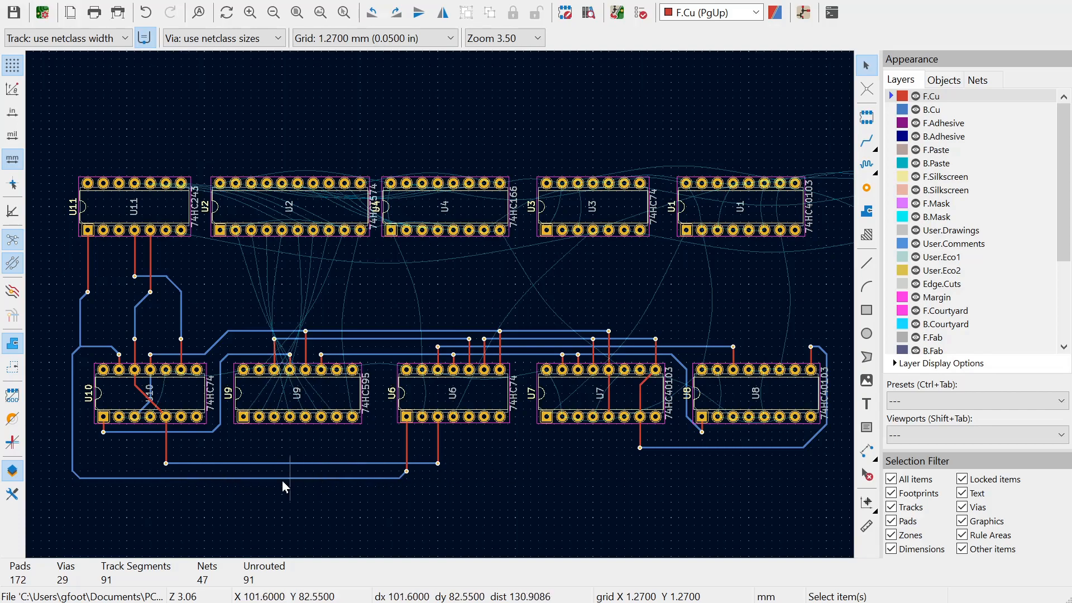
pyautogui.moveTo(325, 400)
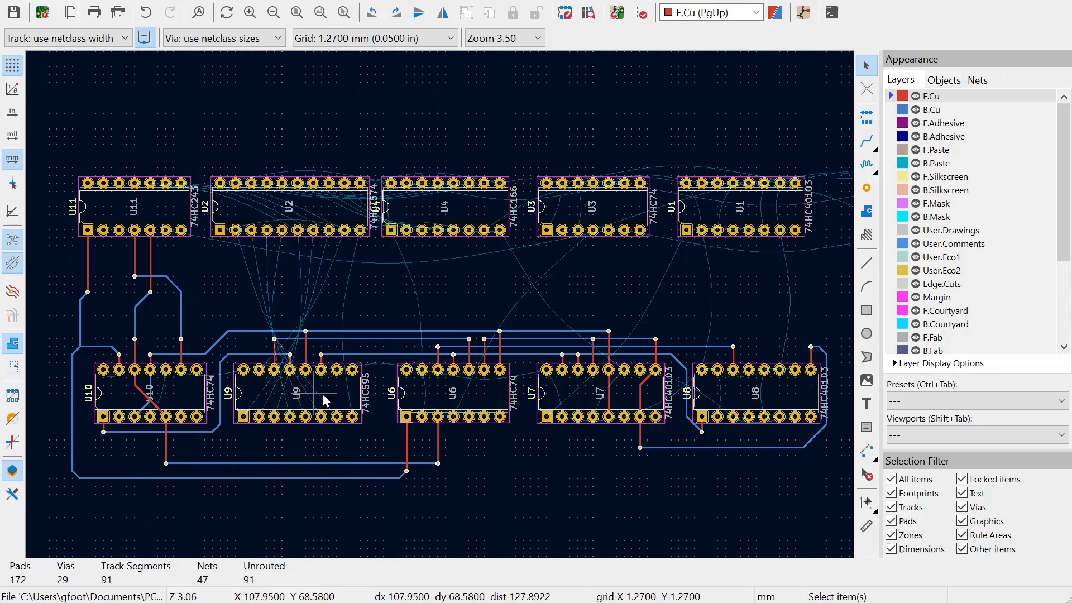
# Copy the RDRF track under U6 and place matching stubs on U6 pins 4, 5 and 6.
pyautogui.scroll(3)
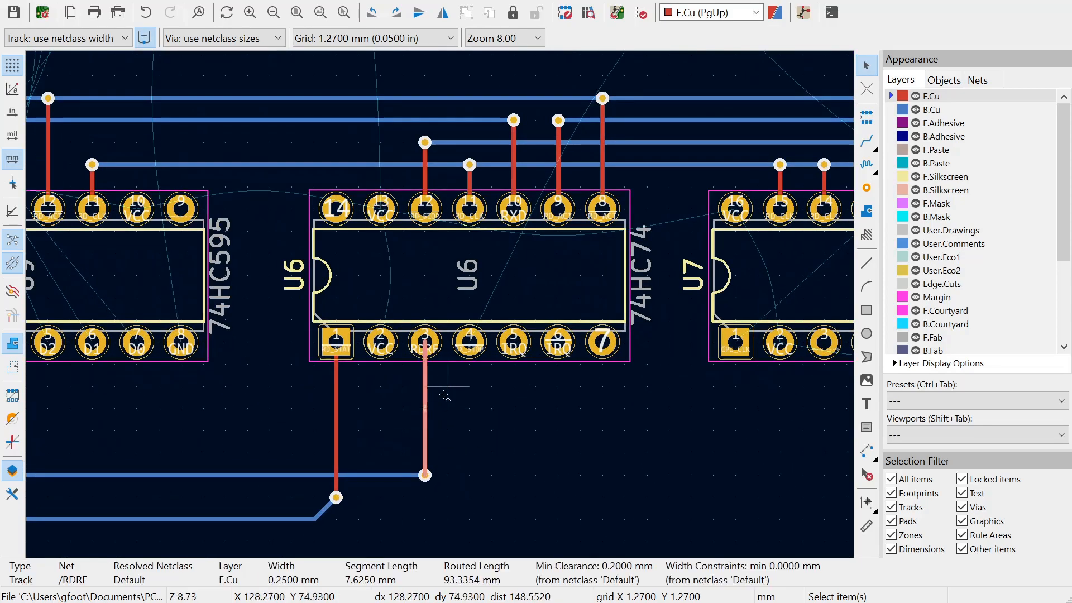
pyautogui.press('ctrl+c')
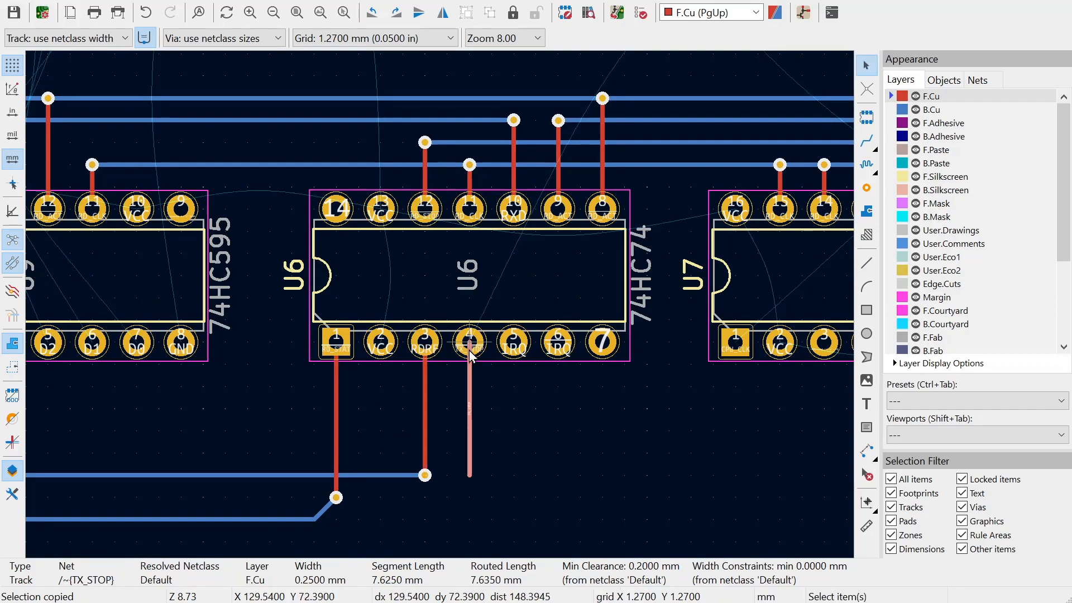
pyautogui.scroll(3)
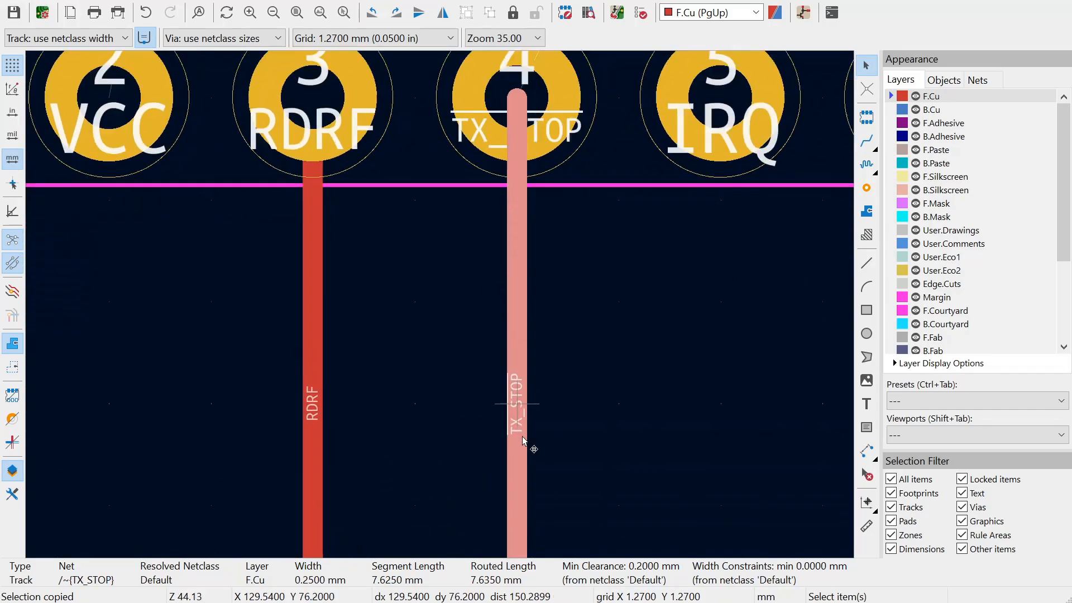
pyautogui.scroll(3)
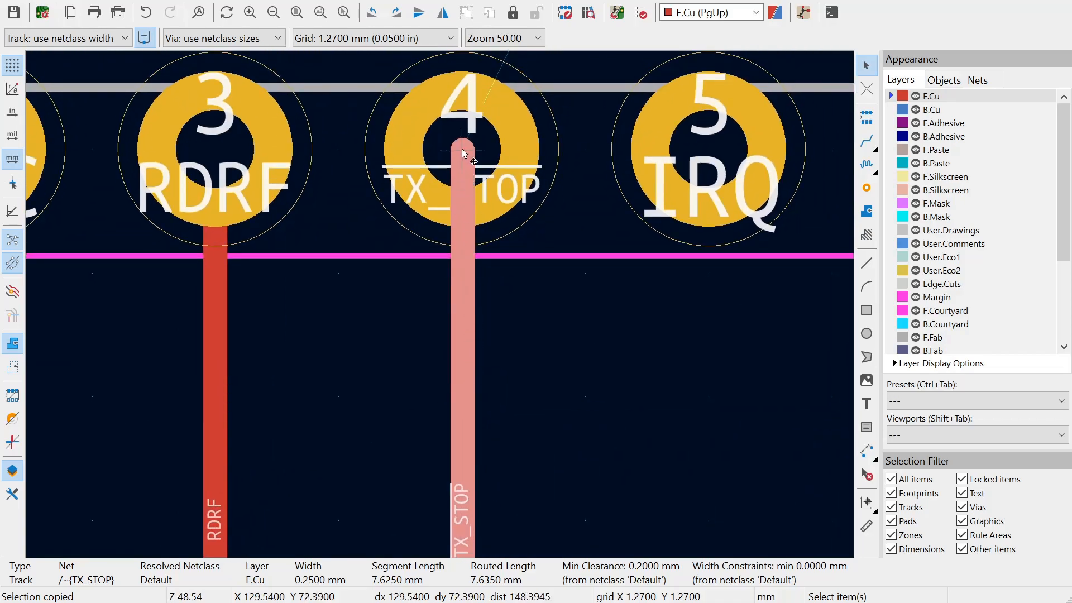
pyautogui.moveTo(467, 159)
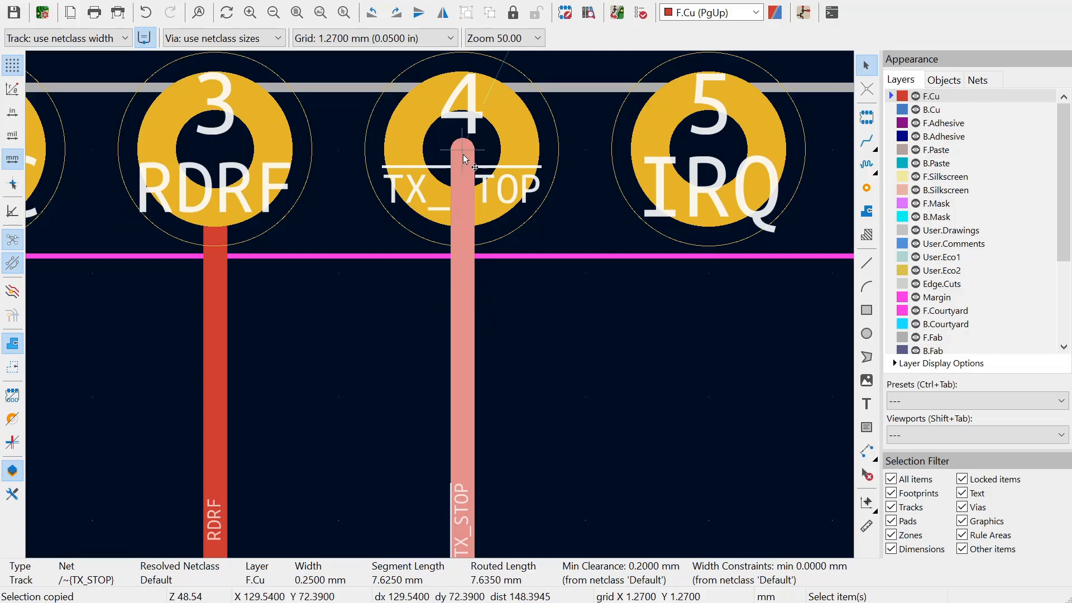
pyautogui.scroll(-3)
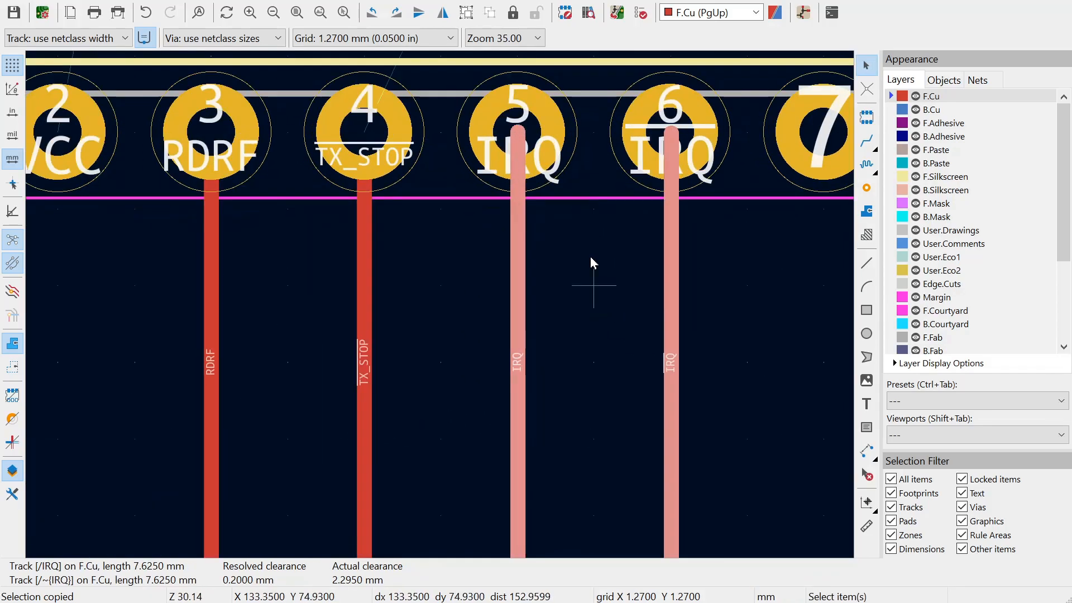
pyautogui.scroll(-3)
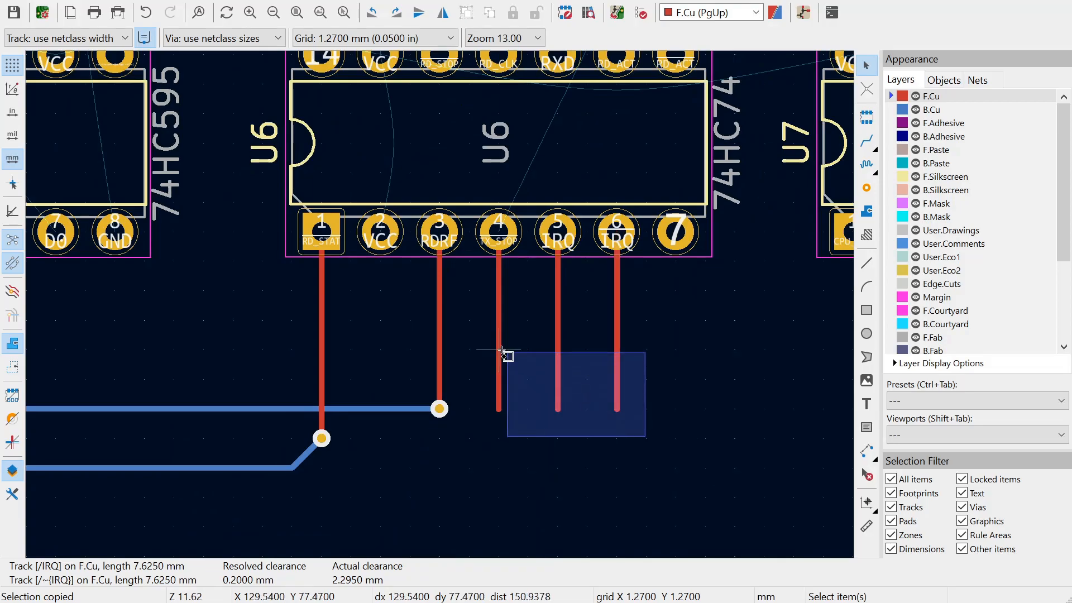
pyautogui.scroll(-3)
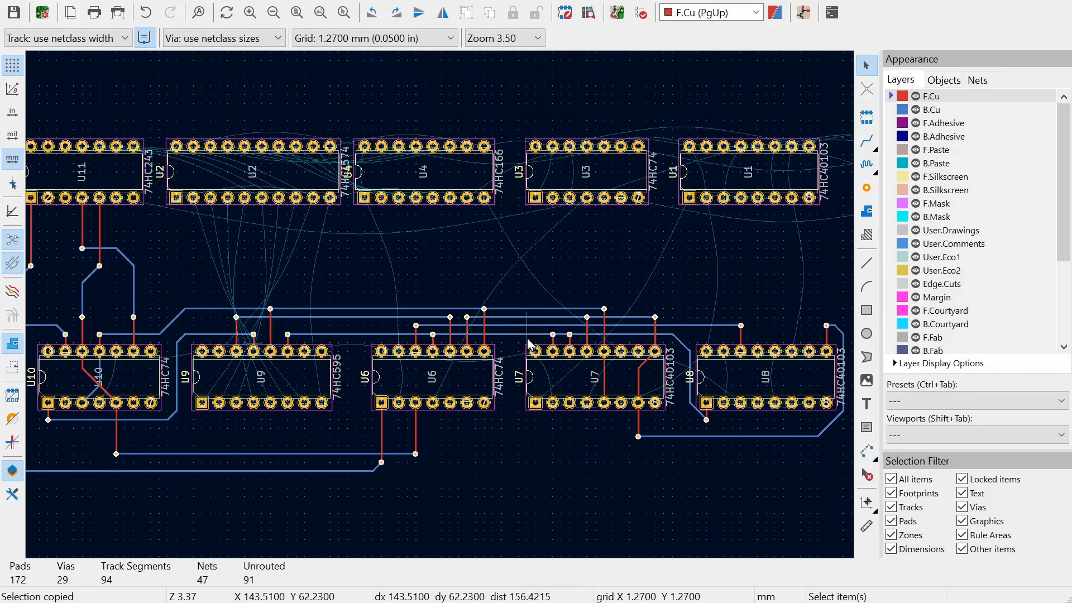
pyautogui.scroll(-3)
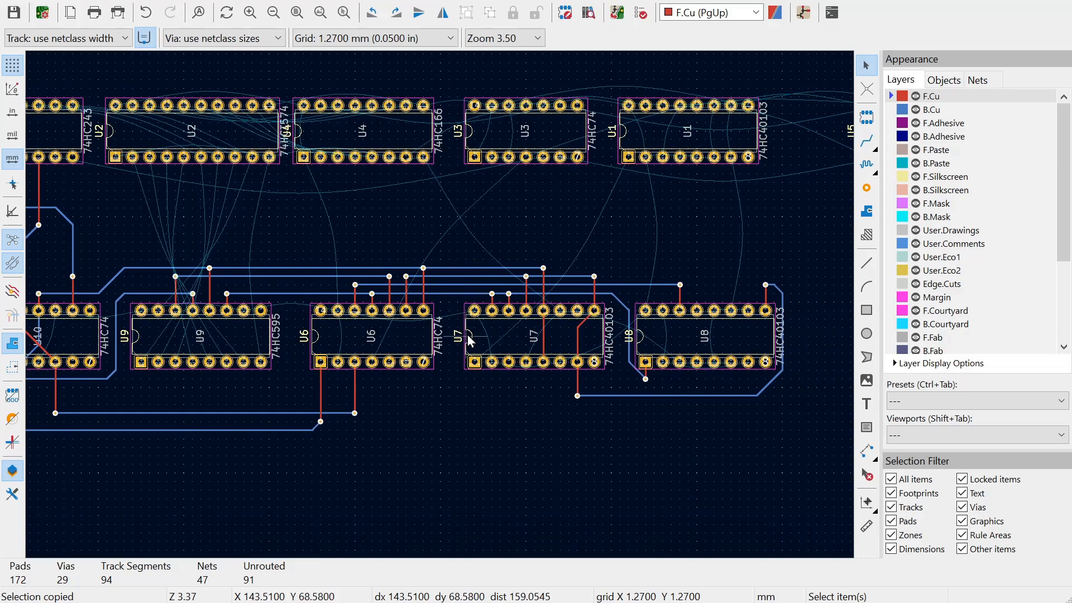
pyautogui.moveTo(342, 489)
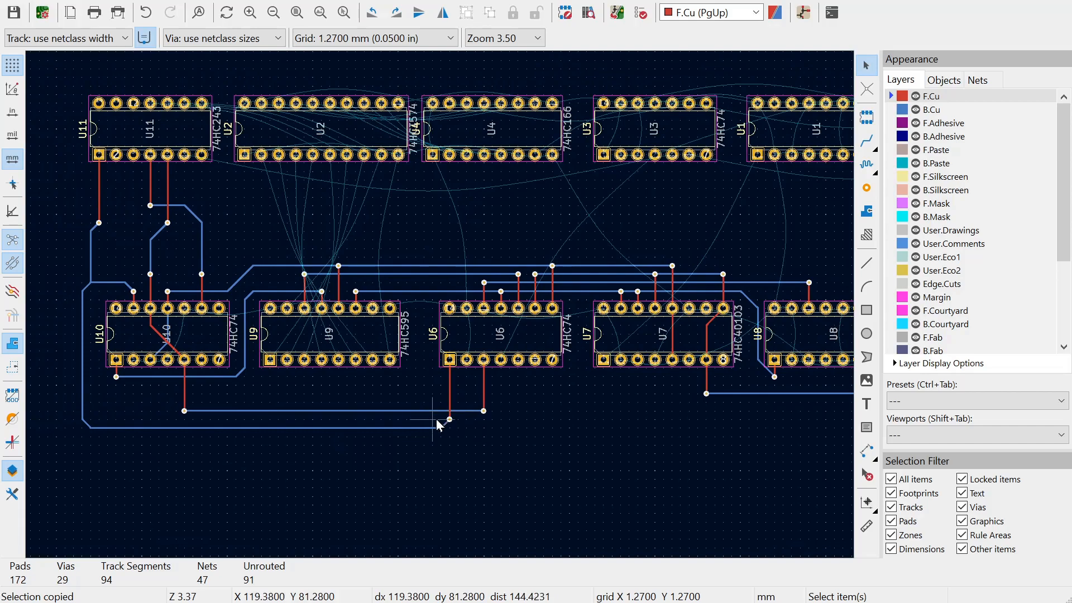
pyautogui.moveTo(351, 436)
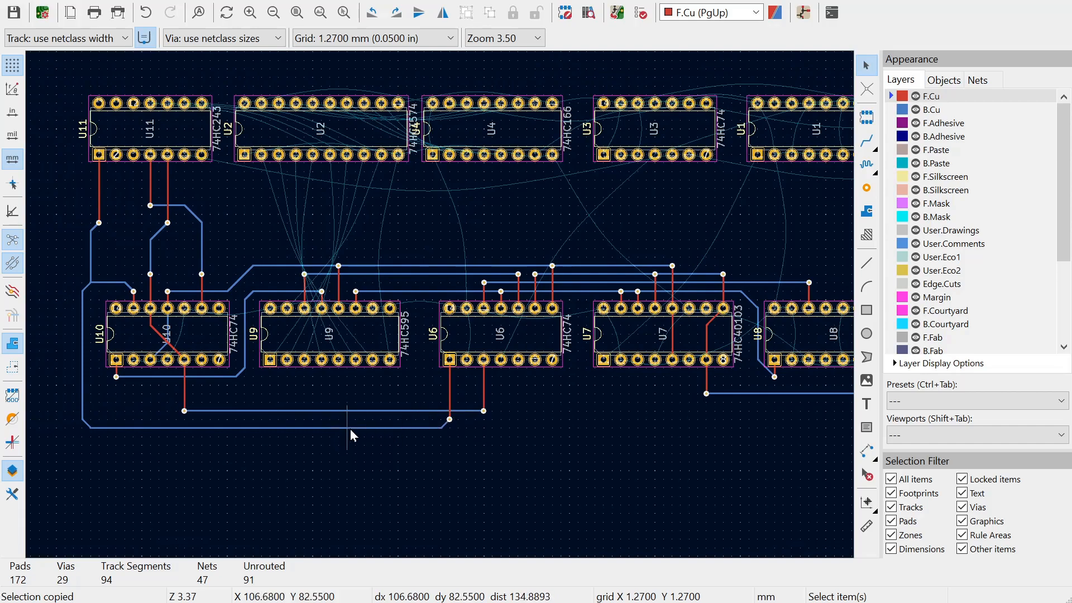
pyautogui.moveTo(368, 403)
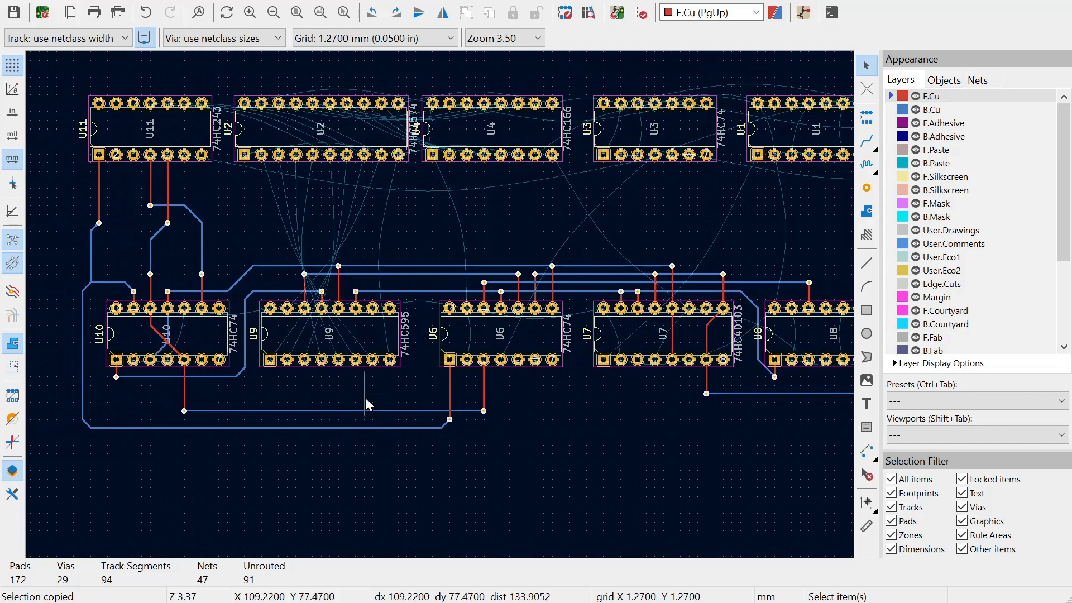
pyautogui.moveTo(375, 403)
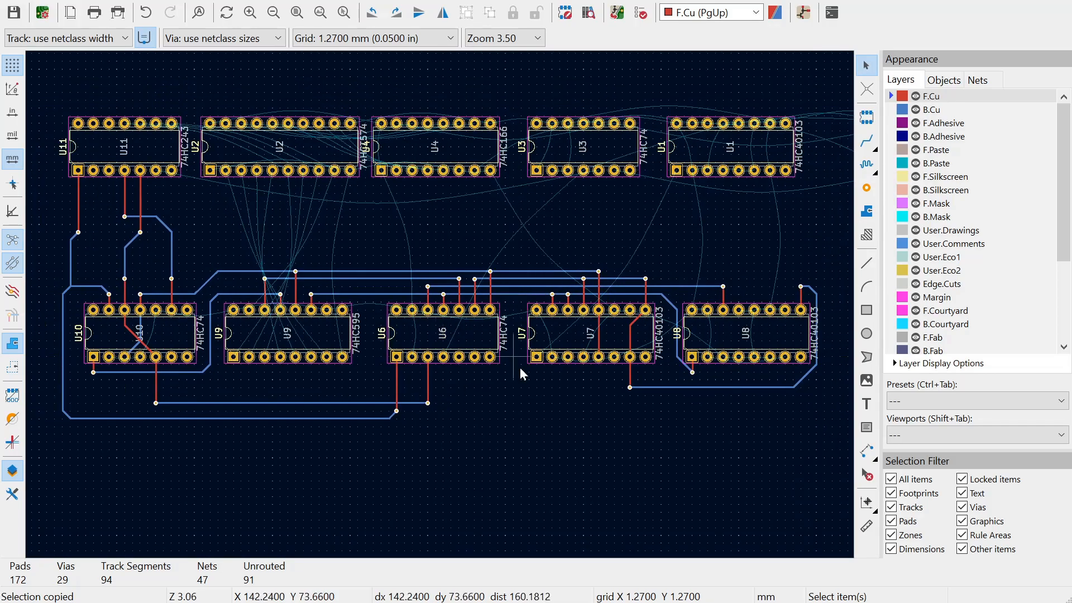
pyautogui.moveTo(534, 318)
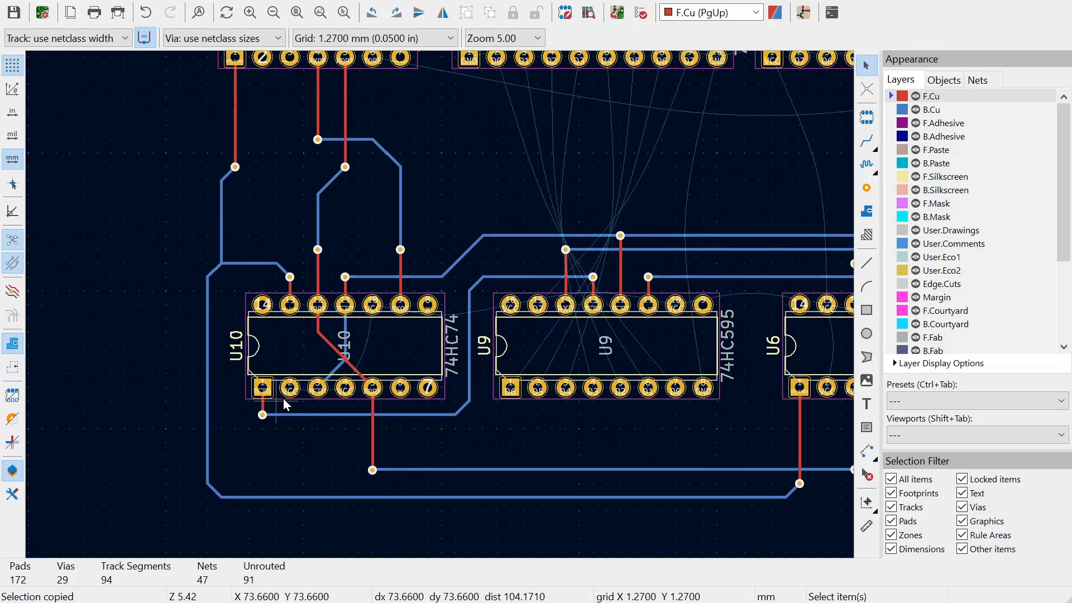
pyautogui.moveTo(465, 303)
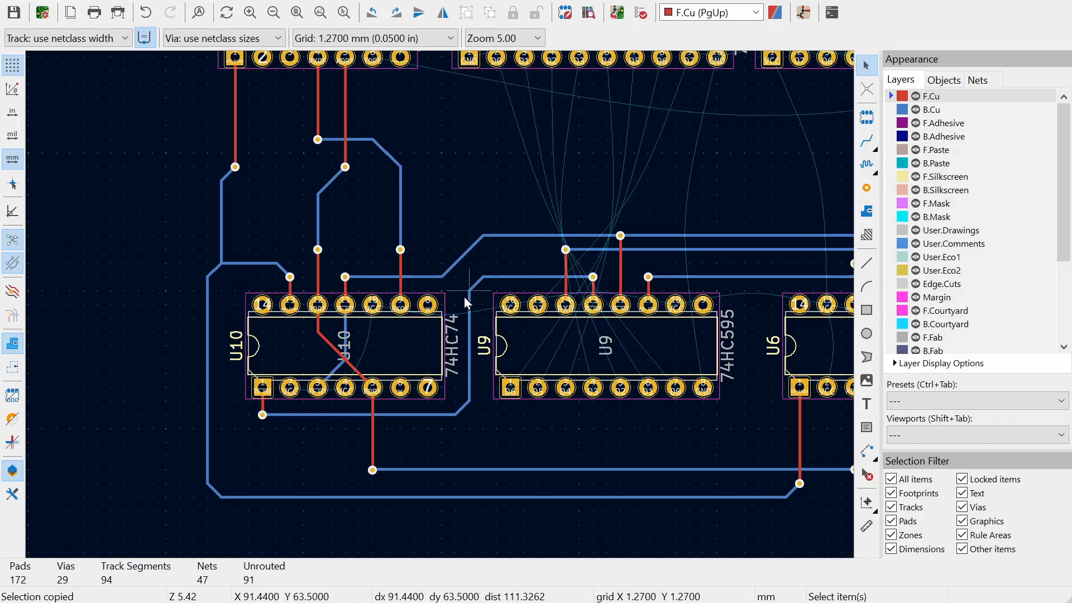
pyautogui.moveTo(345, 287)
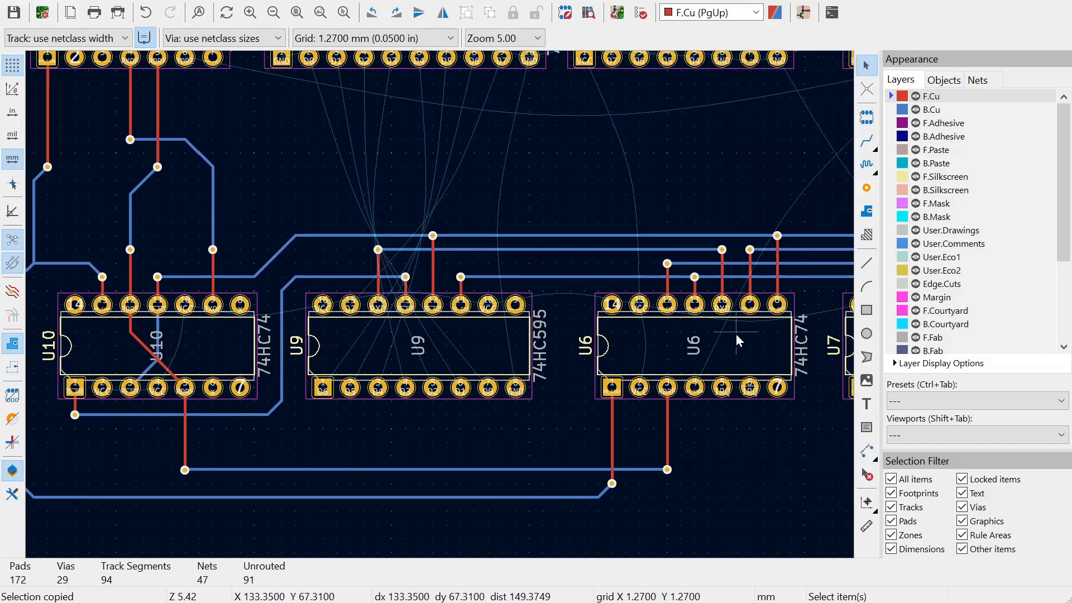
pyautogui.moveTo(504, 436)
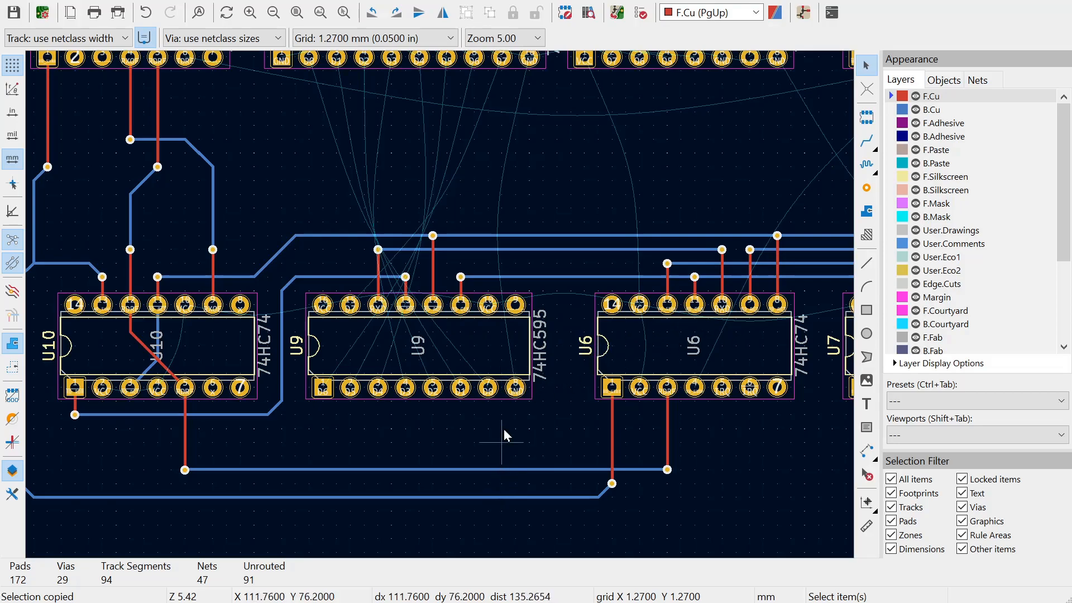
# Zoom out and pan to survey the routing across both chip rows.
pyautogui.scroll(-3)
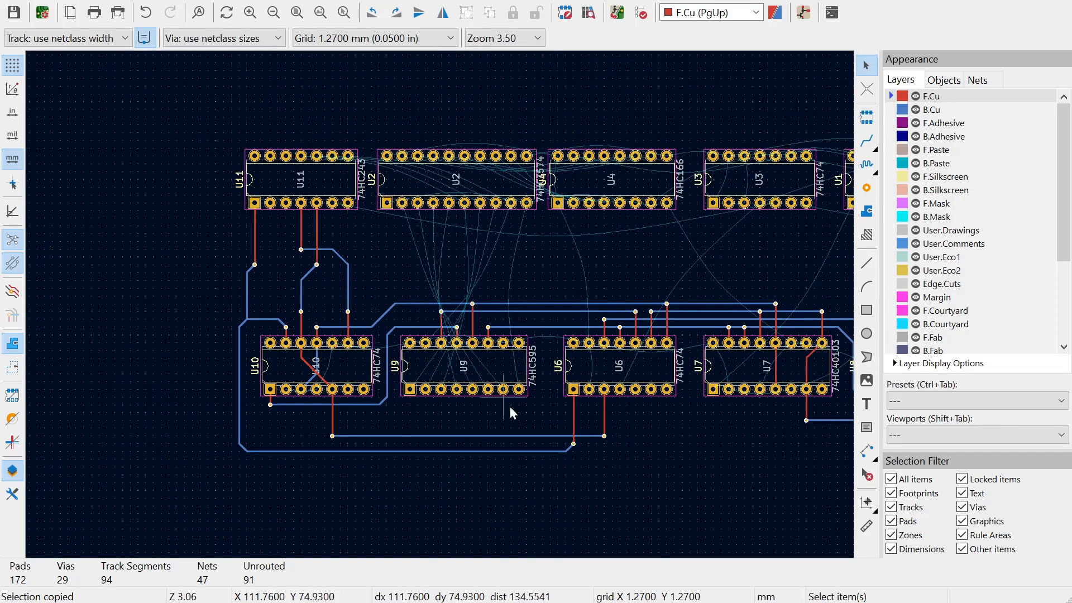
pyautogui.moveTo(517, 482)
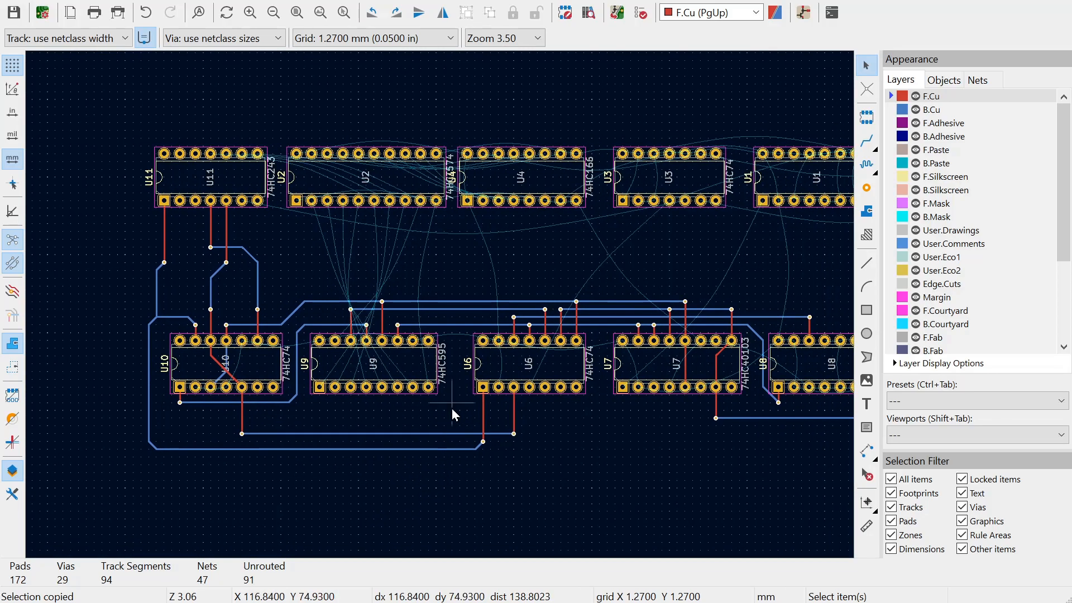
pyautogui.moveTo(457, 312)
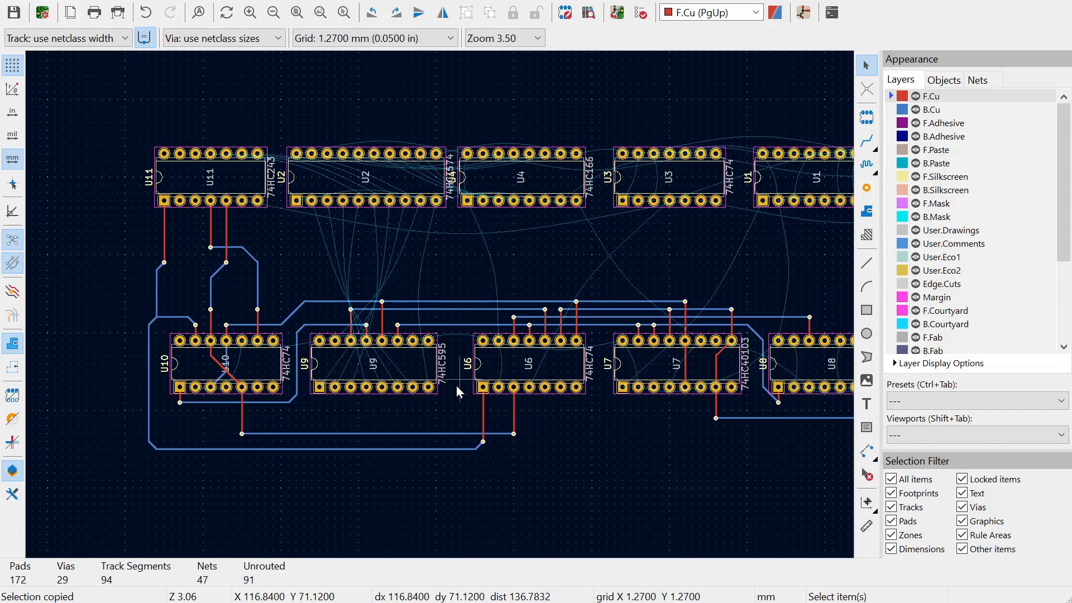
pyautogui.moveTo(622, 242)
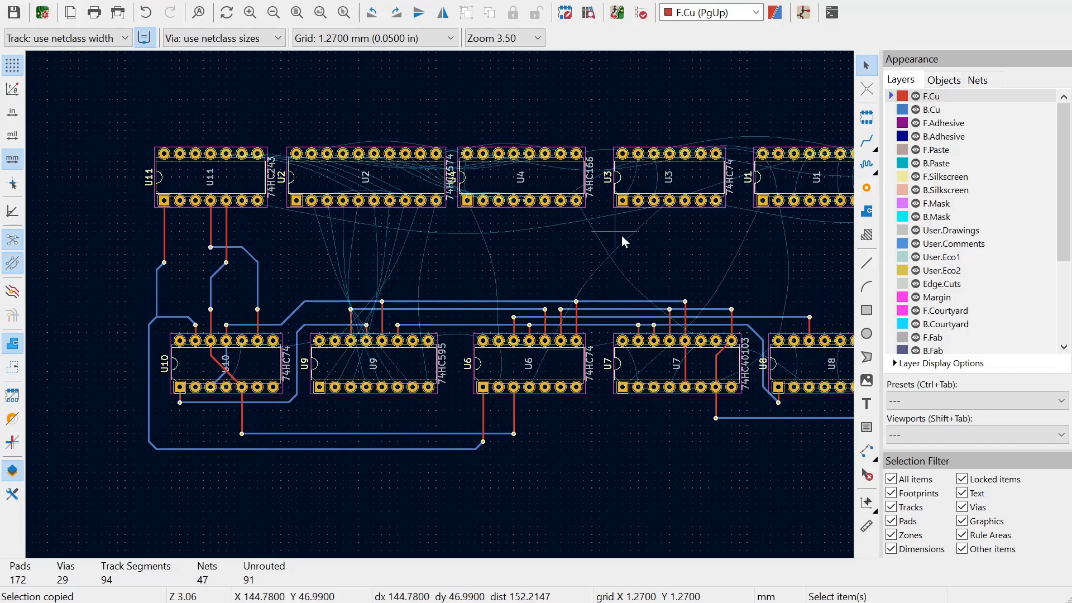
pyautogui.moveTo(646, 342)
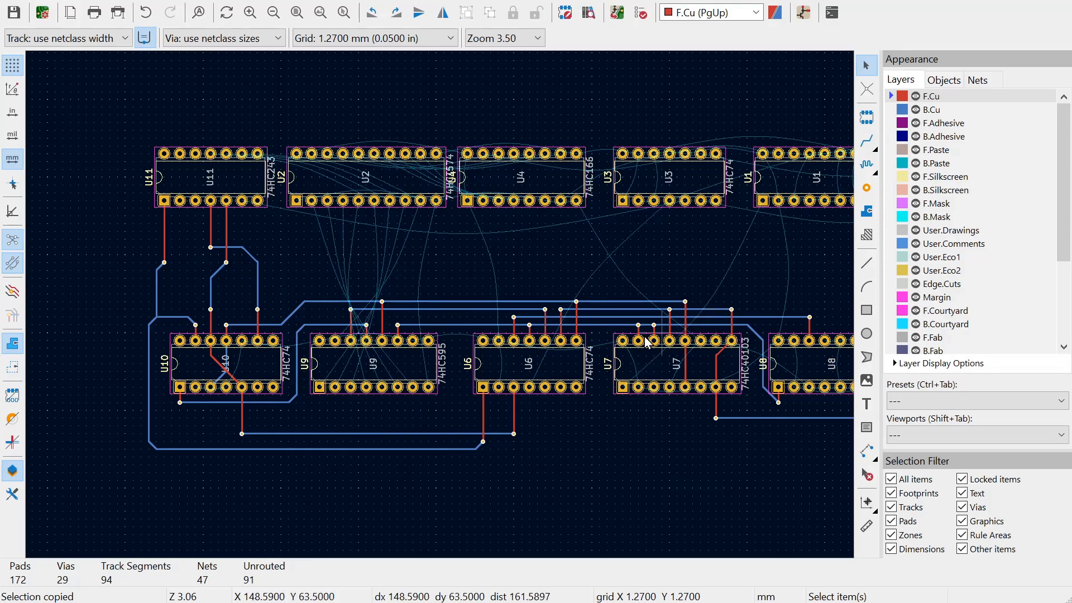
pyautogui.scroll(-3)
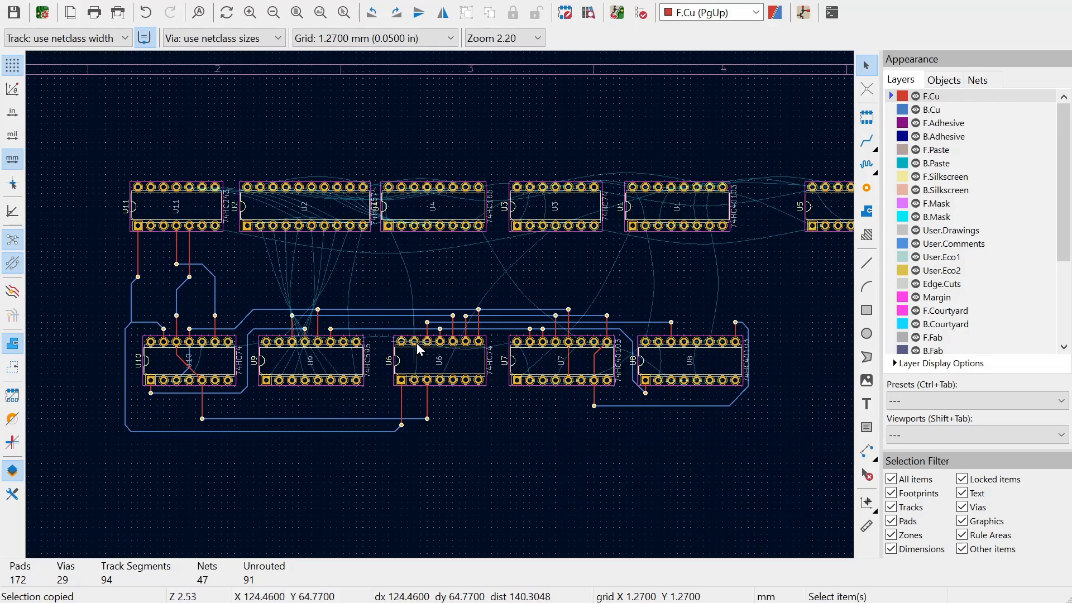
pyautogui.scroll(3)
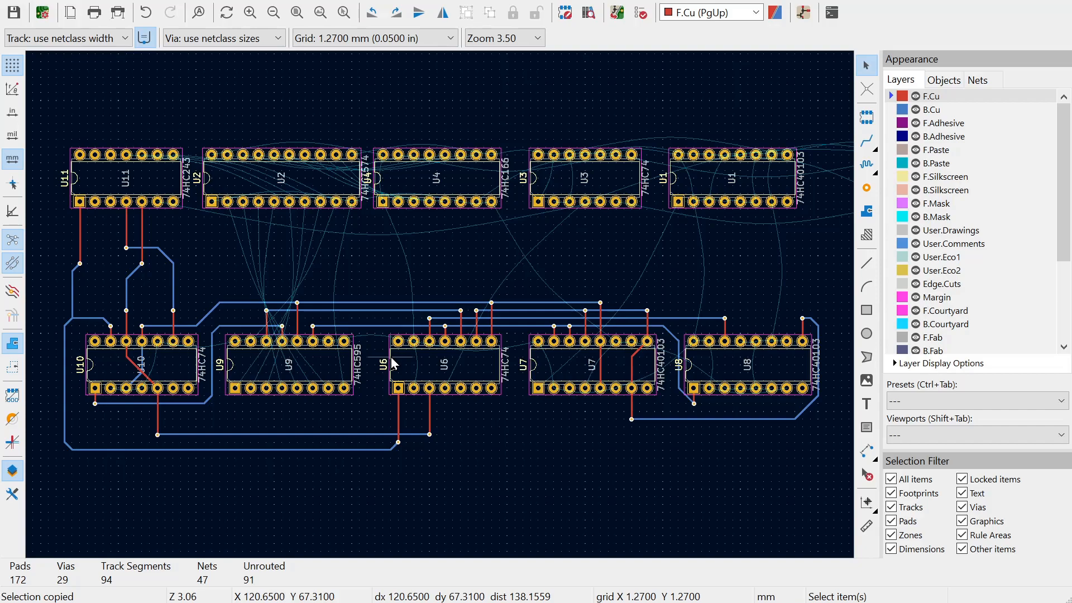
pyautogui.moveTo(396, 375)
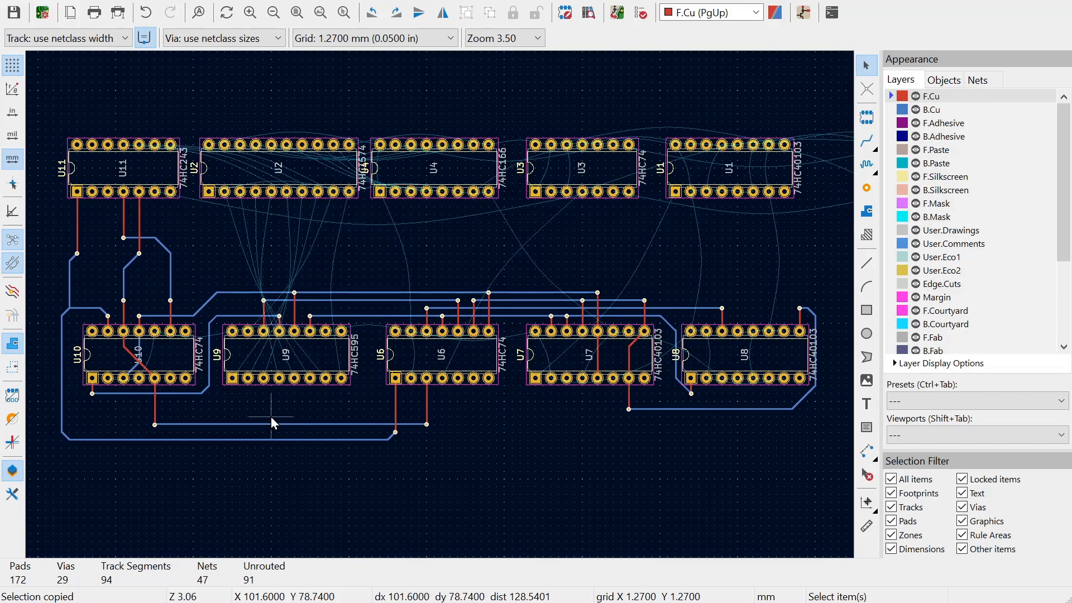
pyautogui.moveTo(311, 388)
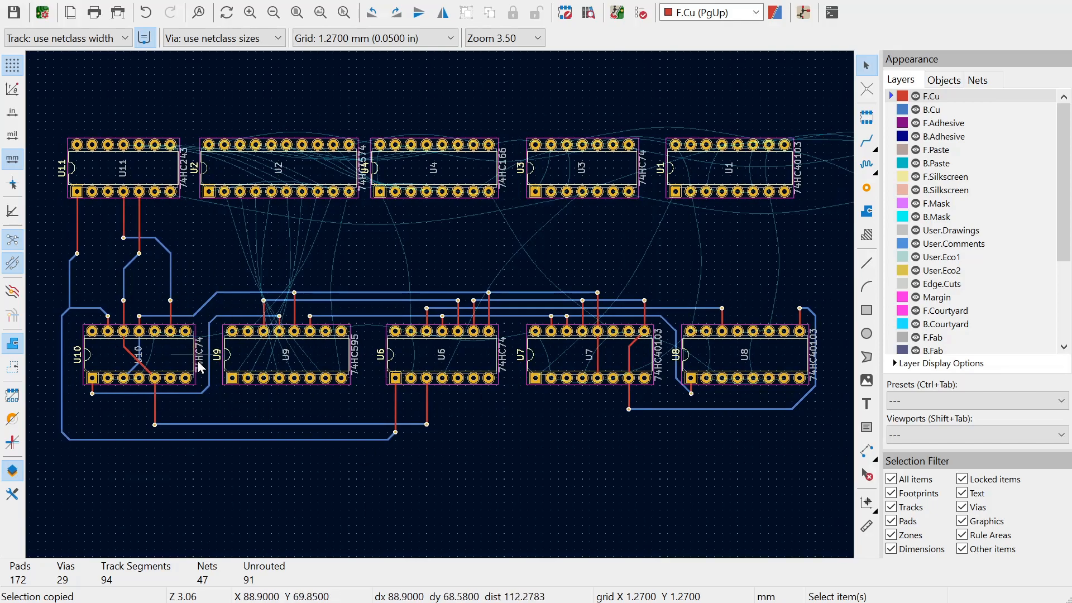
pyautogui.moveTo(362, 454)
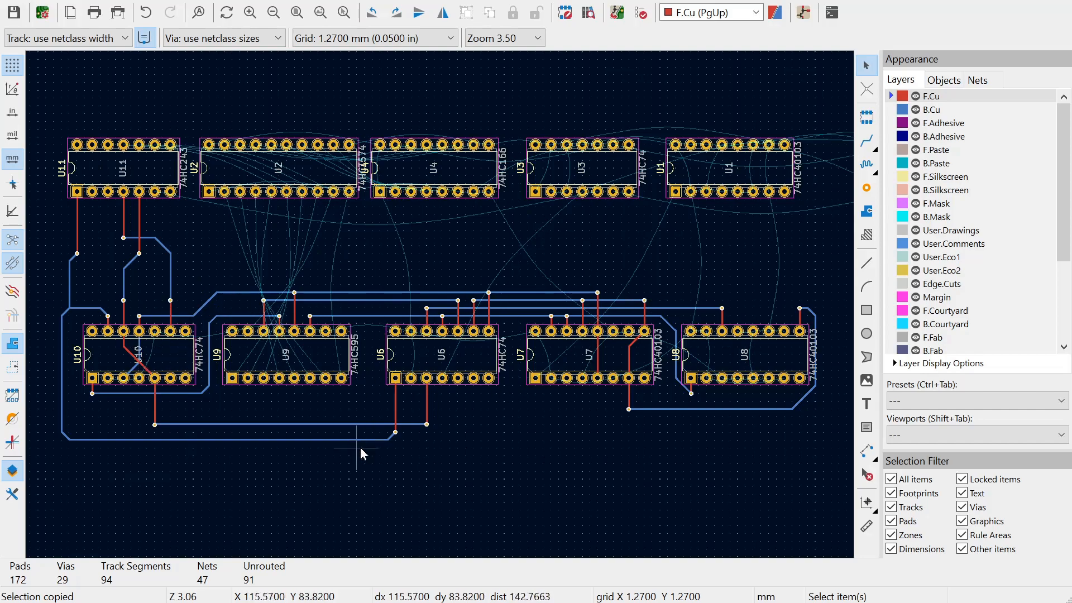
pyautogui.moveTo(164, 355)
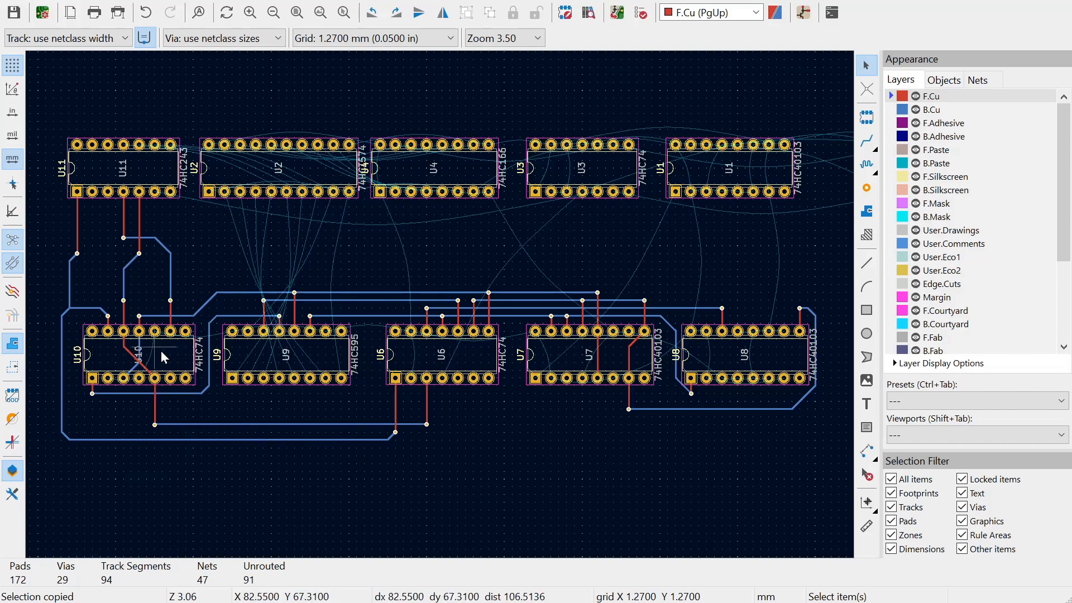
pyautogui.moveTo(705, 364)
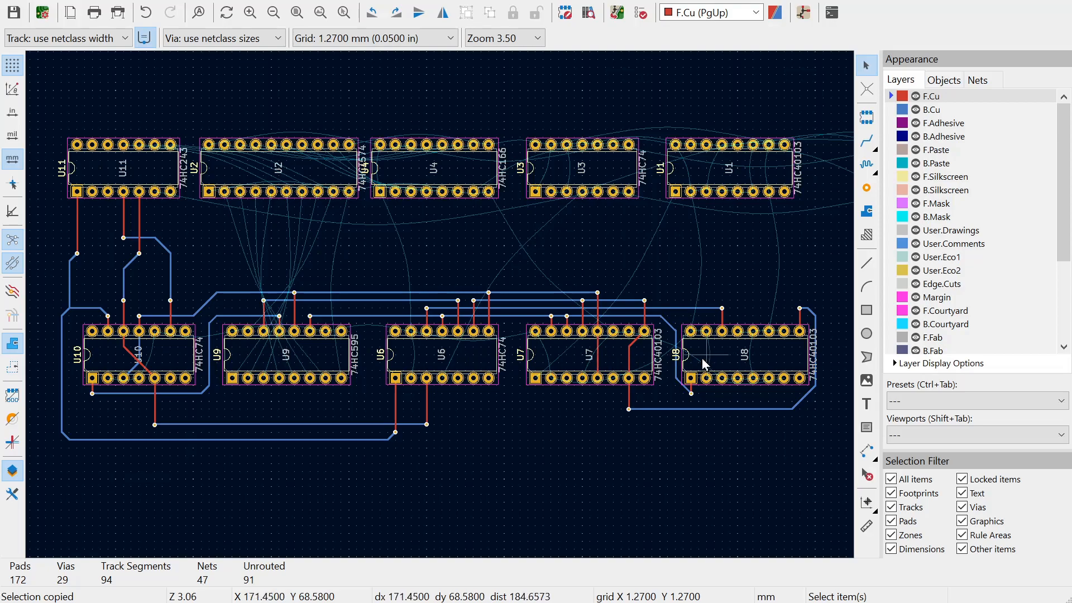
# Zoom in on U10 and U9 and their nearby tracks.
pyautogui.scroll(3)
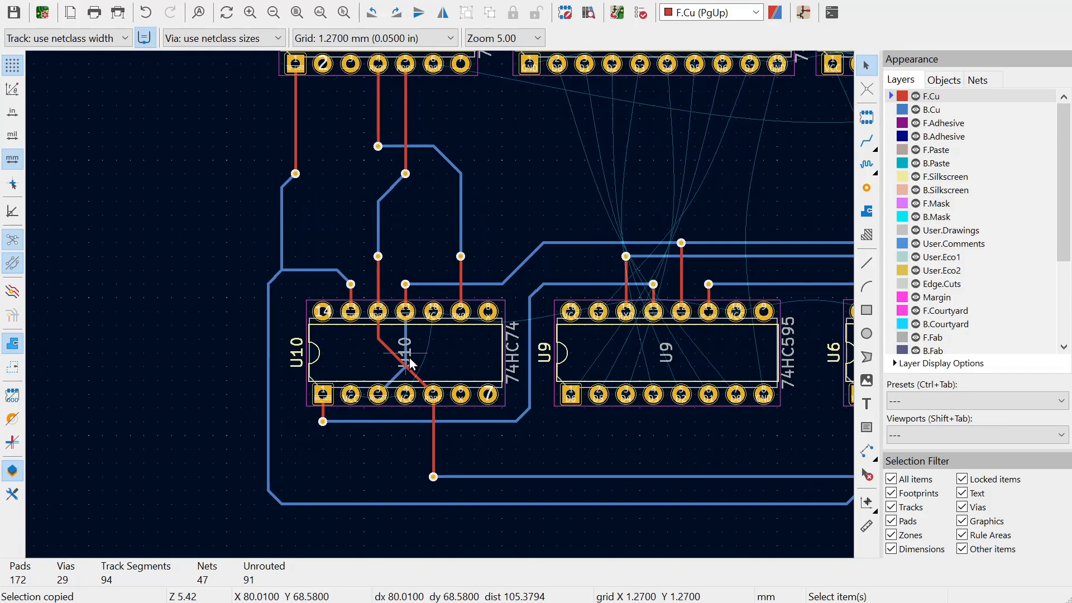
pyautogui.moveTo(483, 338)
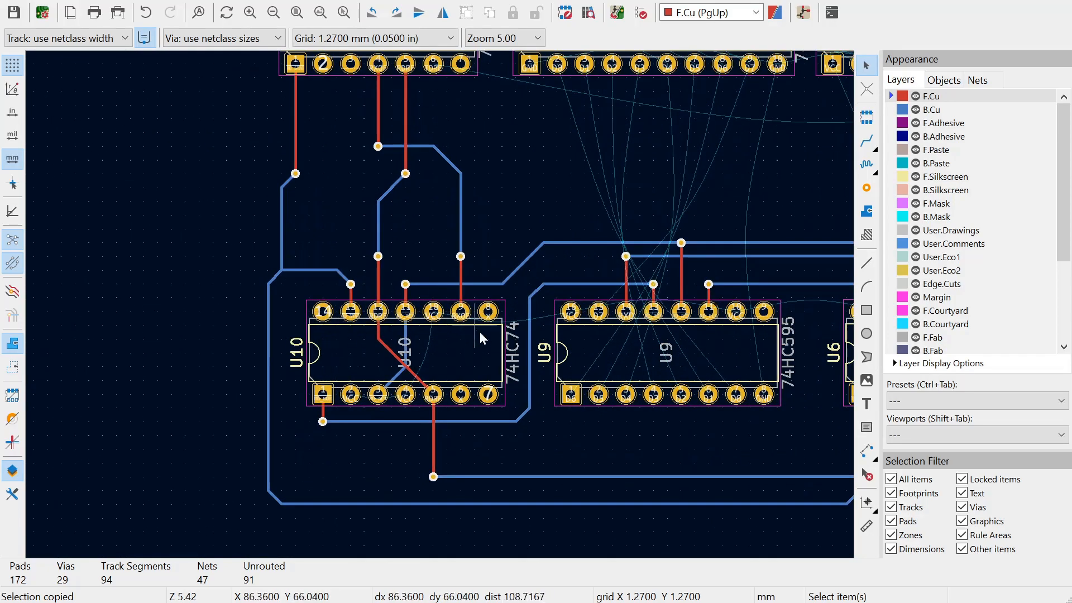
pyautogui.moveTo(332, 364)
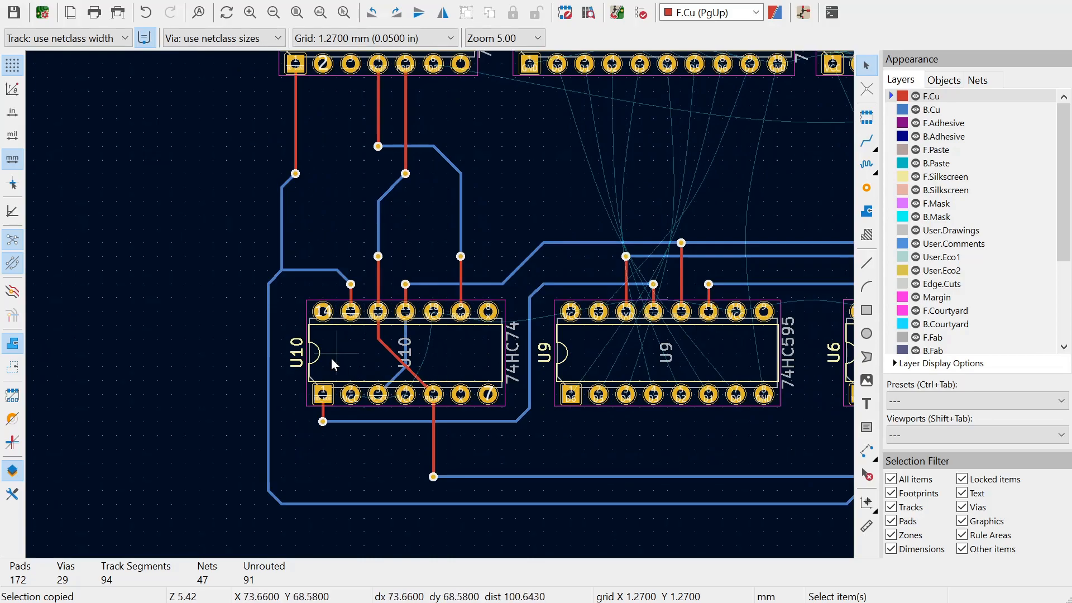
pyautogui.moveTo(376, 314)
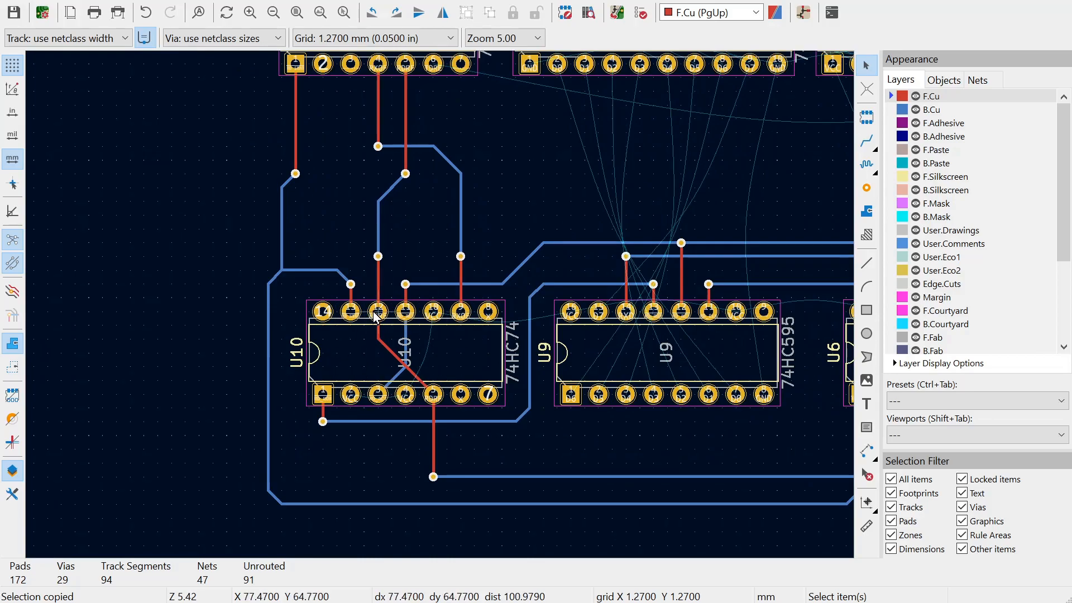
# Highlight the /RDRF net via U10's third pin, then zoom on U10 to read its pad net names.
pyautogui.click(375, 311)
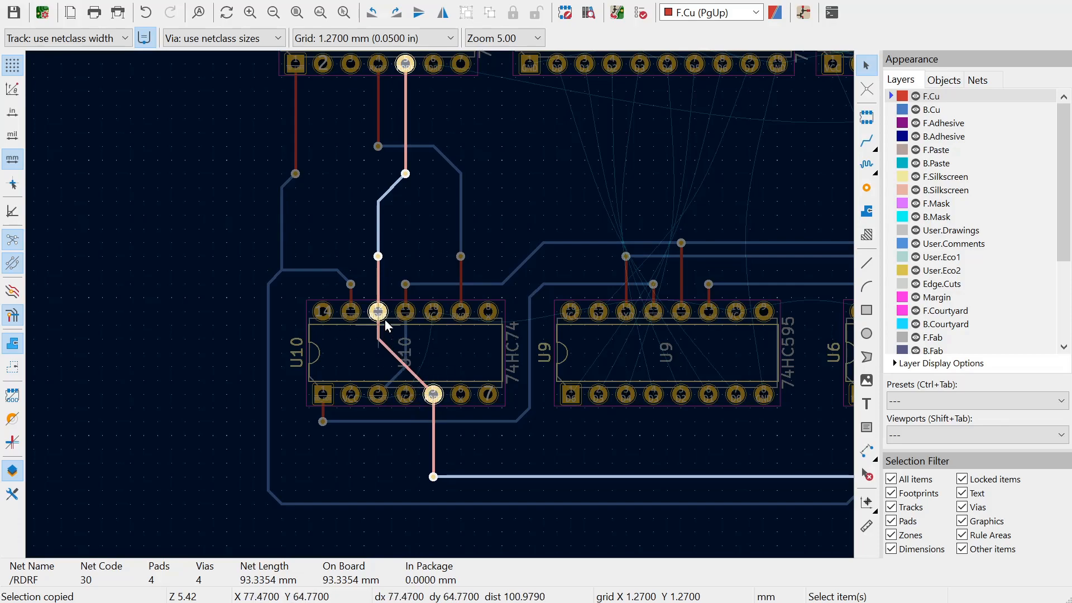
pyautogui.scroll(-3)
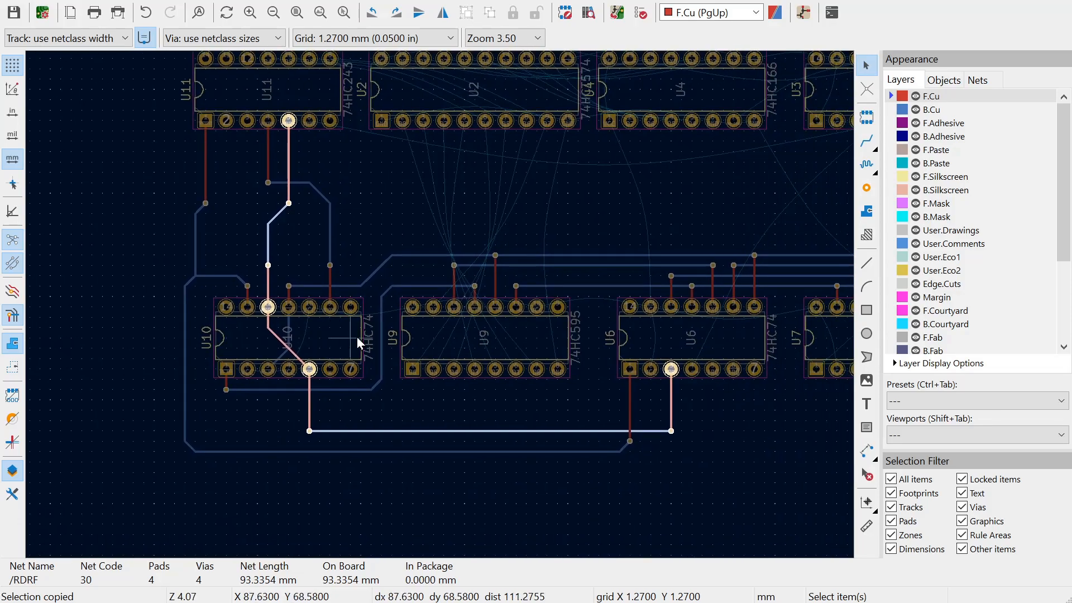
pyautogui.moveTo(454, 344)
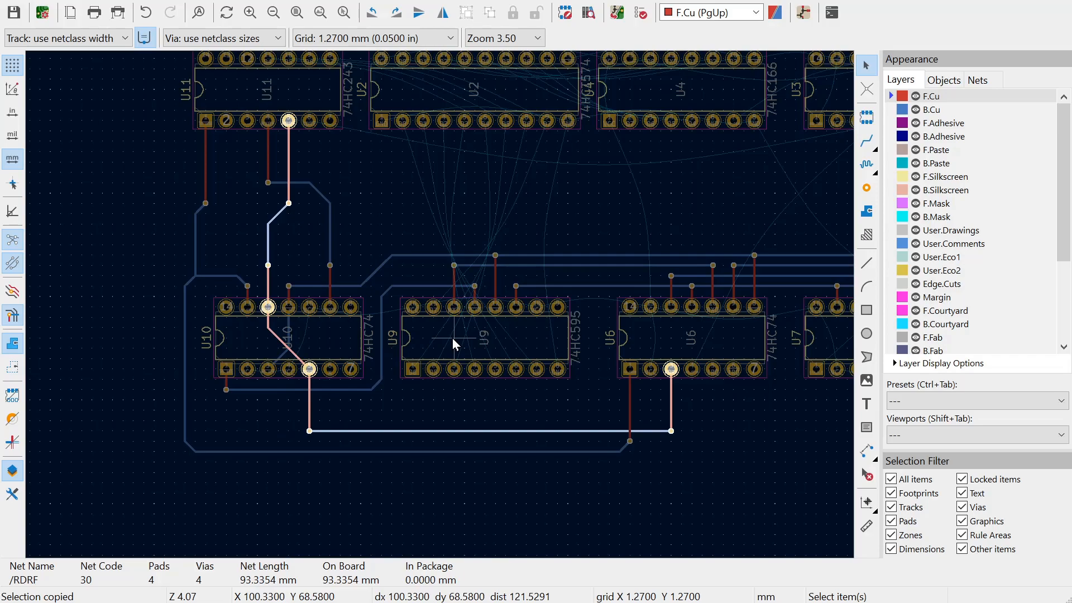
pyautogui.moveTo(463, 339)
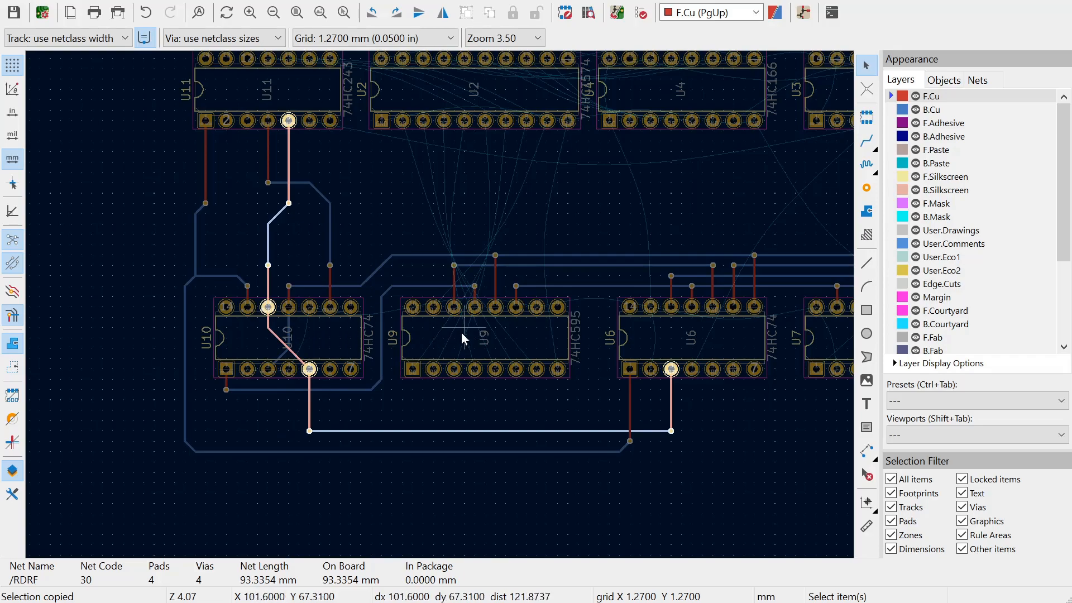
pyautogui.moveTo(389, 350)
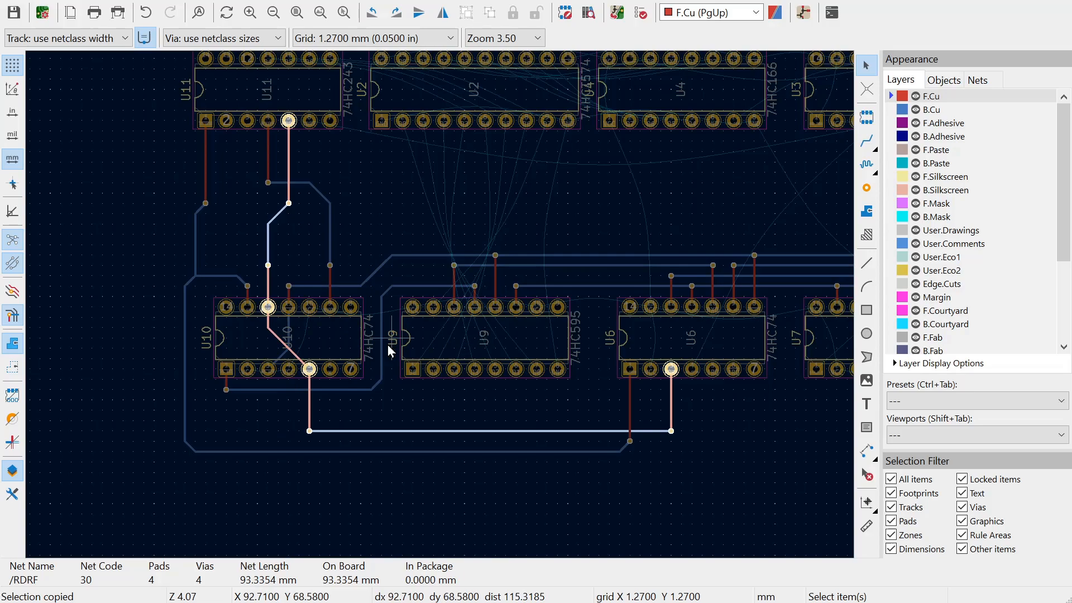
pyautogui.moveTo(287, 345)
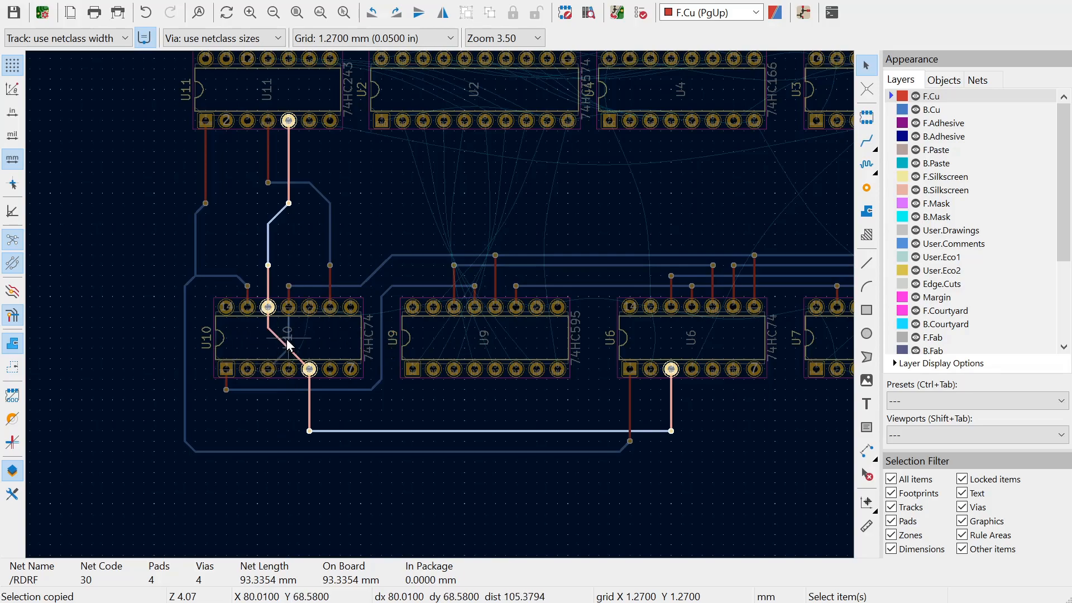
pyautogui.moveTo(764, 339)
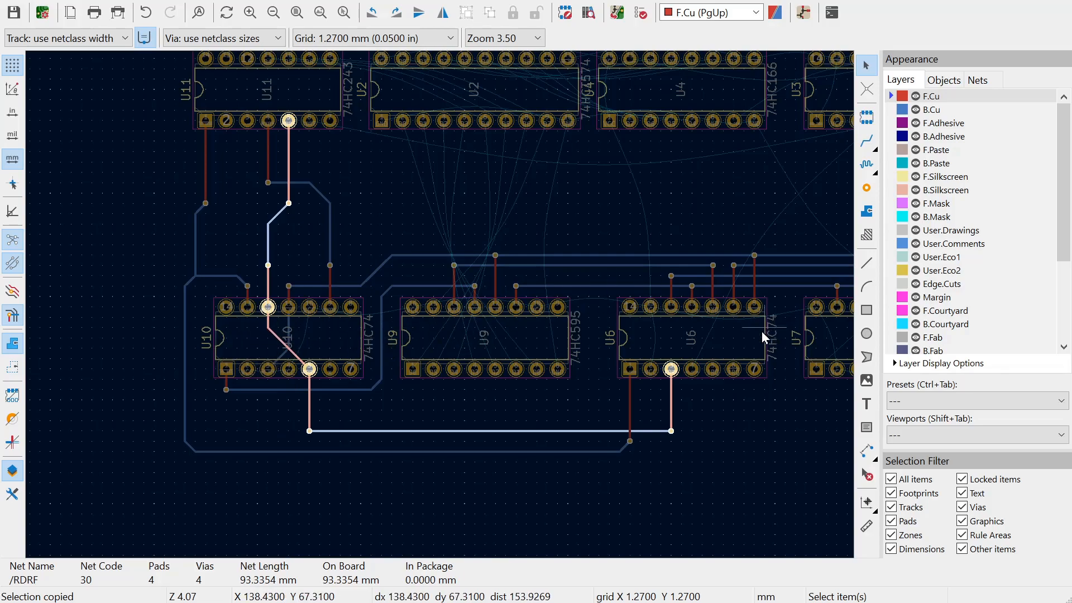
pyautogui.moveTo(458, 327)
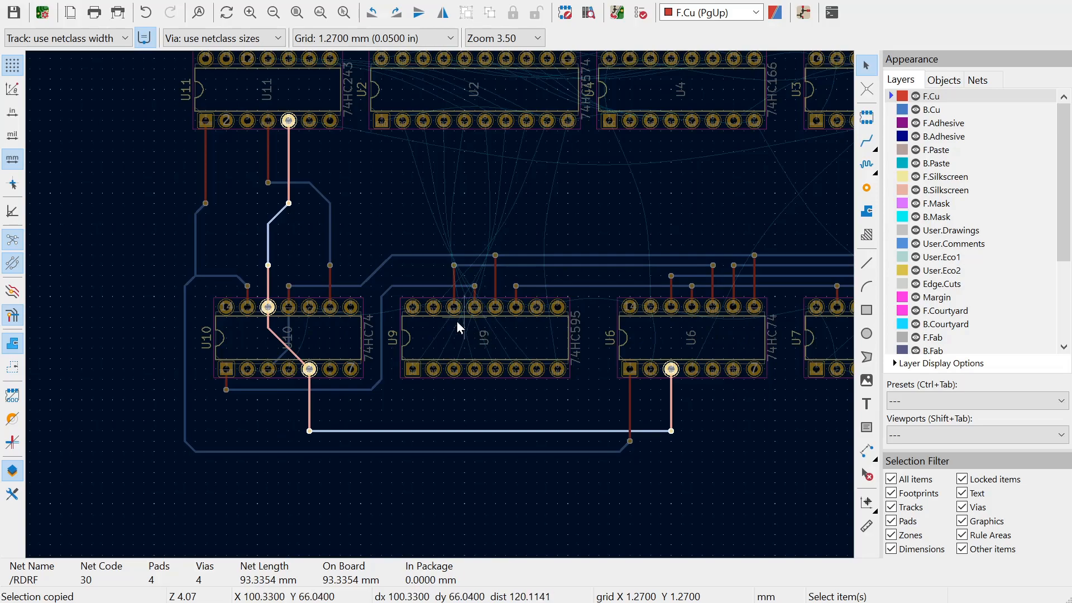
pyautogui.moveTo(403, 347)
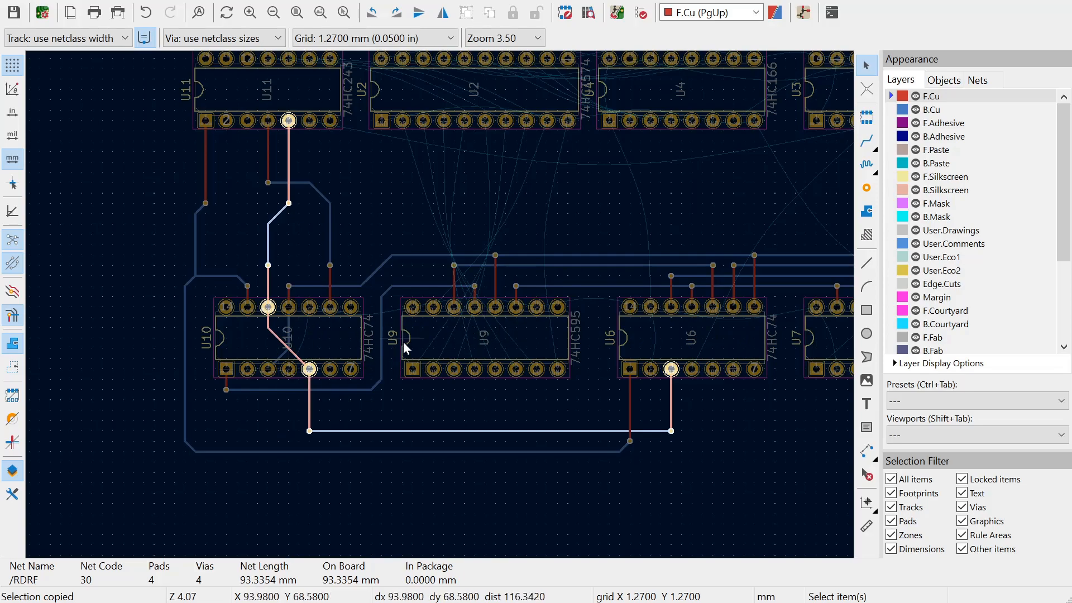
pyautogui.moveTo(244, 384)
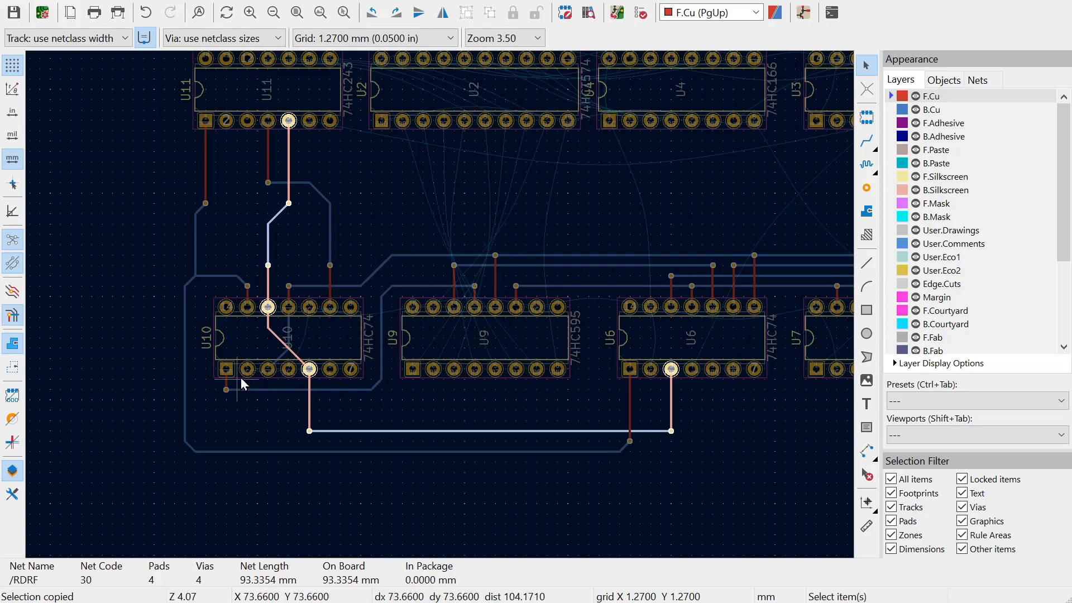
pyautogui.moveTo(492, 351)
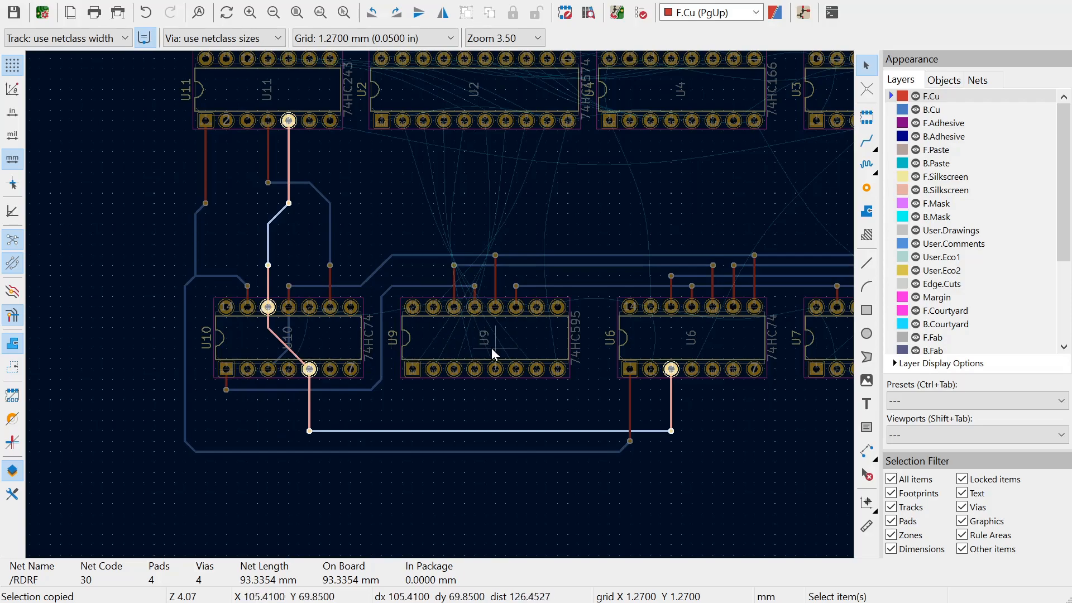
pyautogui.moveTo(486, 346)
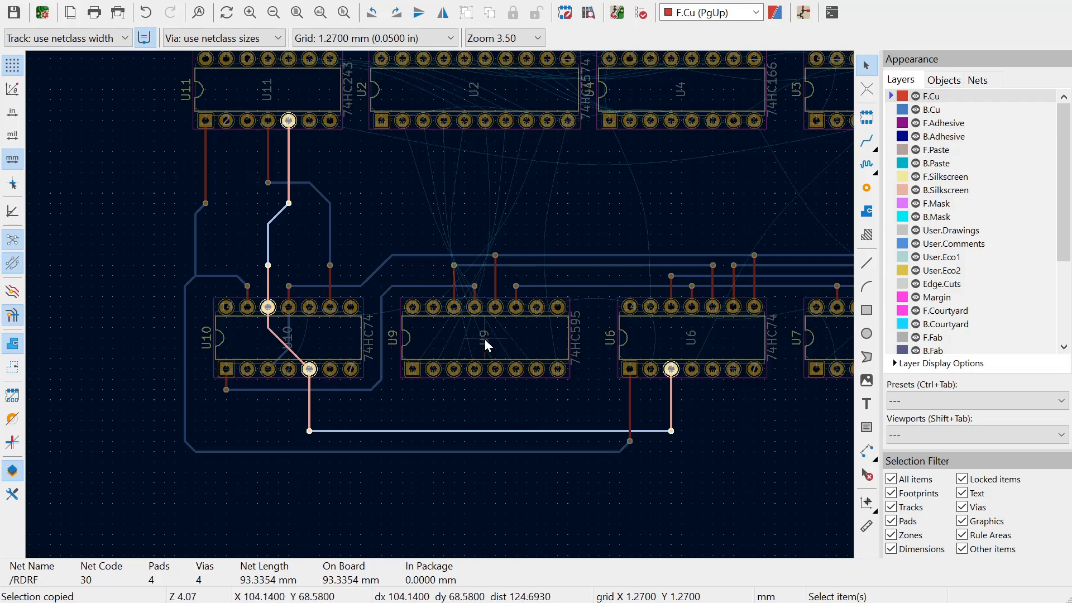
pyautogui.moveTo(291, 337)
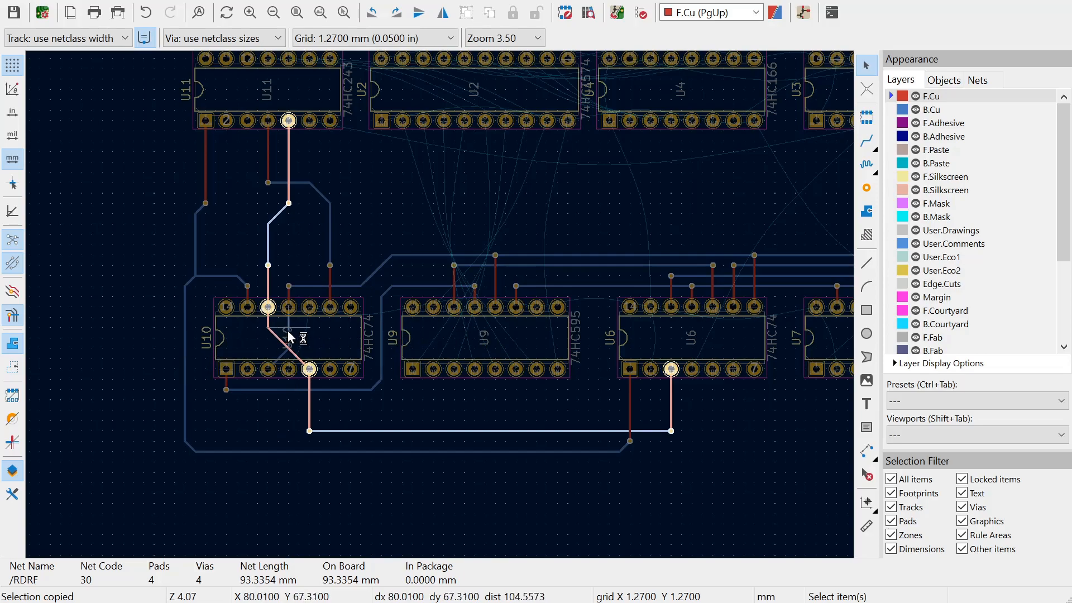
pyautogui.moveTo(482, 345)
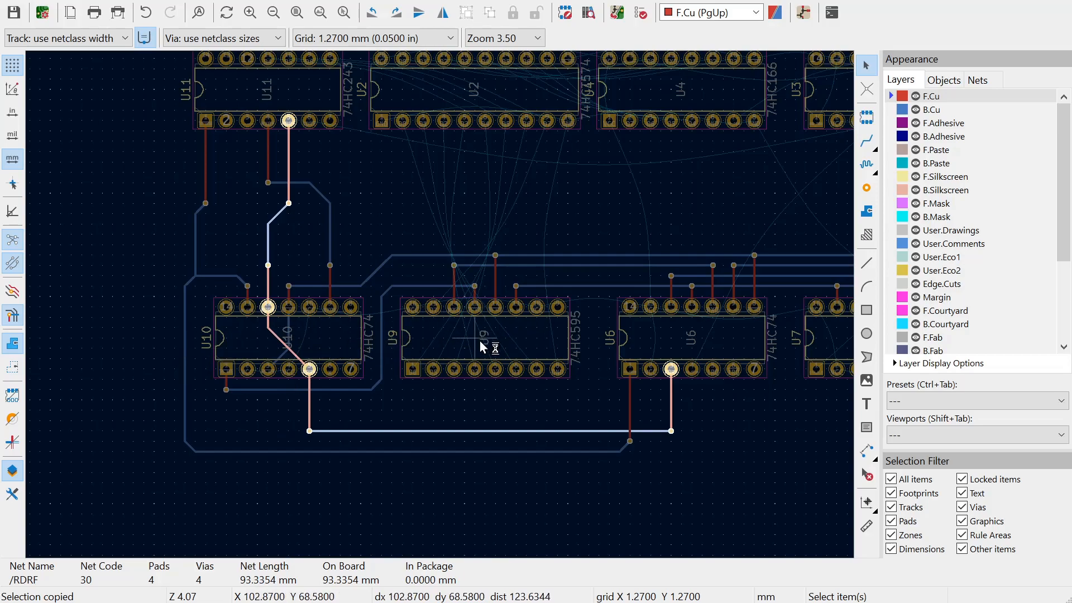
pyautogui.moveTo(308, 370)
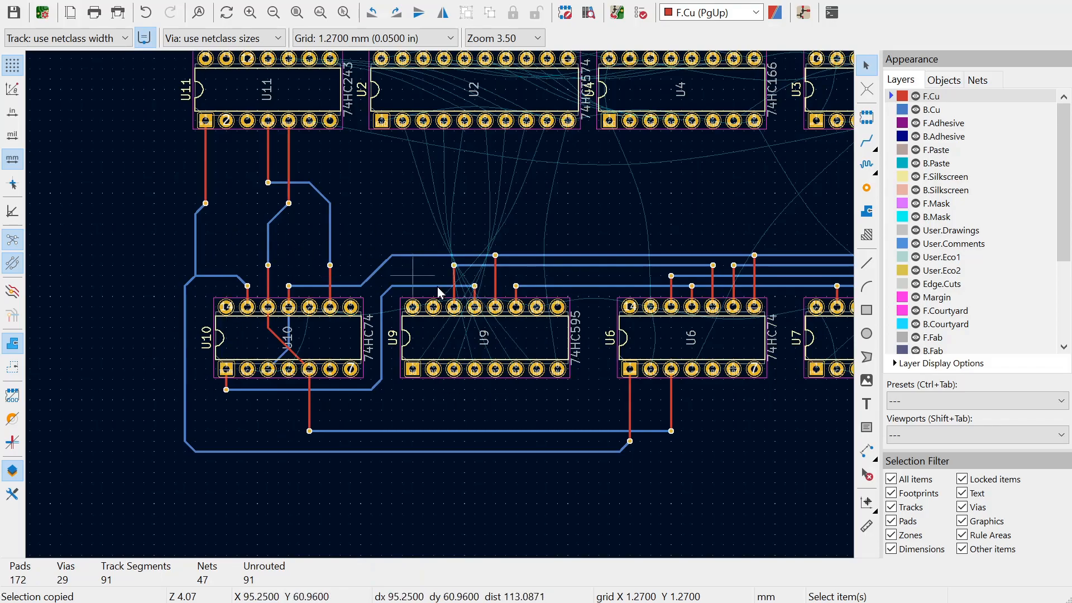
pyautogui.scroll(3)
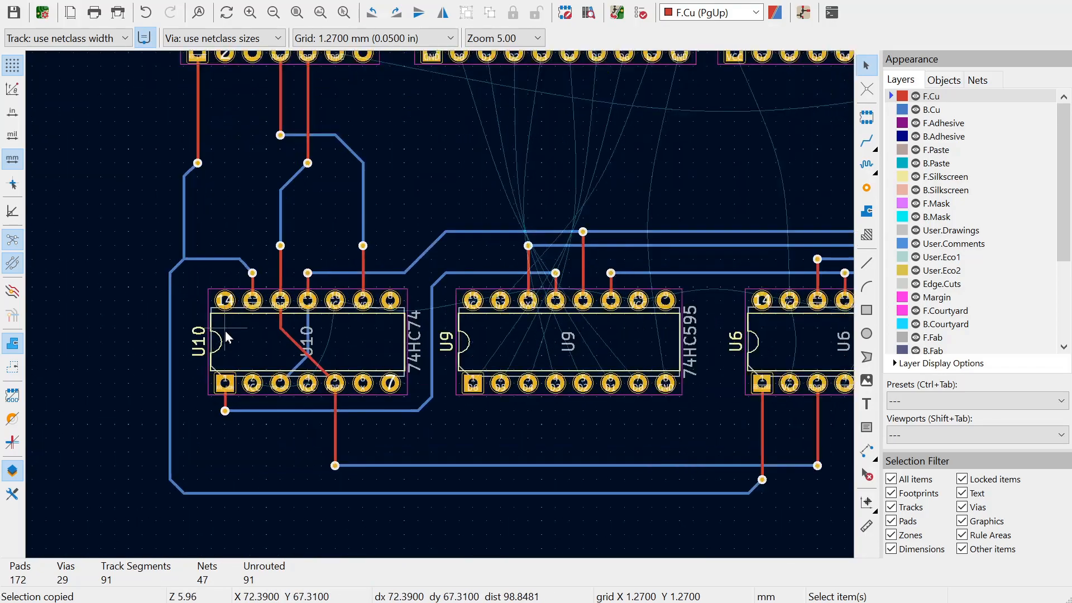
pyautogui.scroll(3)
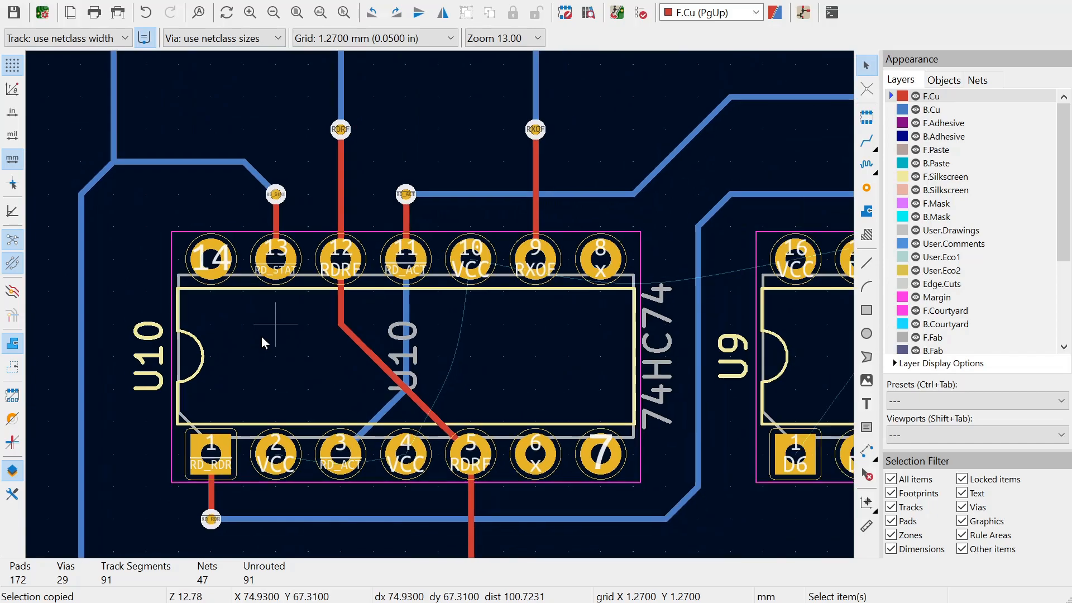
pyautogui.moveTo(335, 454)
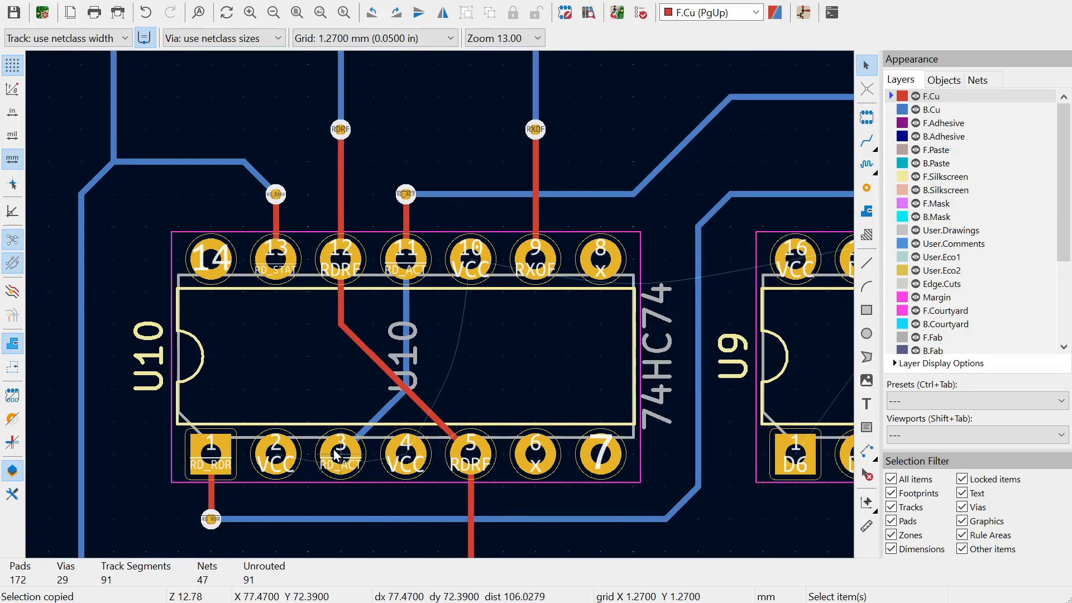
pyautogui.moveTo(286, 277)
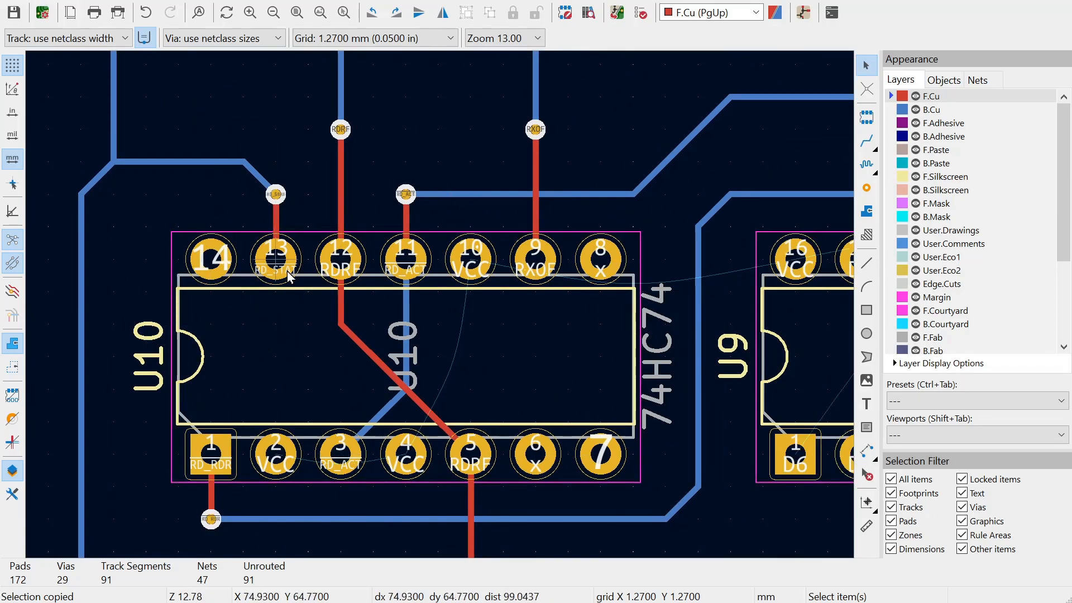
pyautogui.moveTo(535, 453)
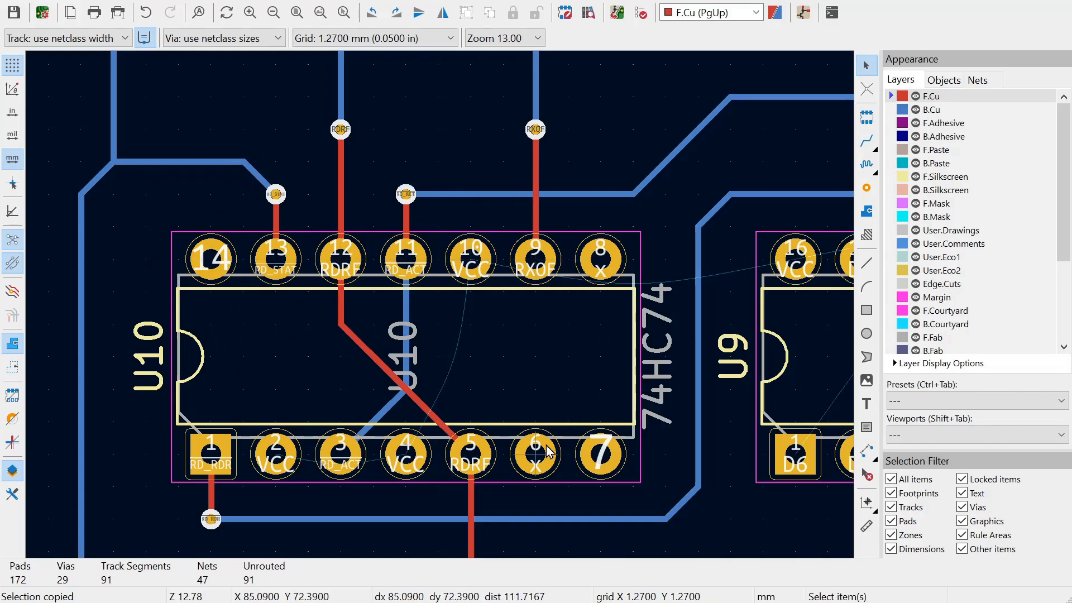
pyautogui.moveTo(295, 413)
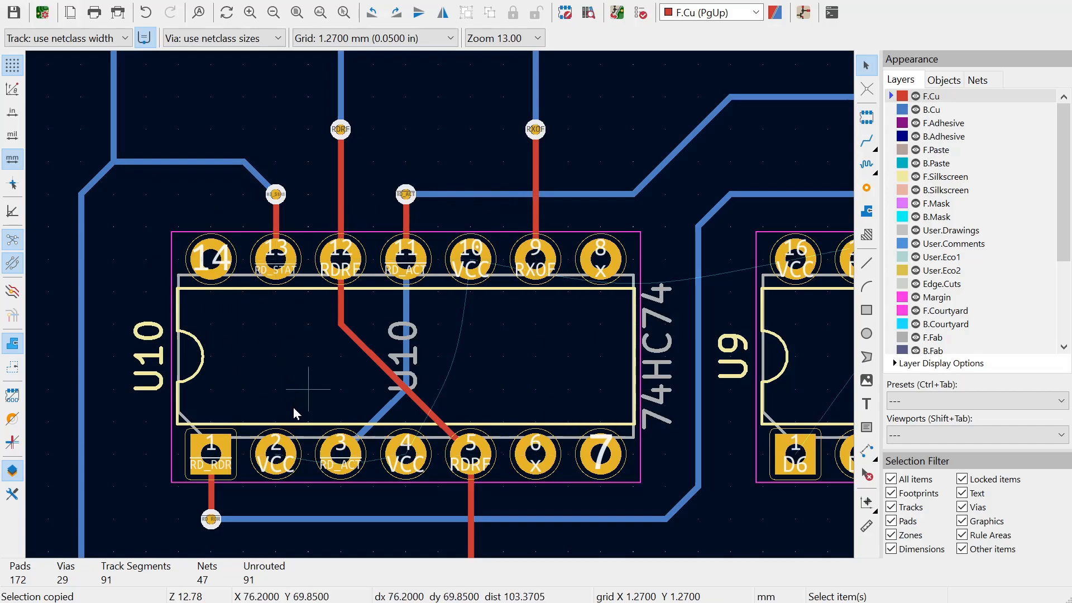
pyautogui.moveTo(304, 389)
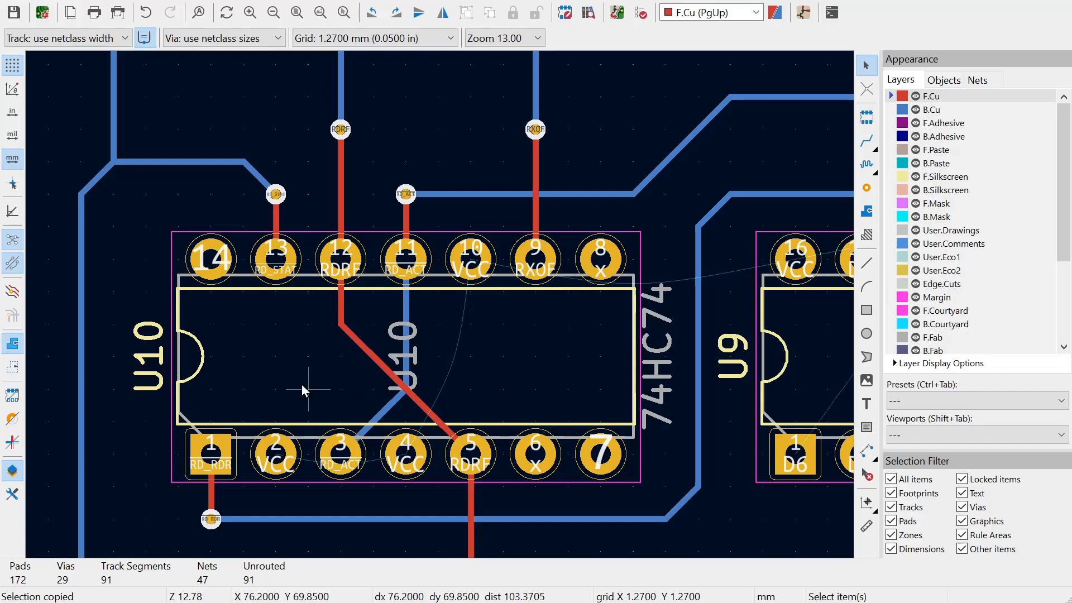
pyautogui.scroll(-3)
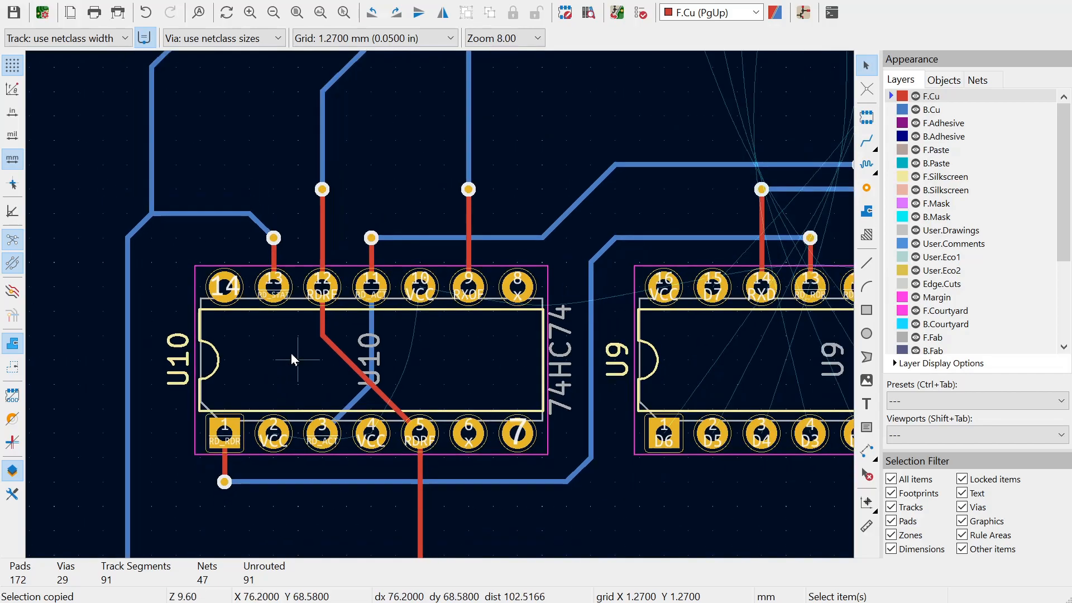
pyautogui.moveTo(370, 242)
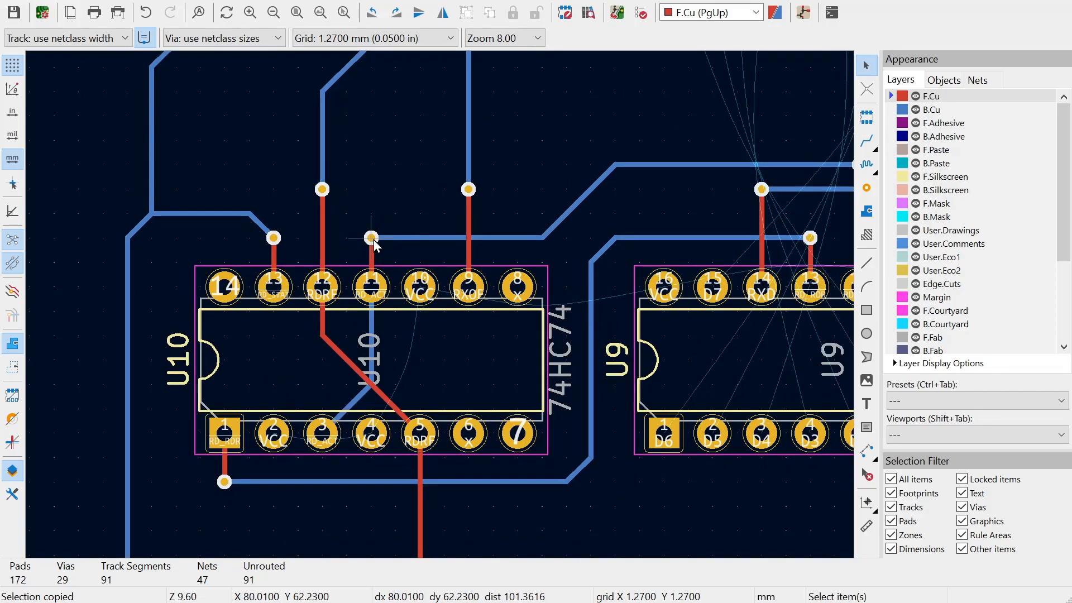
pyautogui.scroll(-3)
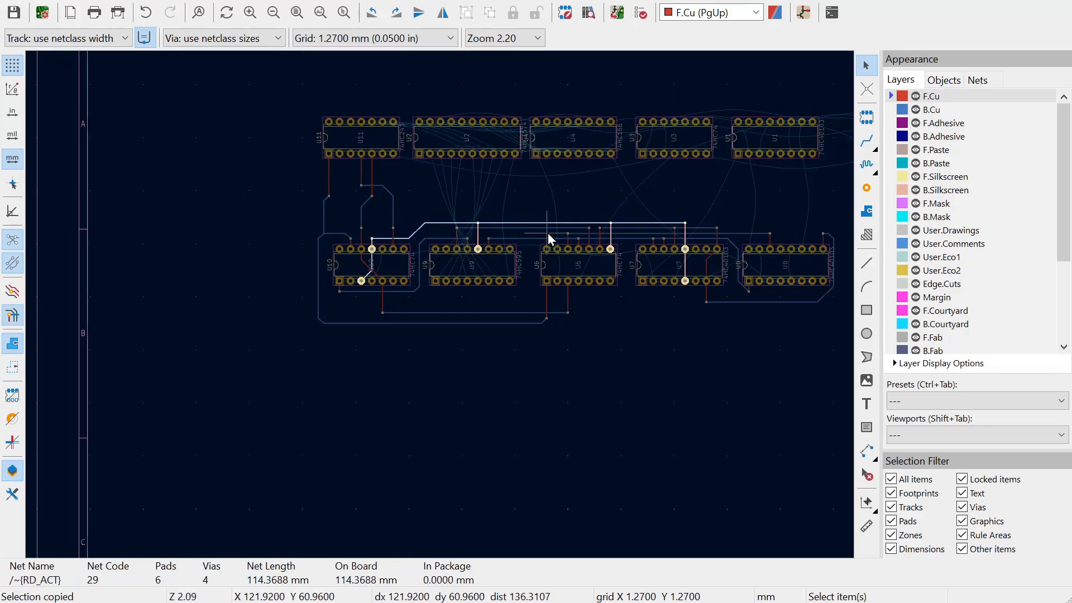
pyautogui.moveTo(685, 239)
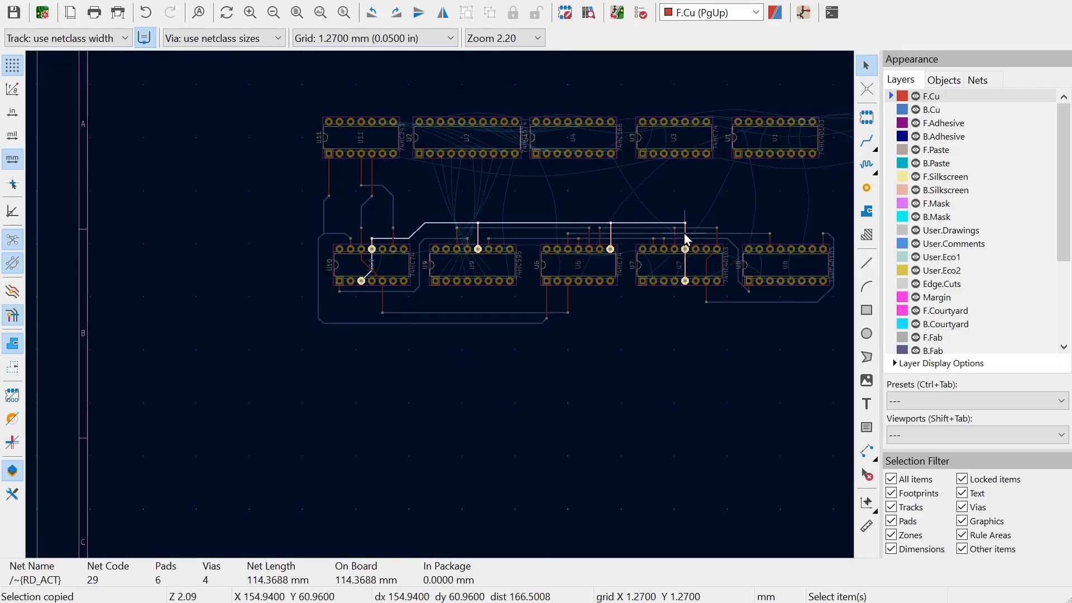
pyautogui.scroll(3)
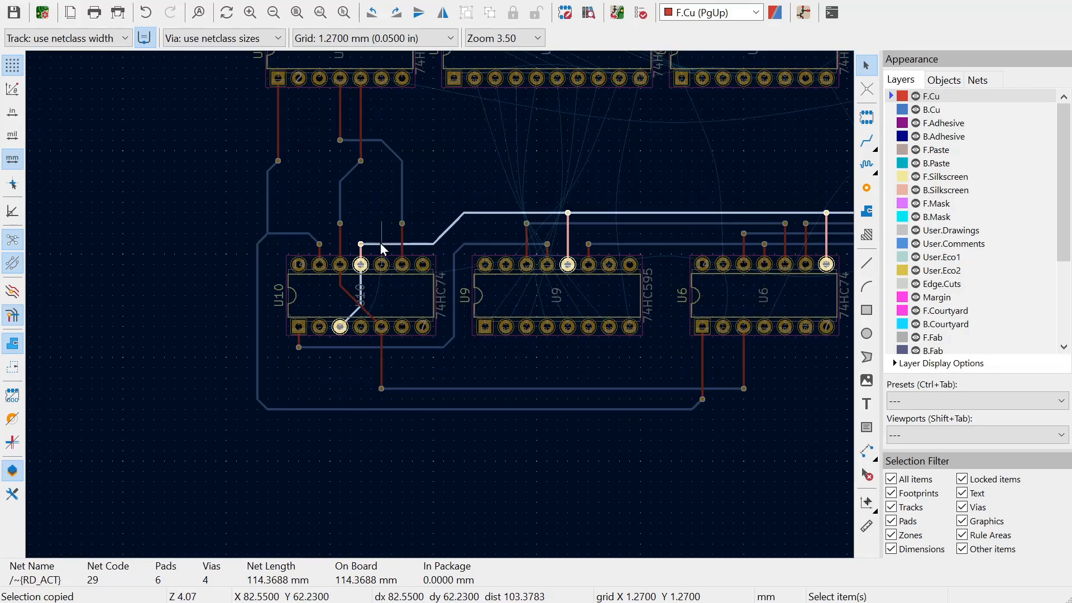
pyautogui.scroll(3)
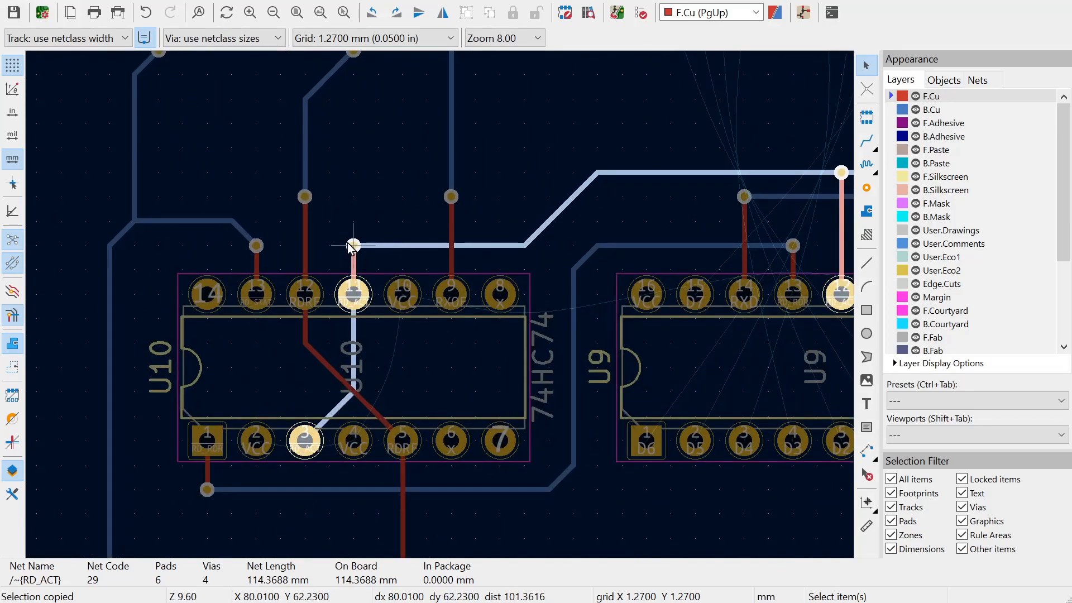
pyautogui.moveTo(362, 249)
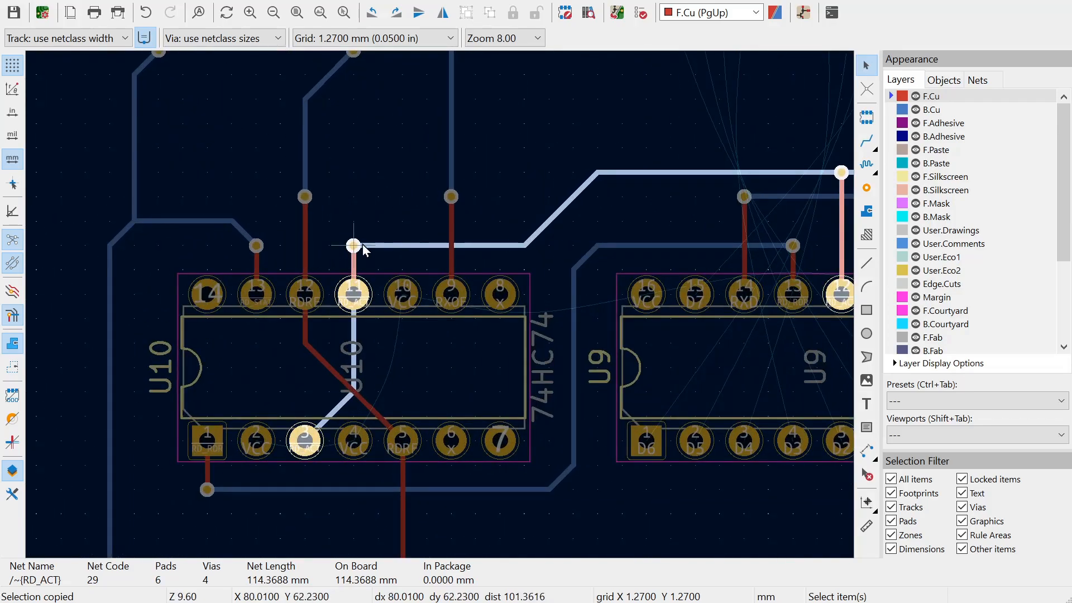
pyautogui.moveTo(499, 434)
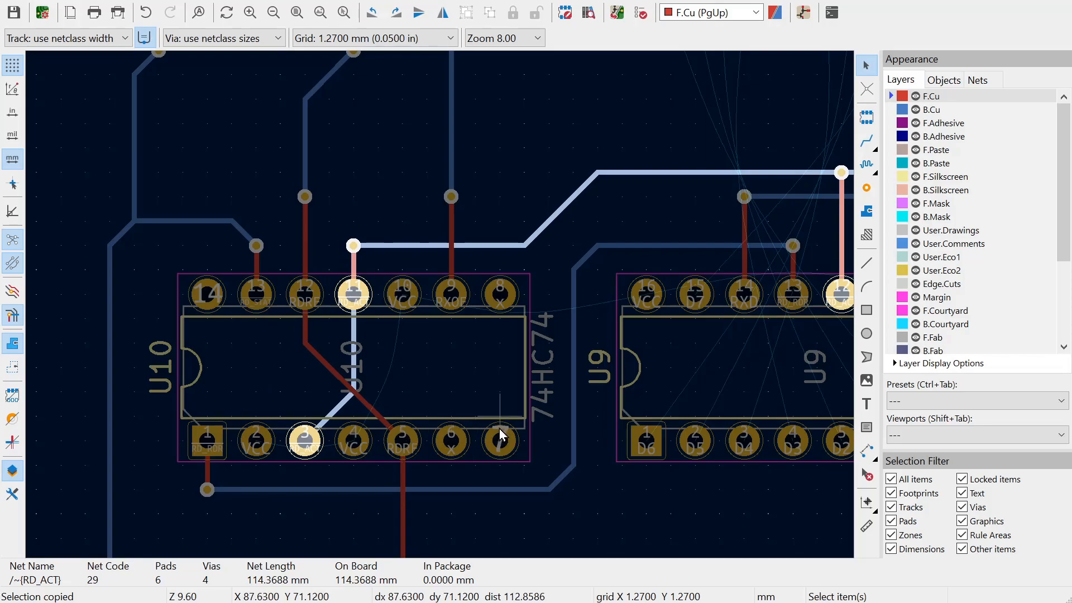
pyautogui.moveTo(359, 304)
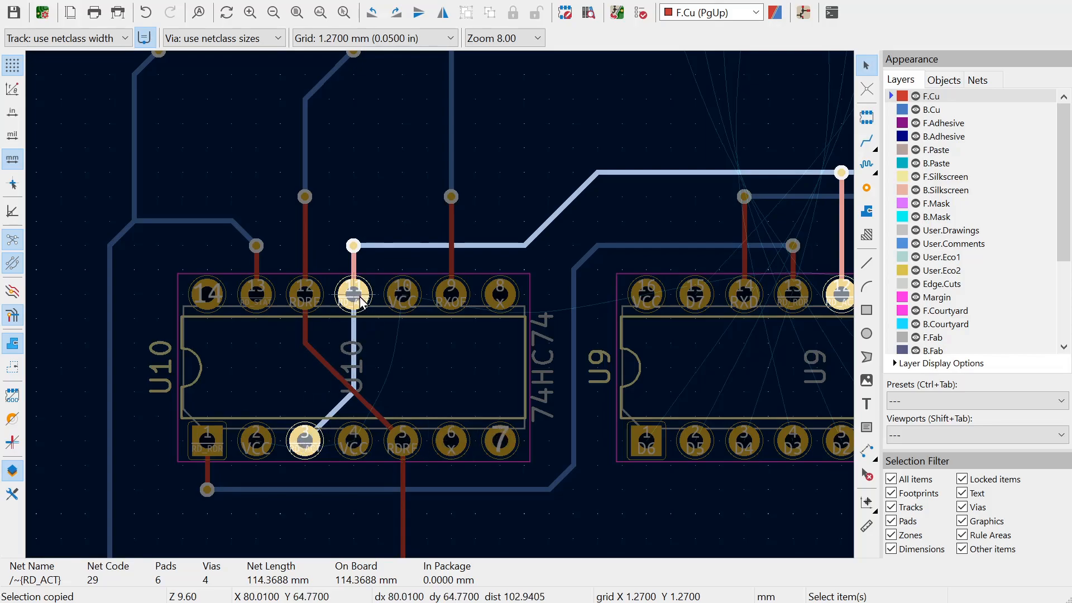
pyautogui.scroll(-3)
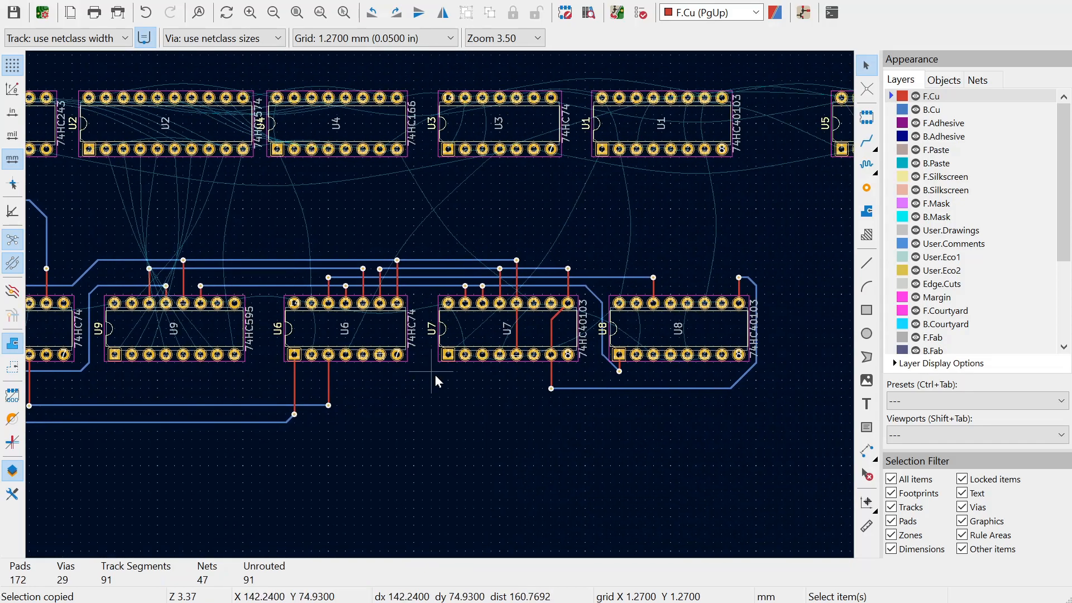
pyautogui.scroll(3)
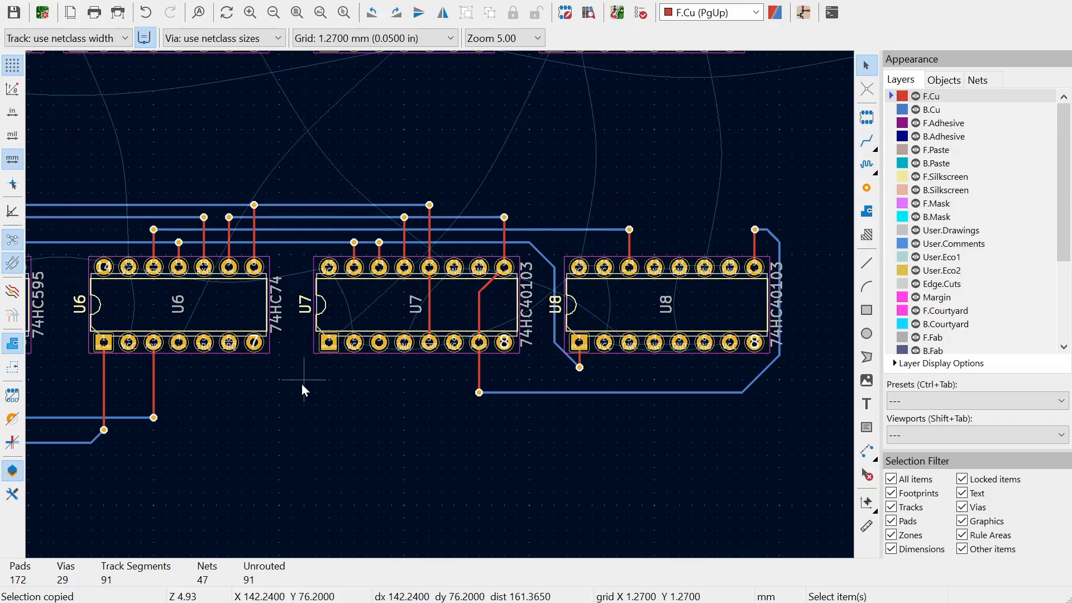
pyautogui.moveTo(399, 404)
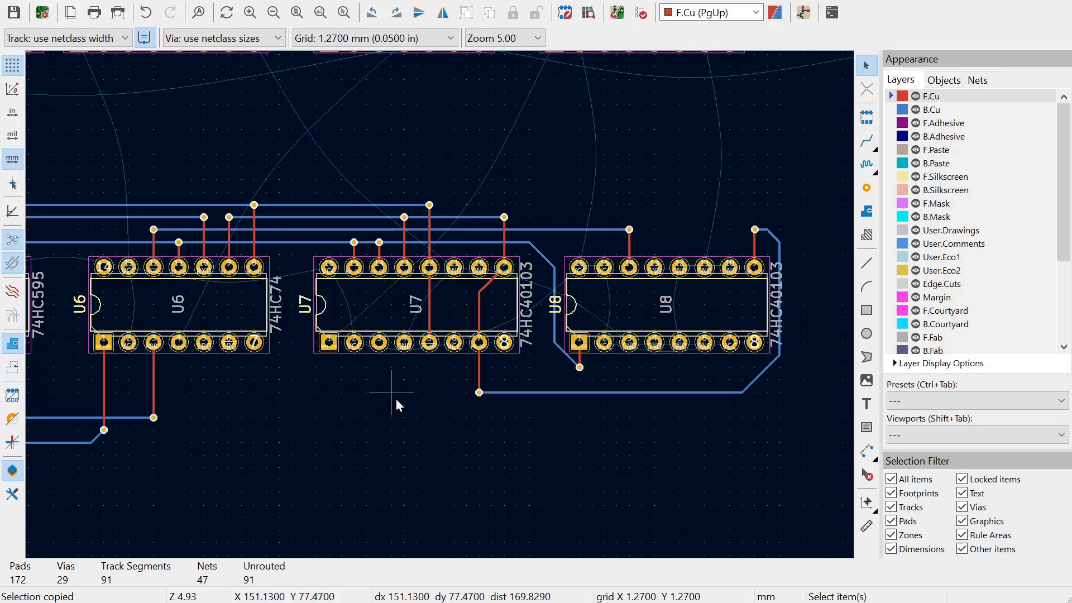
pyautogui.moveTo(367, 384)
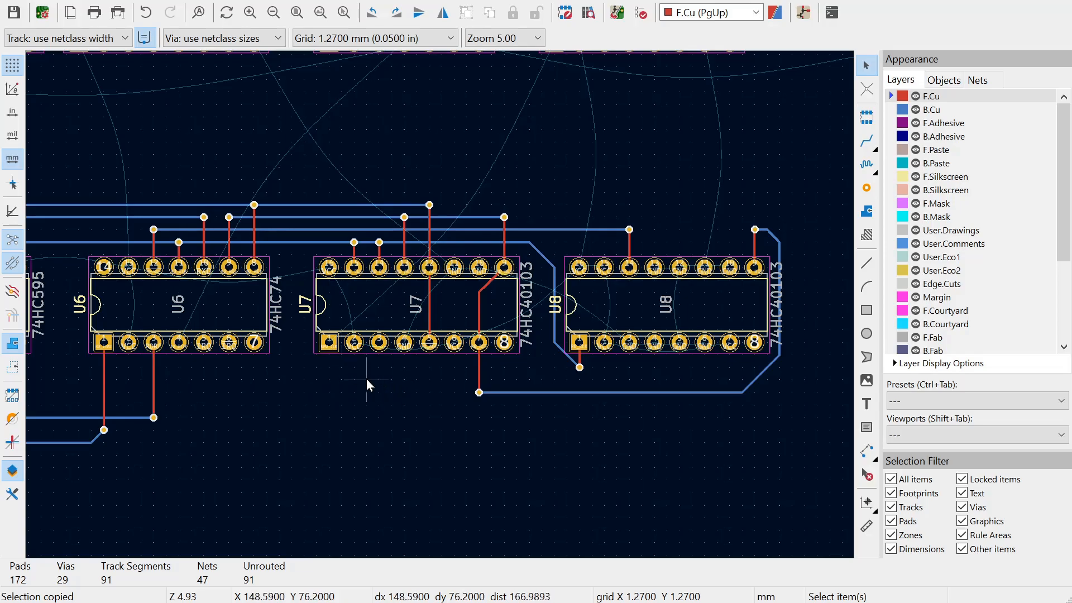
pyautogui.scroll(-3)
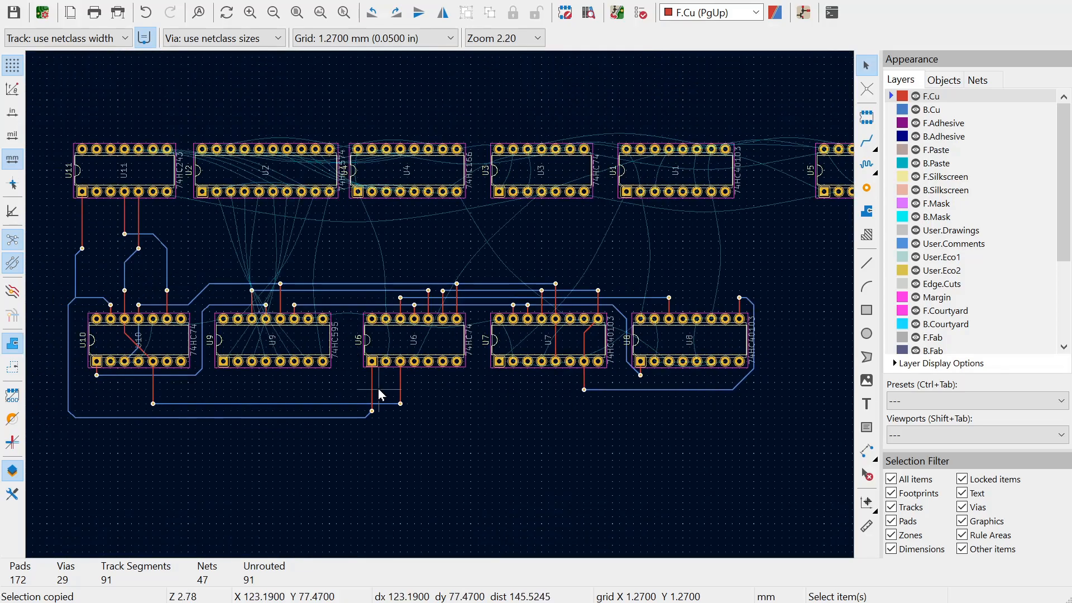
pyautogui.moveTo(230, 338)
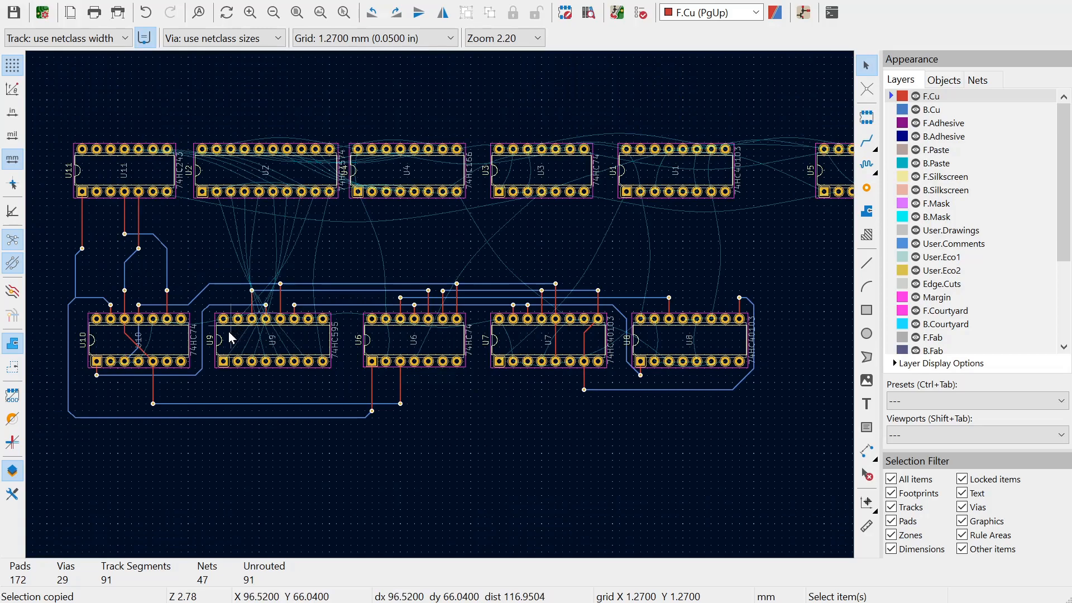
pyautogui.moveTo(116, 203)
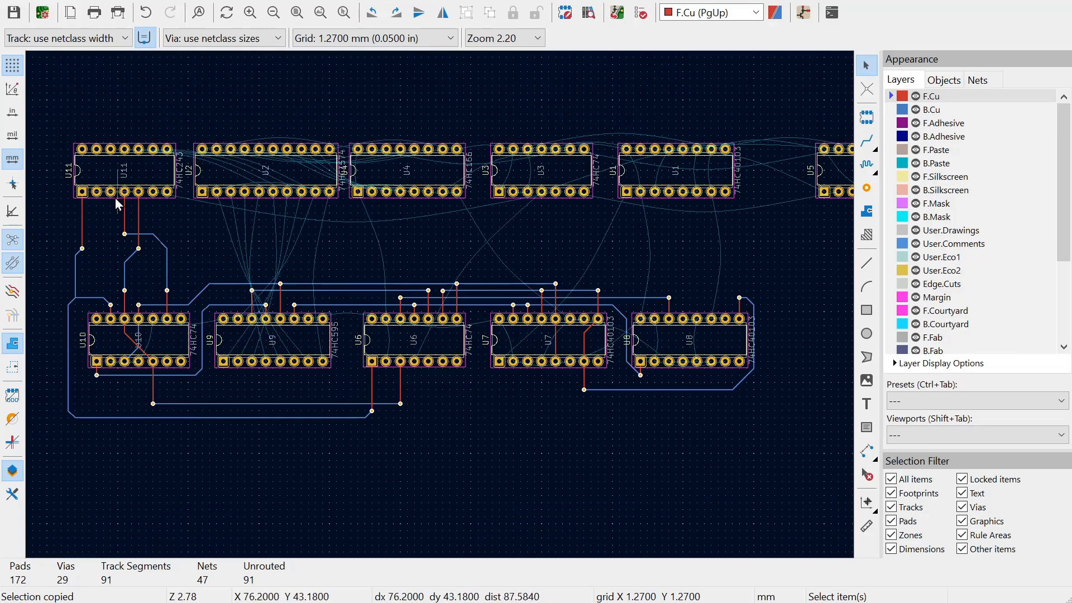
pyautogui.moveTo(457, 366)
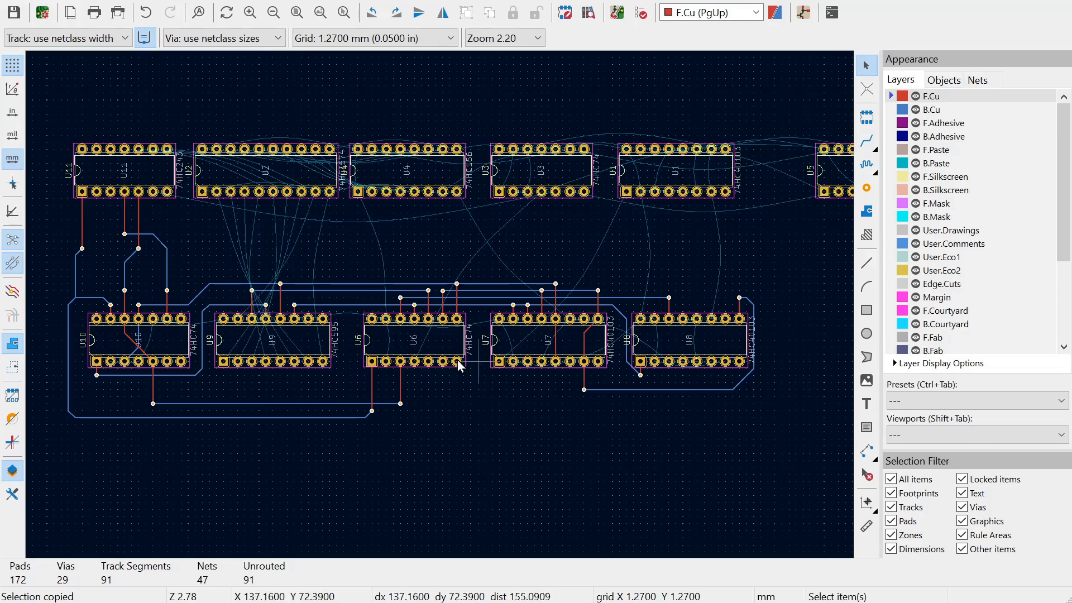
pyautogui.moveTo(450, 343)
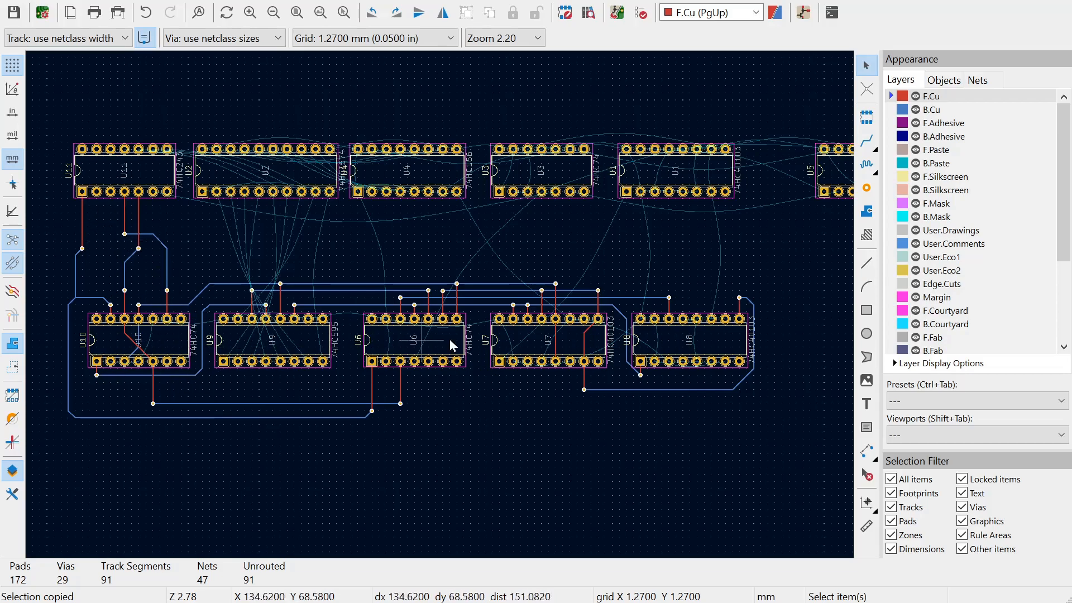
pyautogui.moveTo(75, 216)
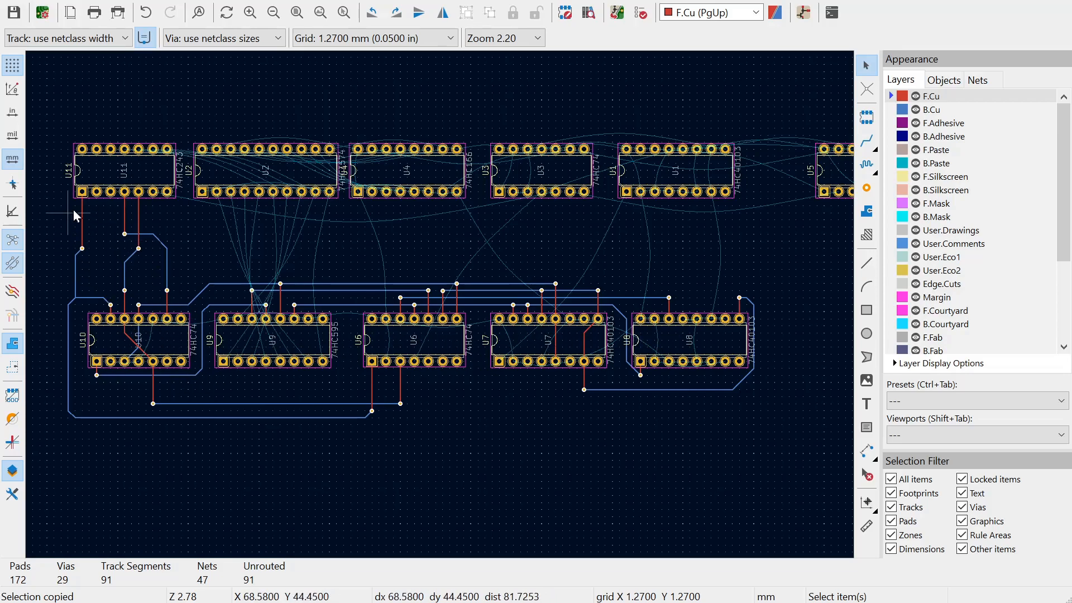
pyautogui.moveTo(133, 194)
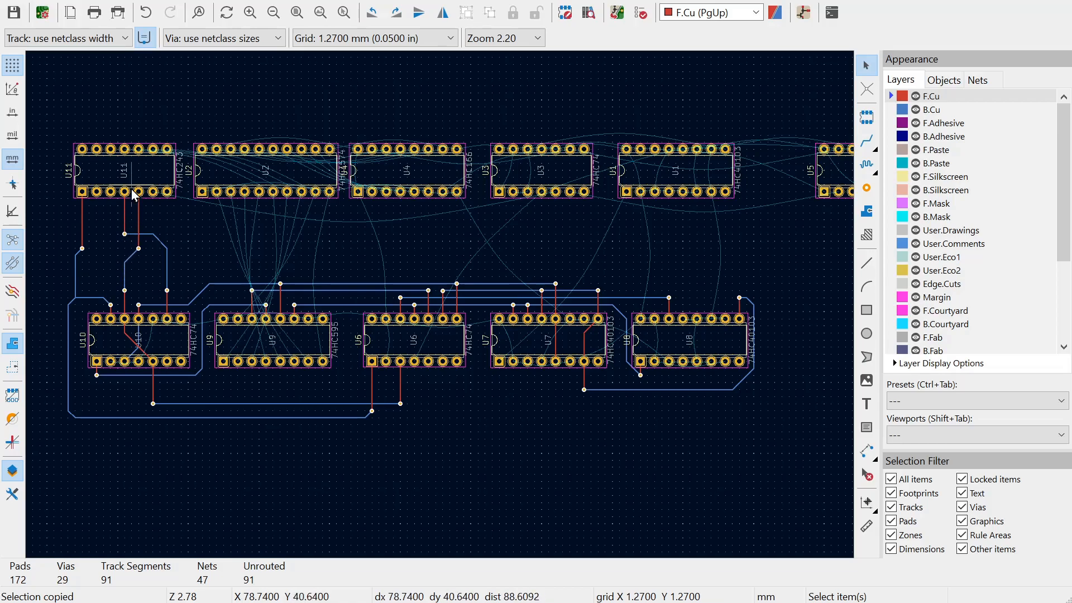
pyautogui.moveTo(67, 273)
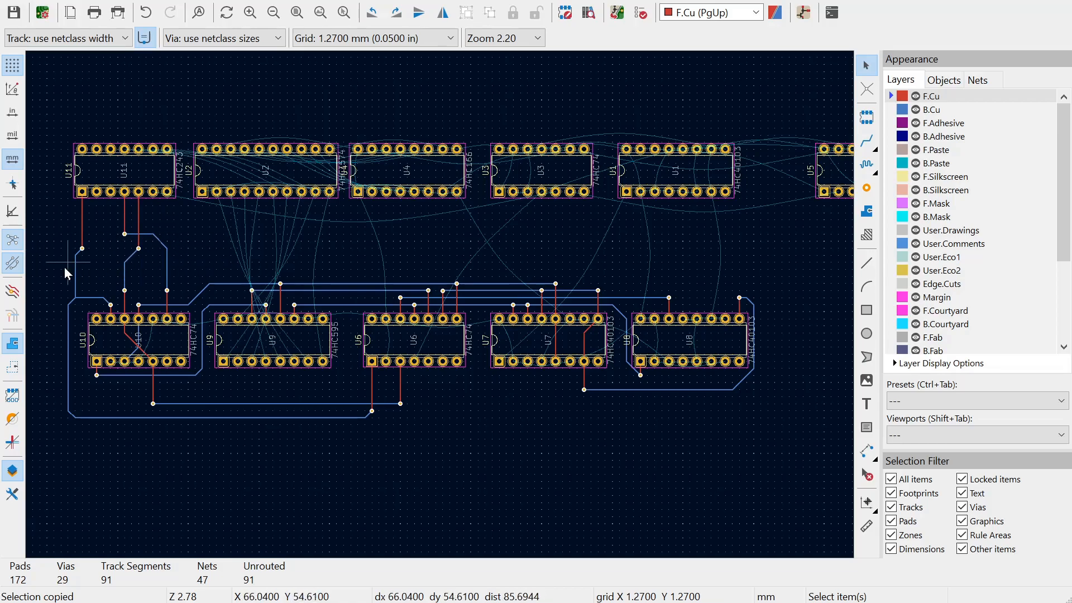
pyautogui.moveTo(244, 271)
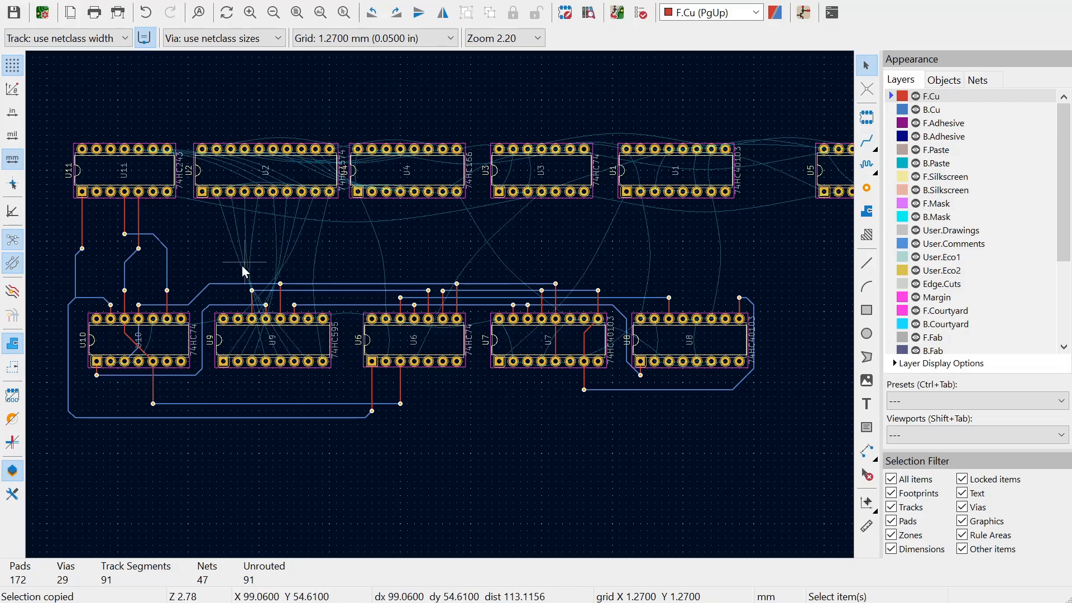
pyautogui.moveTo(294, 246)
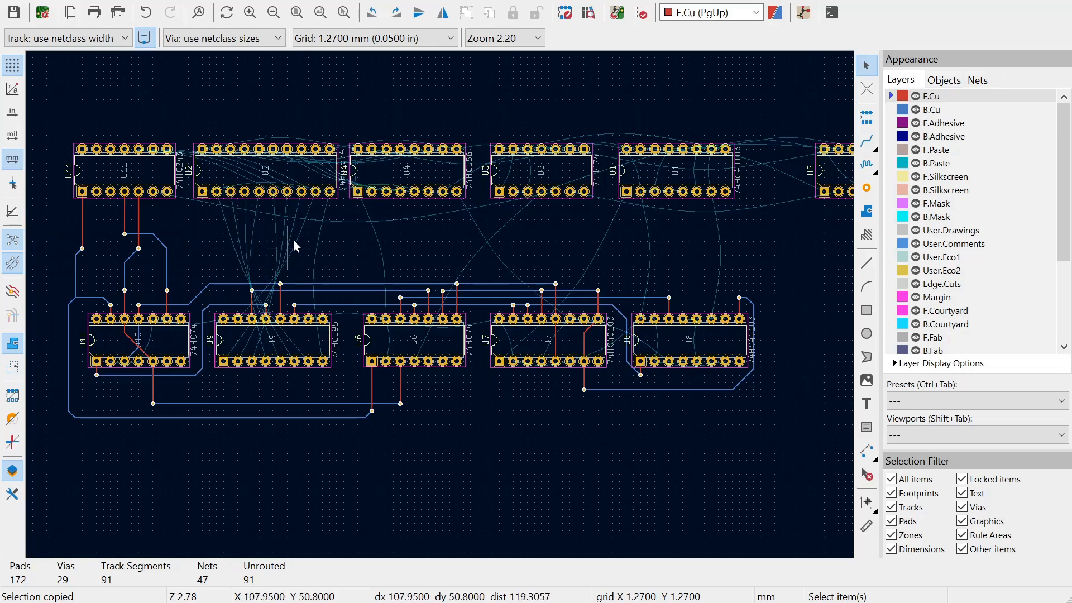
pyautogui.moveTo(258, 253)
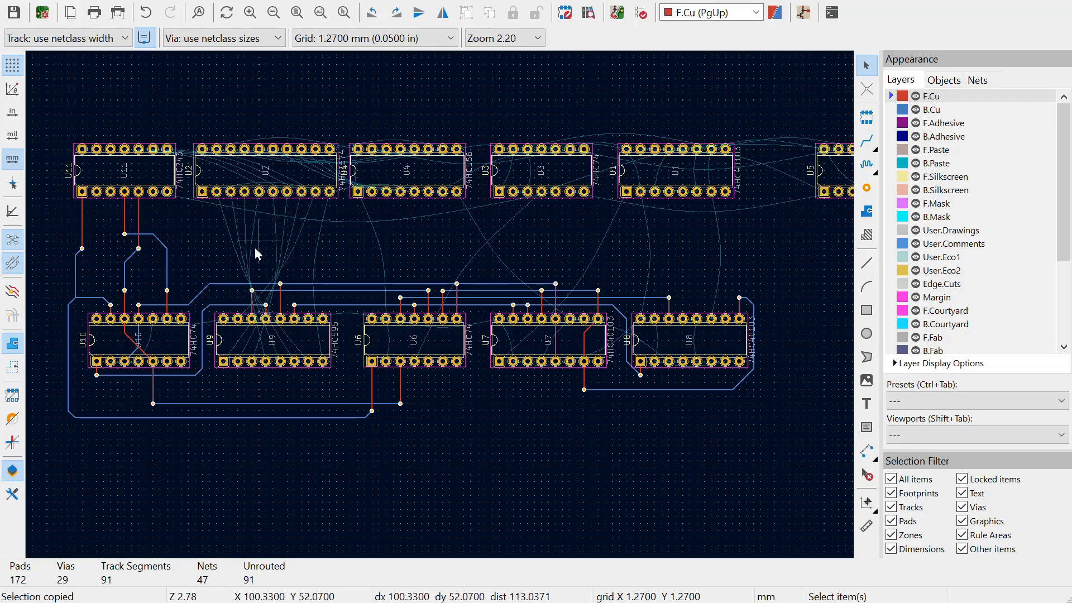
pyautogui.moveTo(299, 271)
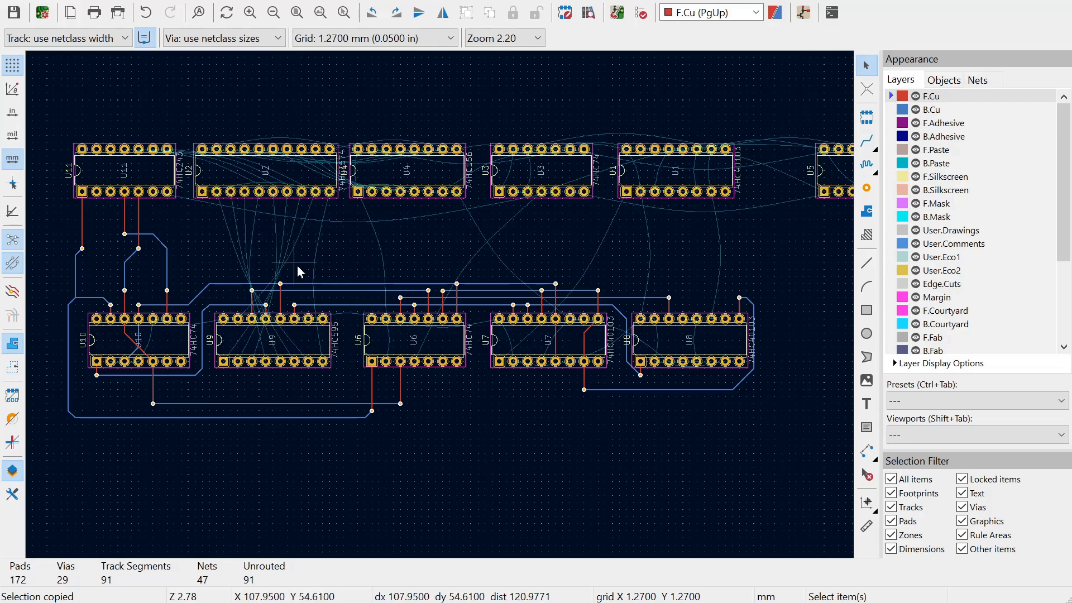
pyautogui.moveTo(267, 308)
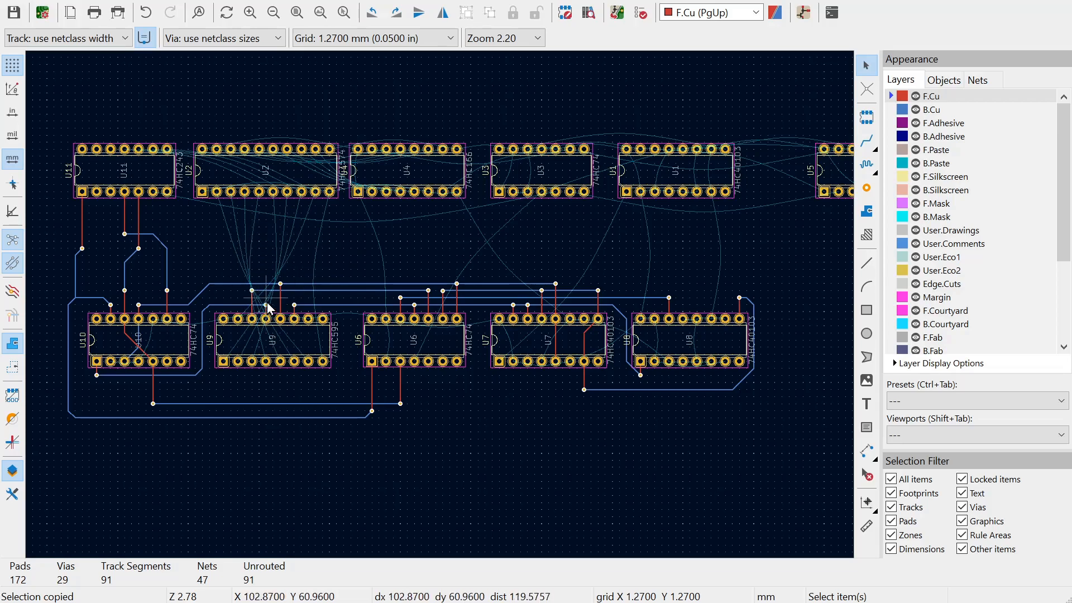
pyautogui.moveTo(215, 328)
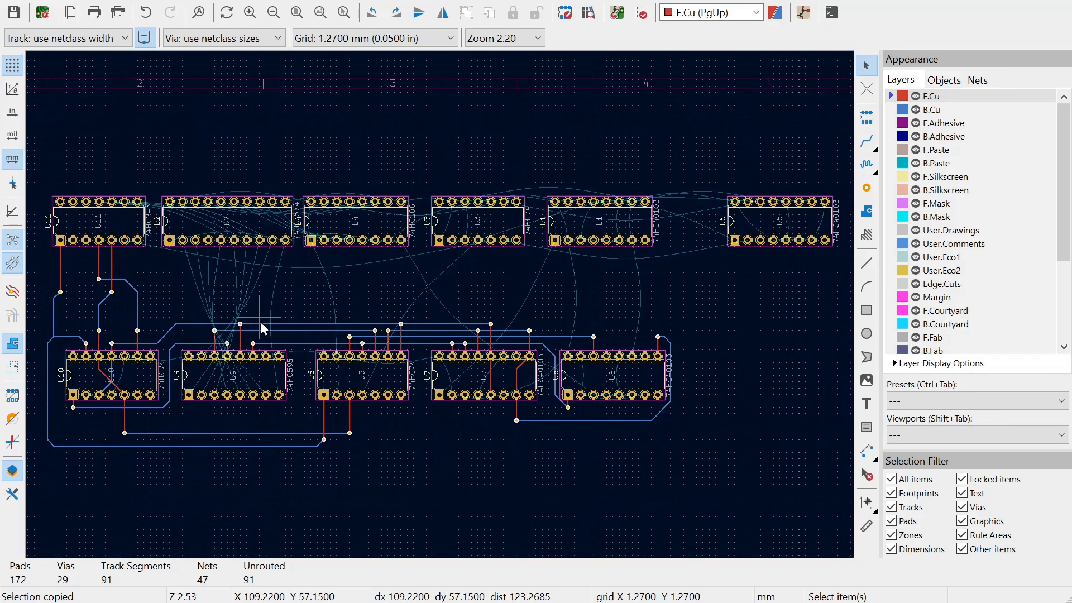
pyautogui.moveTo(361, 472)
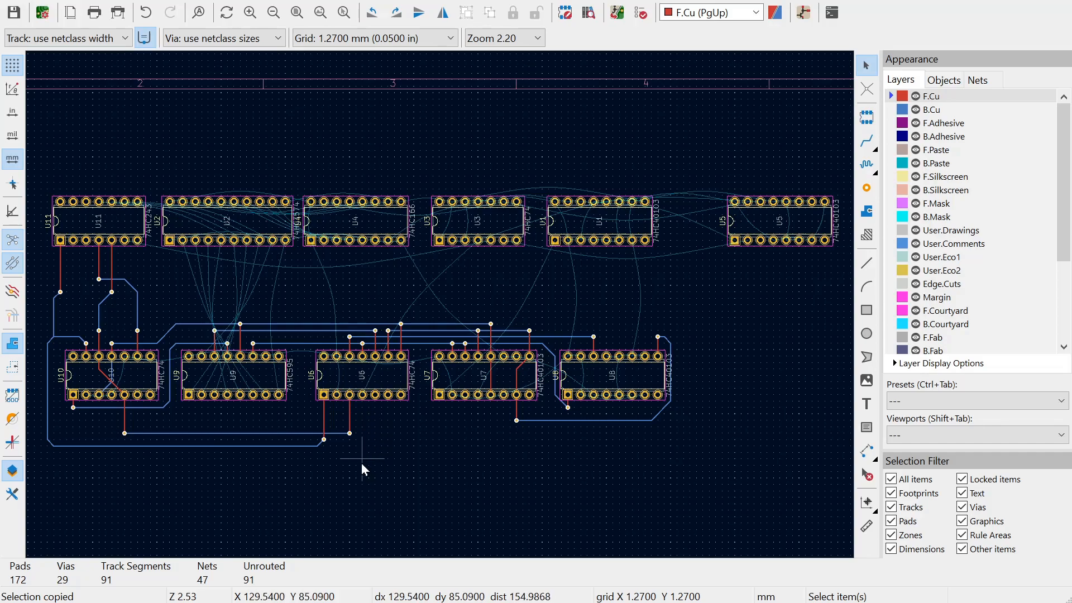
pyautogui.moveTo(425, 467)
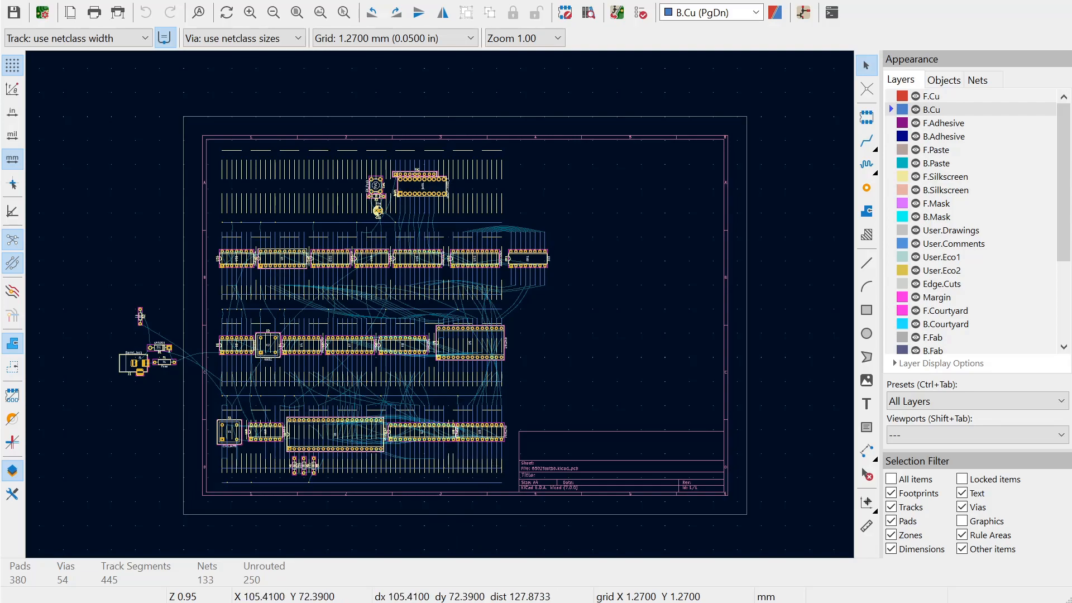
pyautogui.moveTo(364, 300)
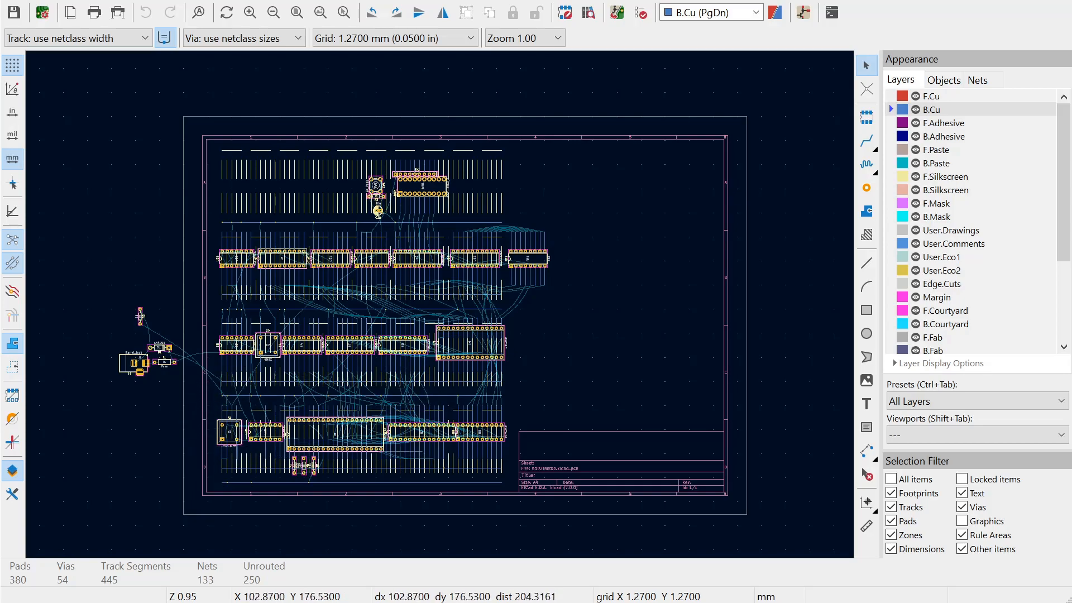
pyautogui.moveTo(547, 300)
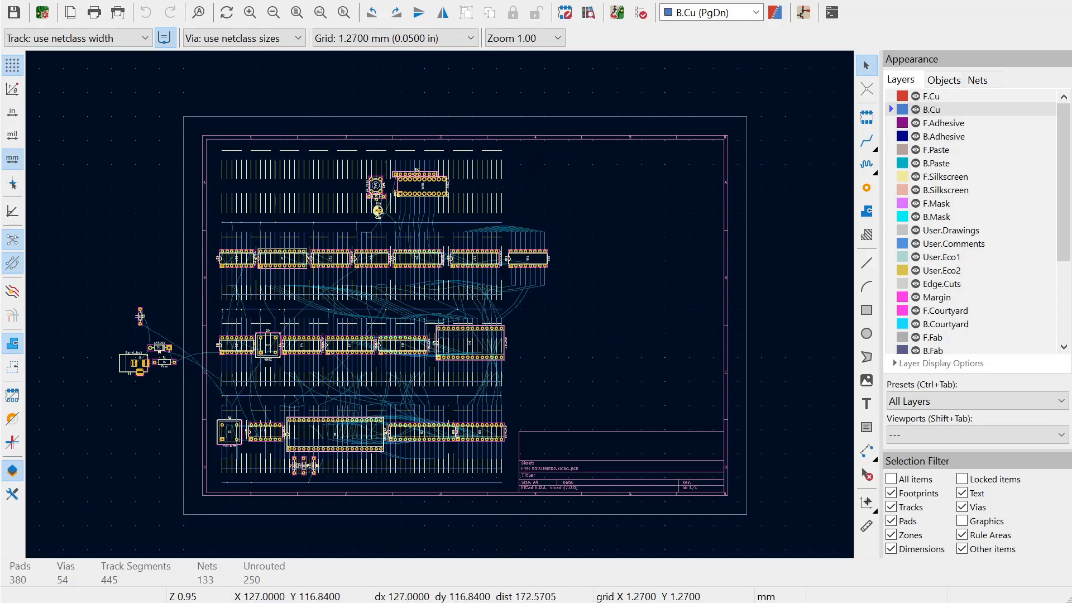
pyautogui.moveTo(529, 319)
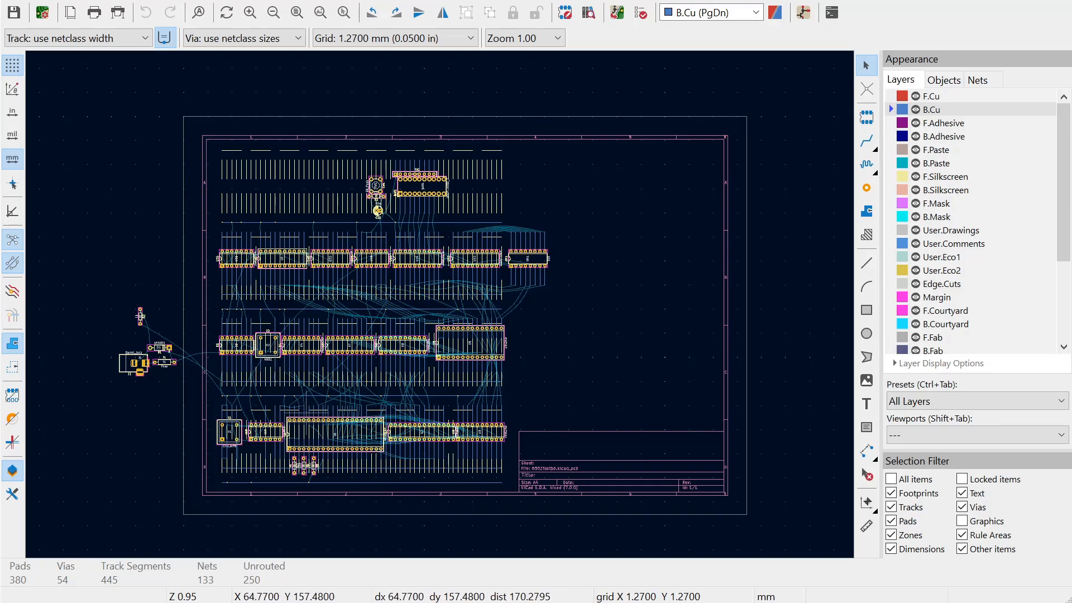
# Zoom in on oscillator X1, chip U18 and the back-copper bus tracks.
pyautogui.scroll(3)
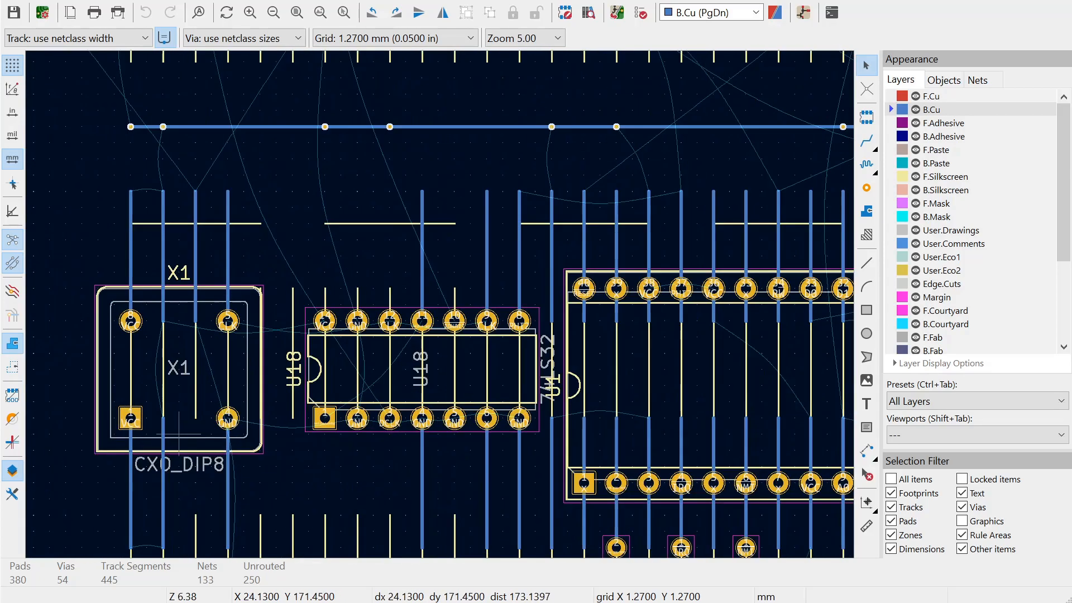
pyautogui.scroll(3)
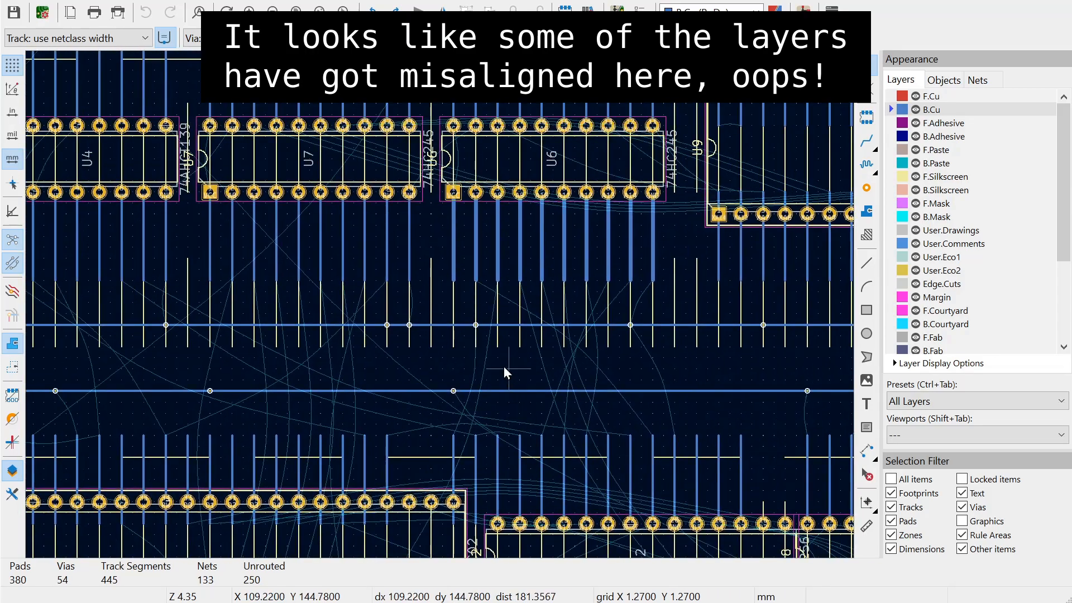
pyautogui.scroll(-3)
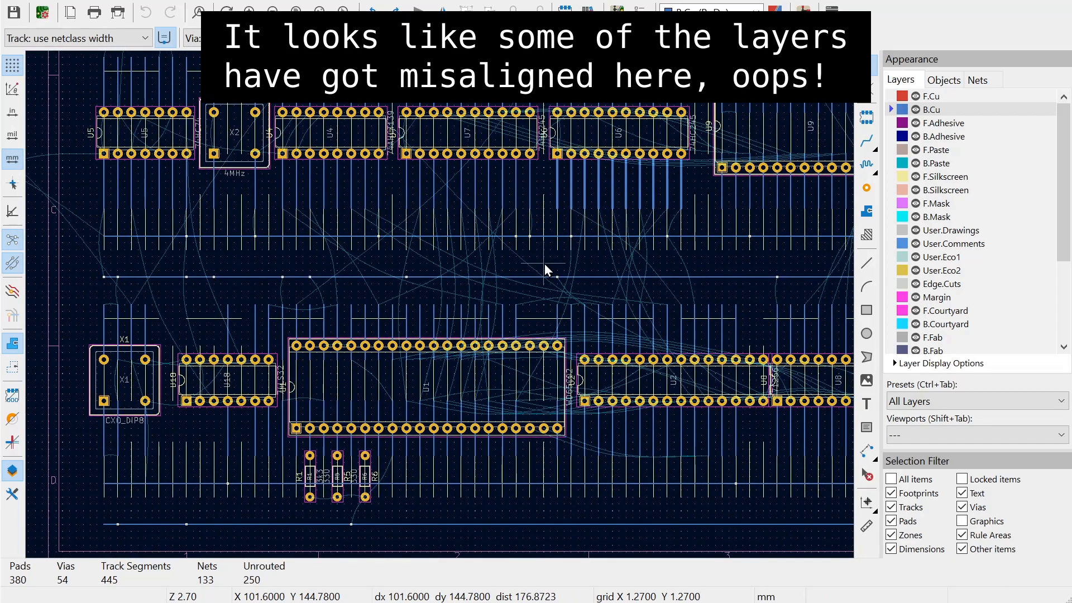
pyautogui.moveTo(622, 299)
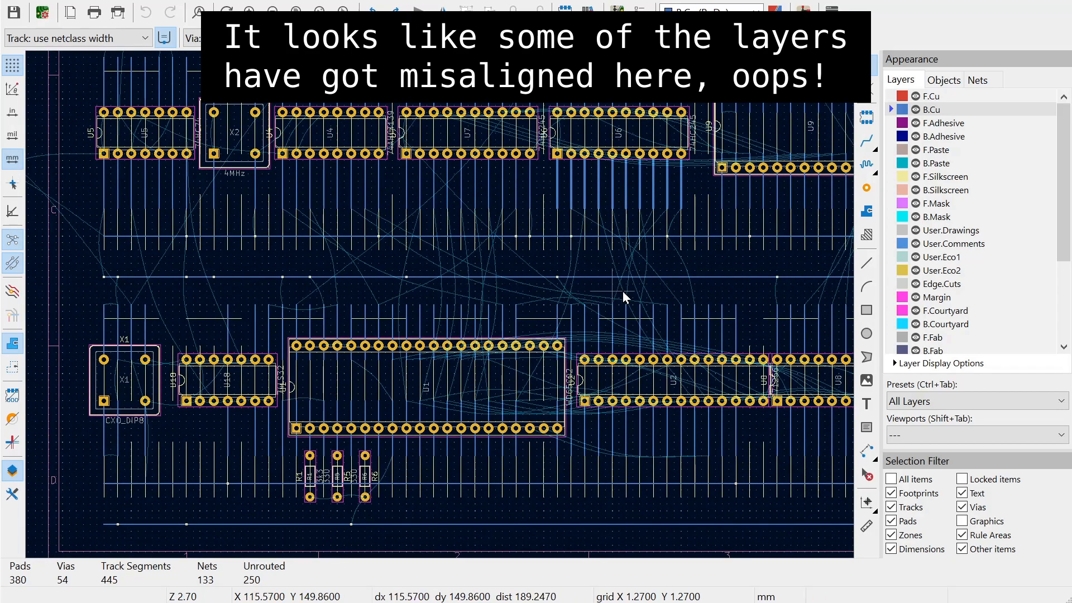
pyautogui.moveTo(421, 295)
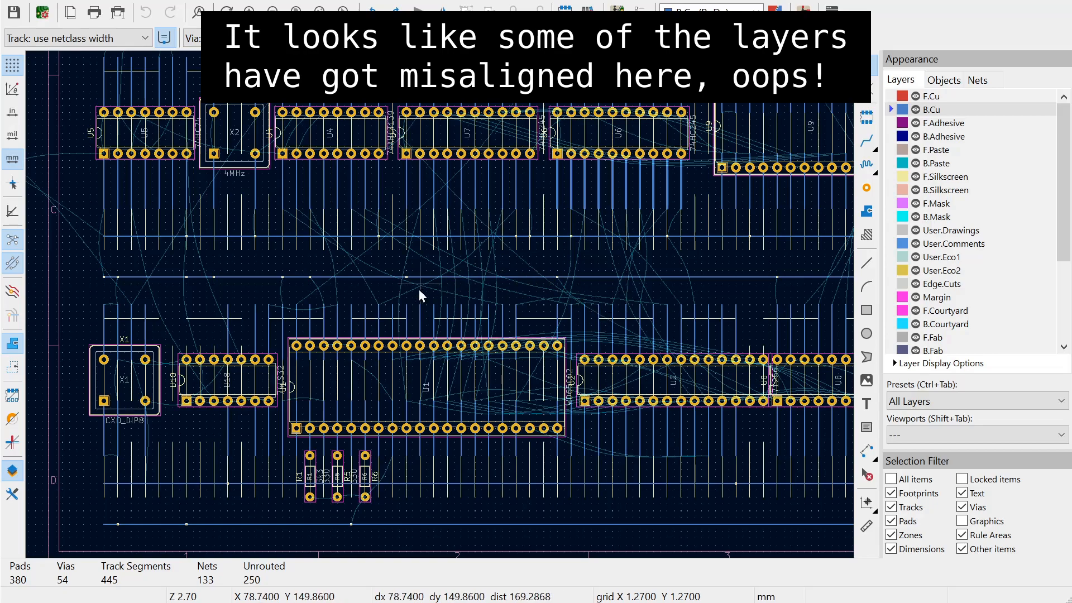
pyautogui.moveTo(655, 312)
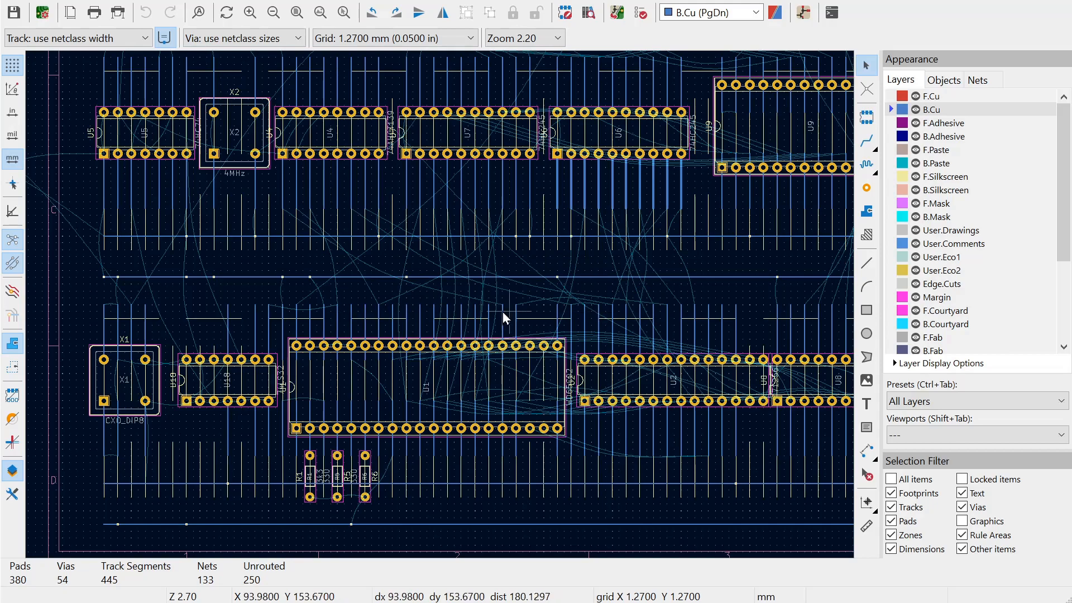
pyautogui.moveTo(342, 267)
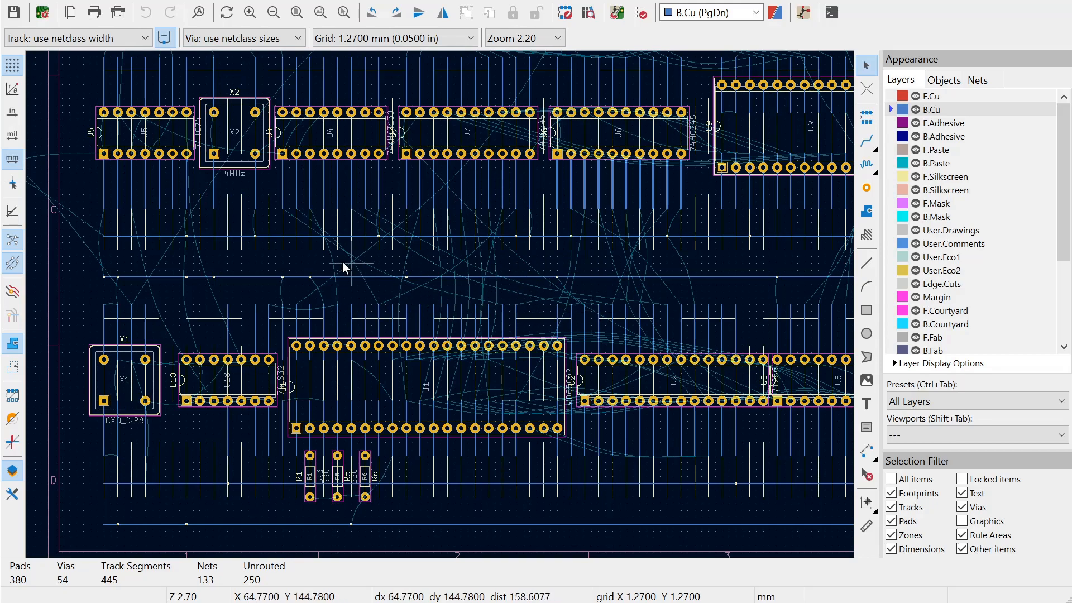
pyautogui.moveTo(305, 309)
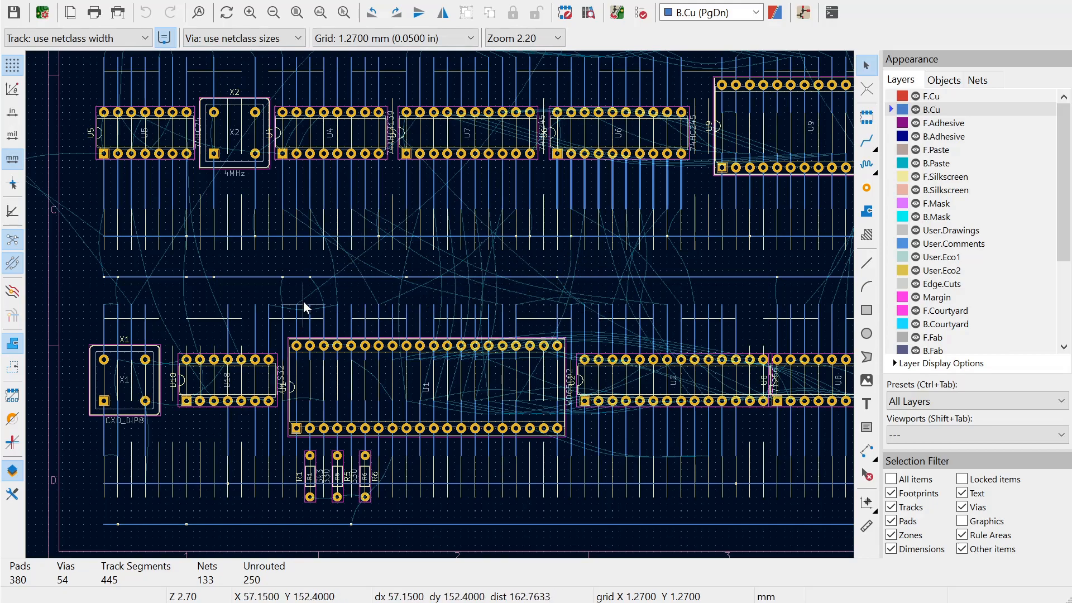
pyautogui.moveTo(470, 258)
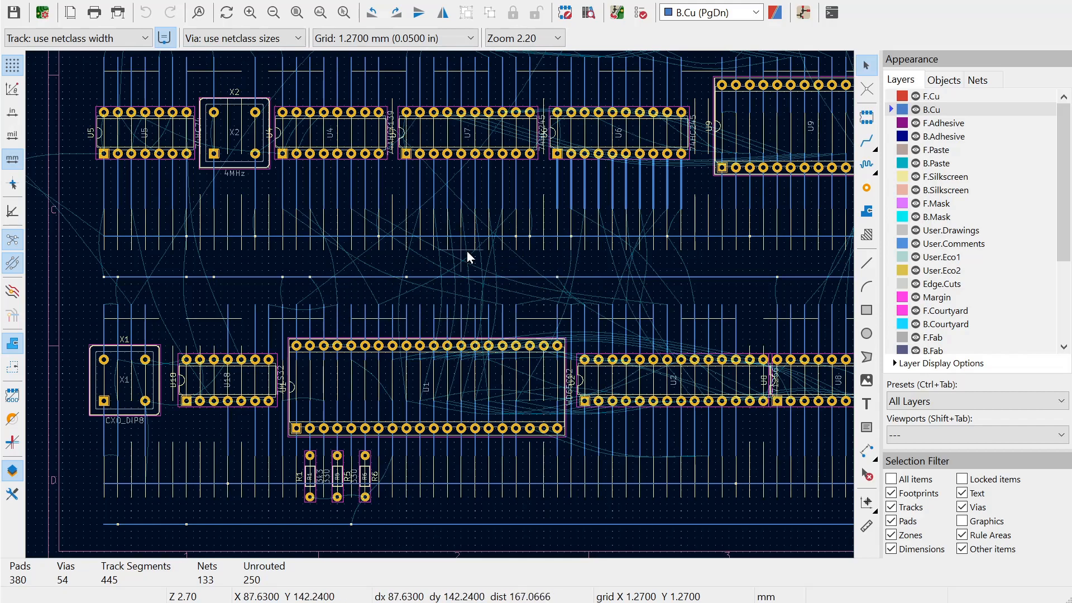
pyautogui.moveTo(310, 271)
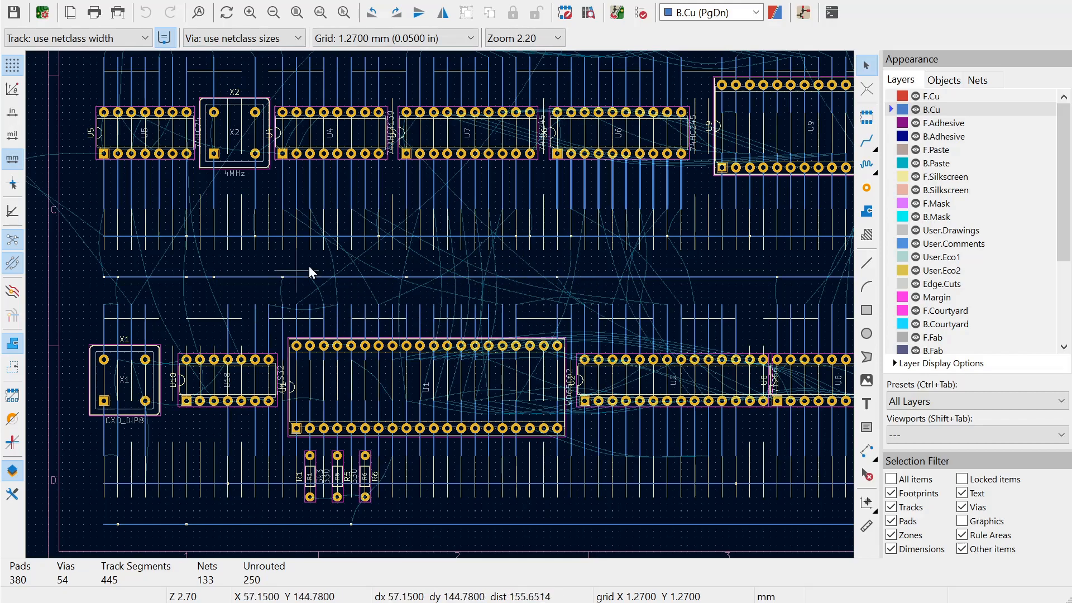
pyautogui.moveTo(604, 305)
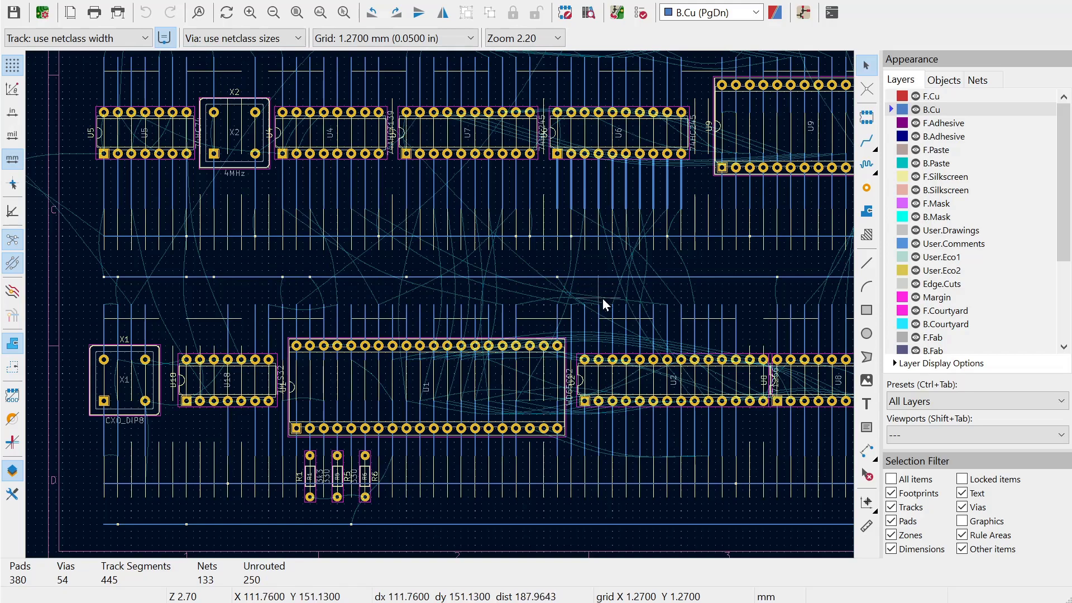
pyautogui.moveTo(770, 339)
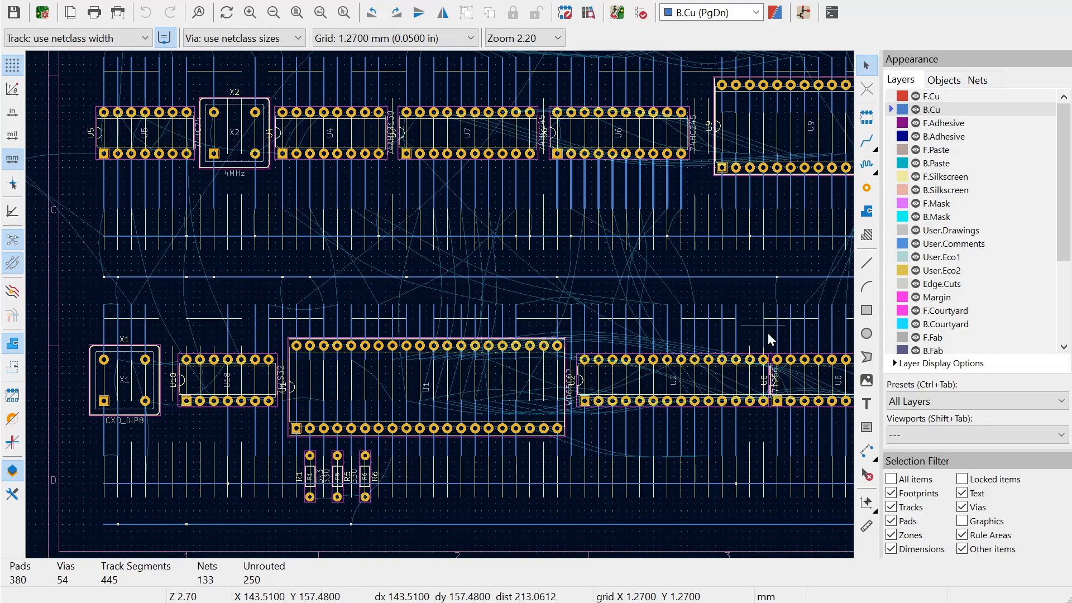
pyautogui.moveTo(480, 303)
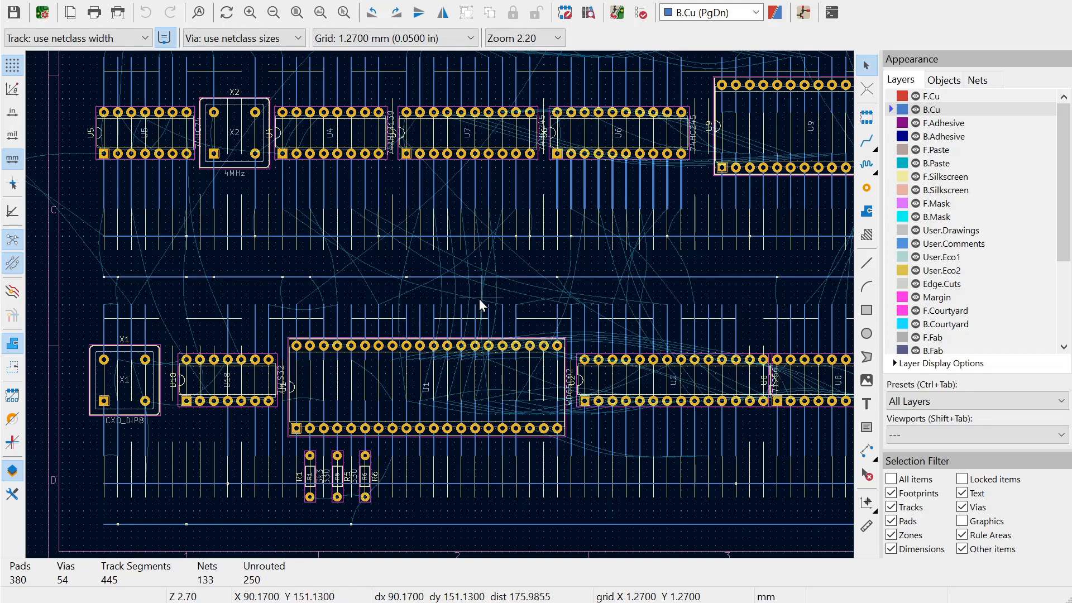
pyautogui.moveTo(454, 310)
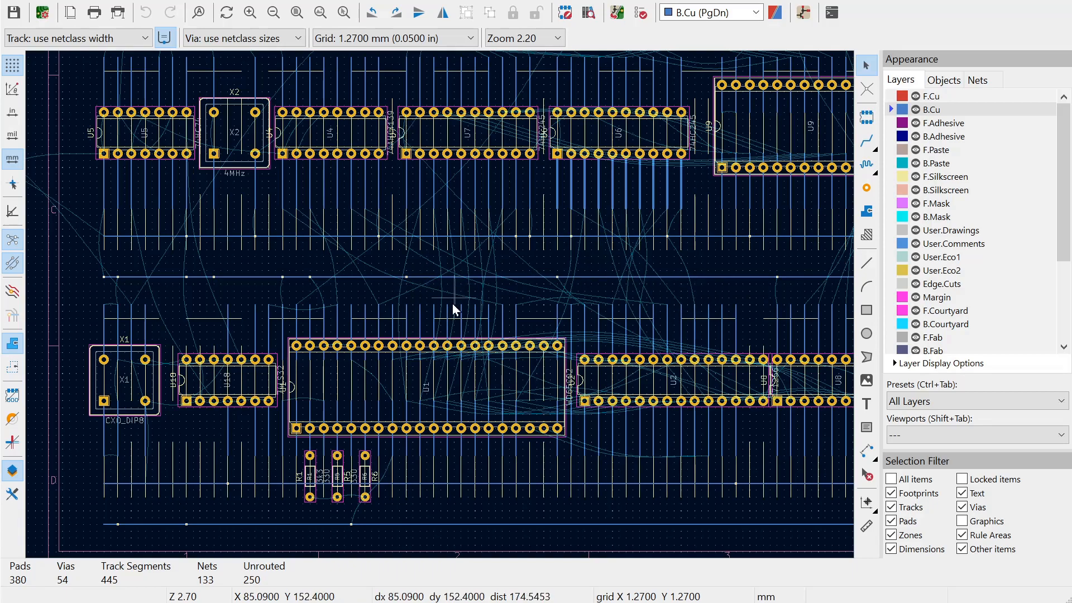
pyautogui.moveTo(534, 321)
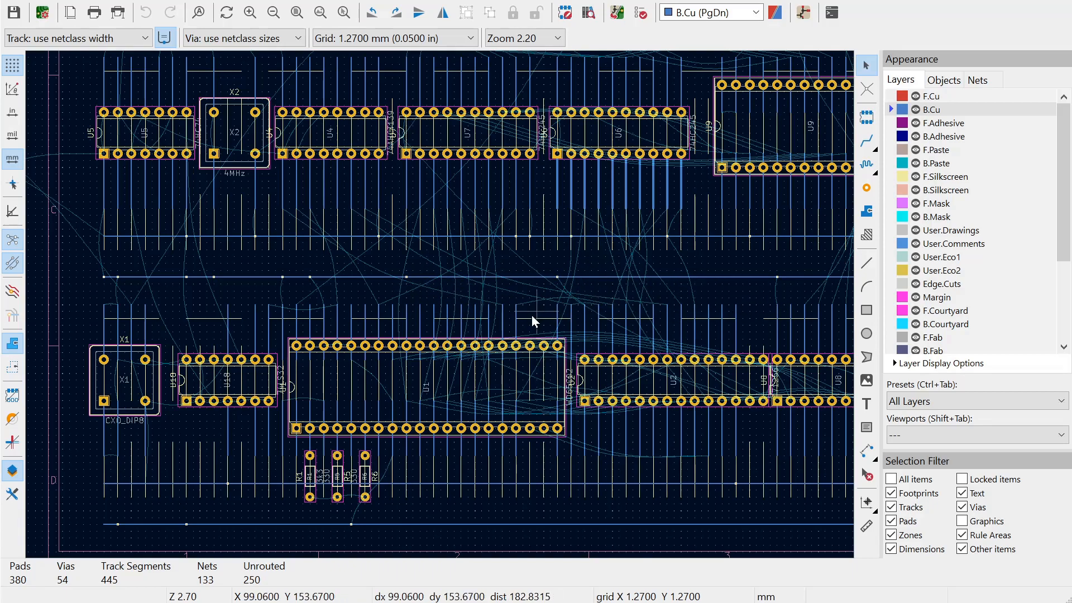
pyautogui.moveTo(547, 303)
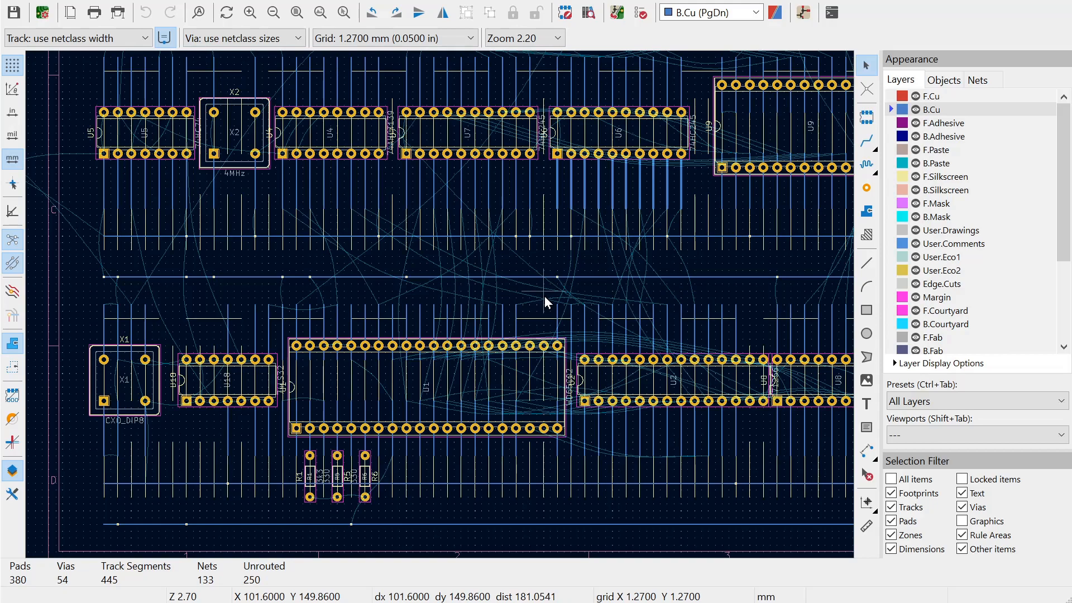
pyautogui.moveTo(483, 333)
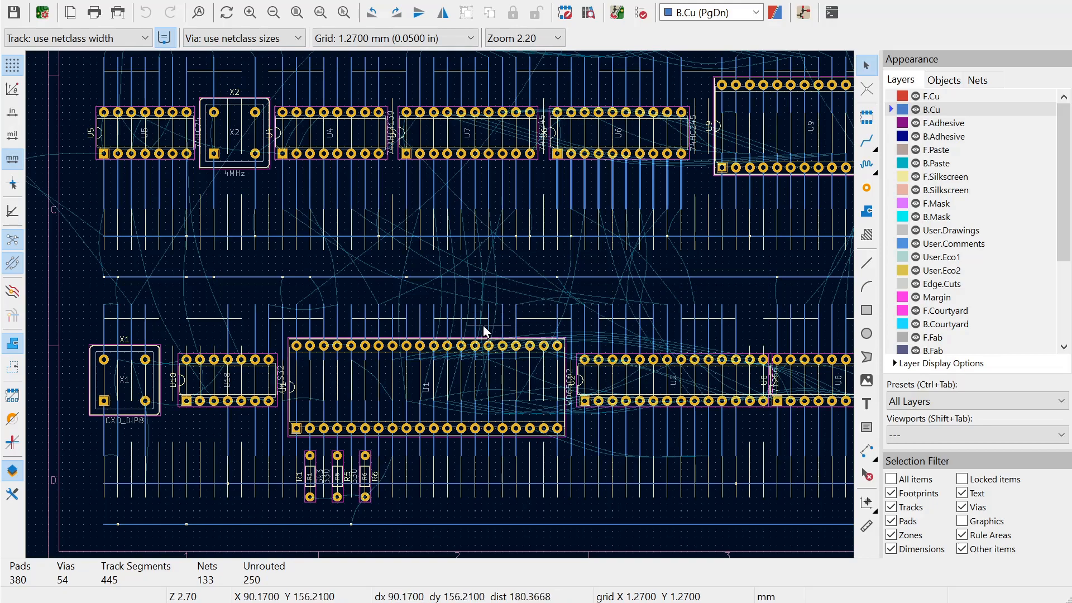
pyautogui.moveTo(473, 319)
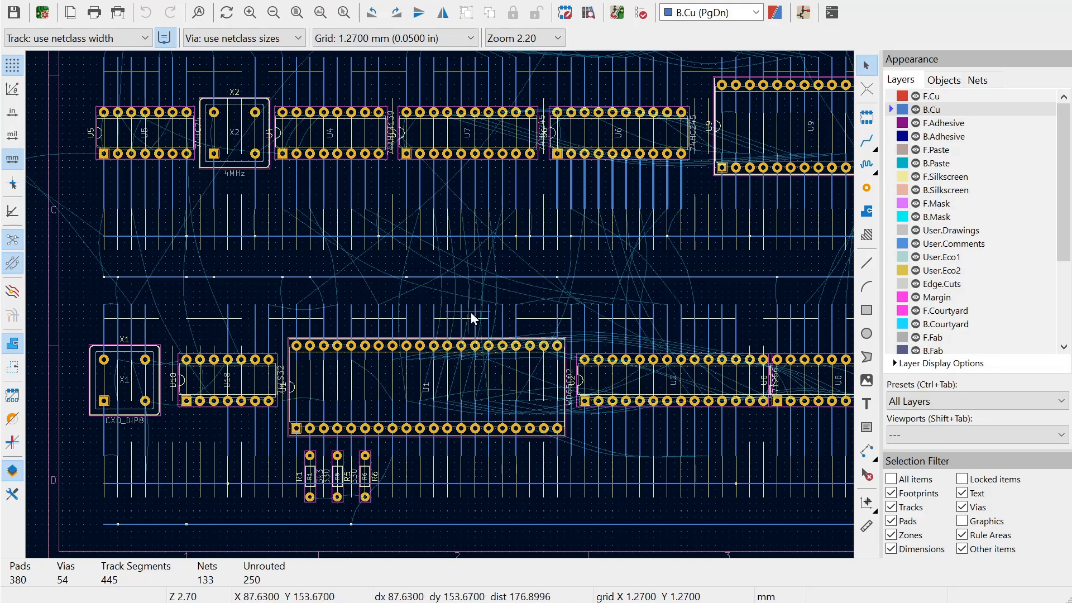
pyautogui.moveTo(493, 444)
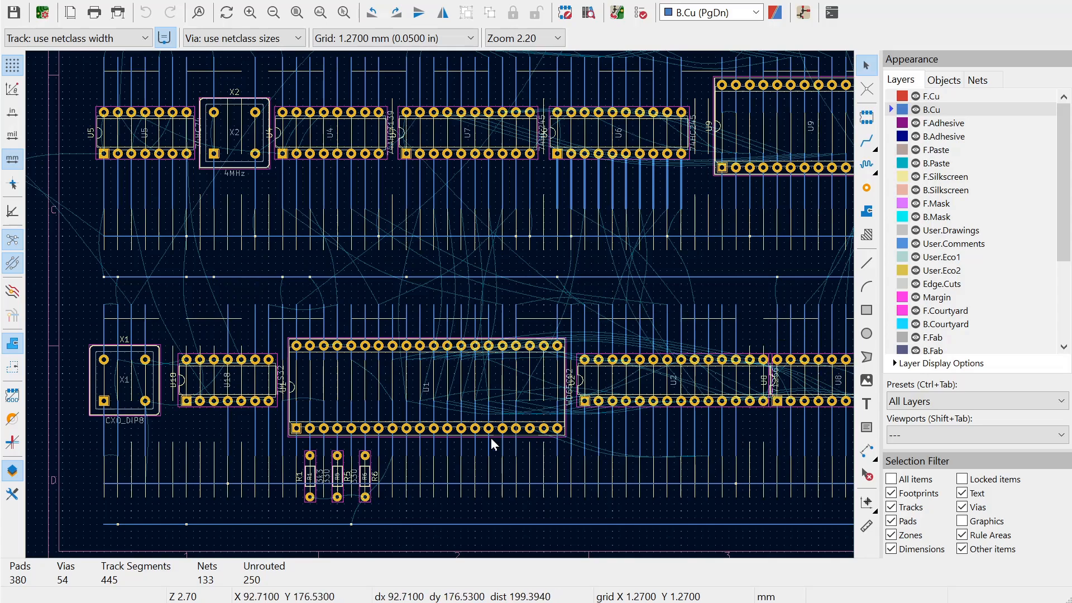
pyautogui.moveTo(539, 325)
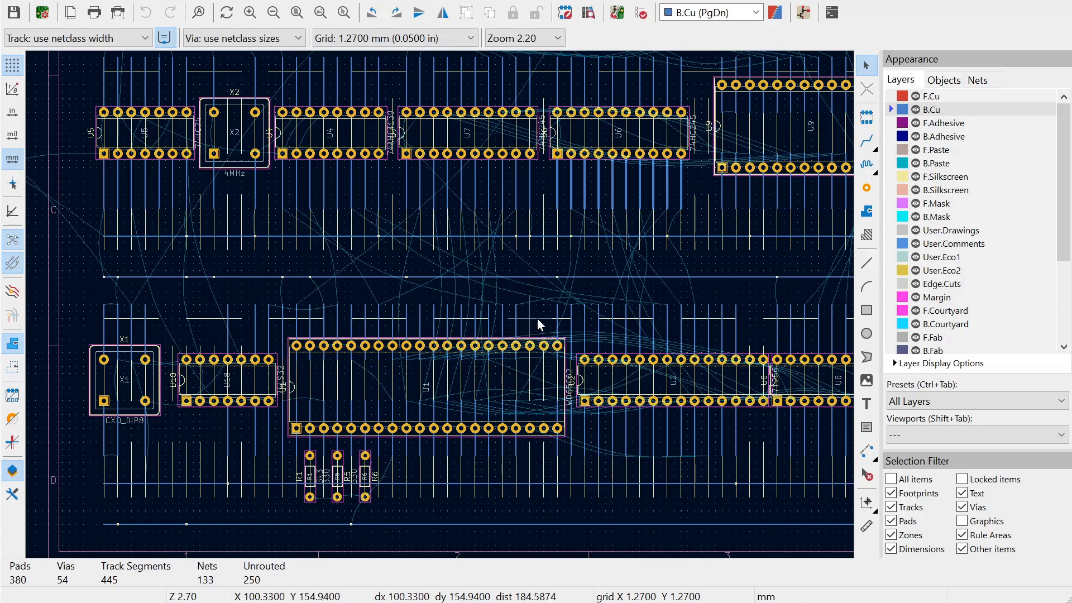
pyautogui.scroll(3)
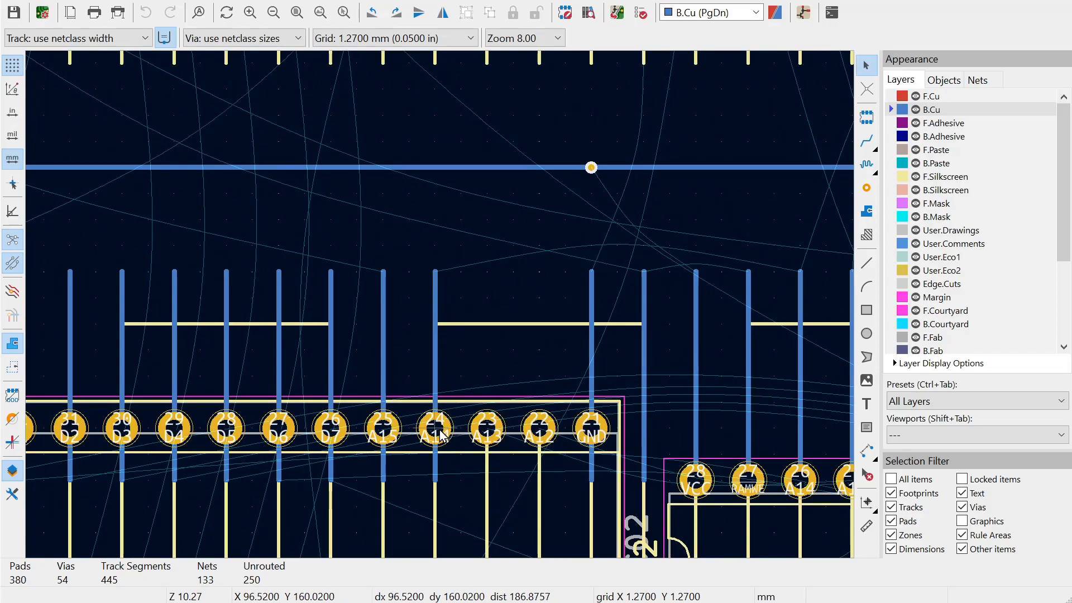
# Highlight the three-pad /D5 net from a U1 pin.
pyautogui.scroll(-3)
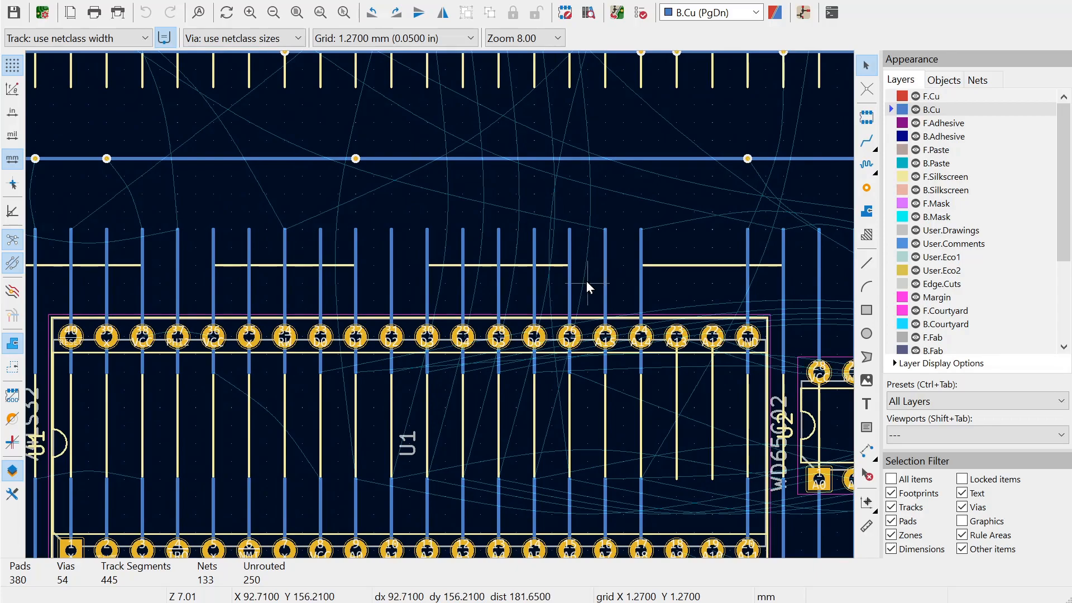
pyautogui.scroll(-3)
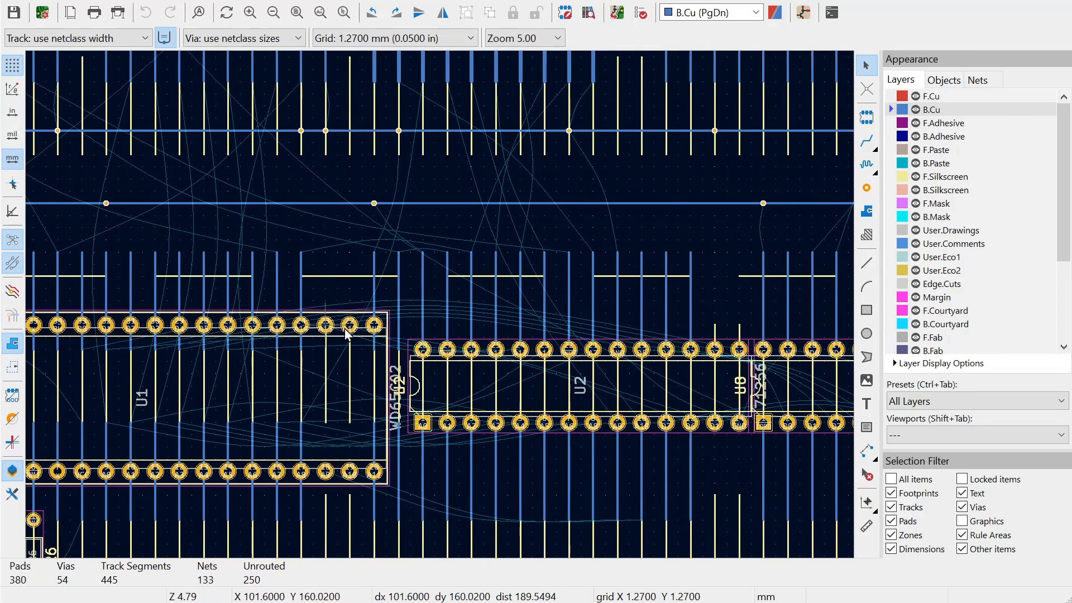
pyautogui.moveTo(660, 348)
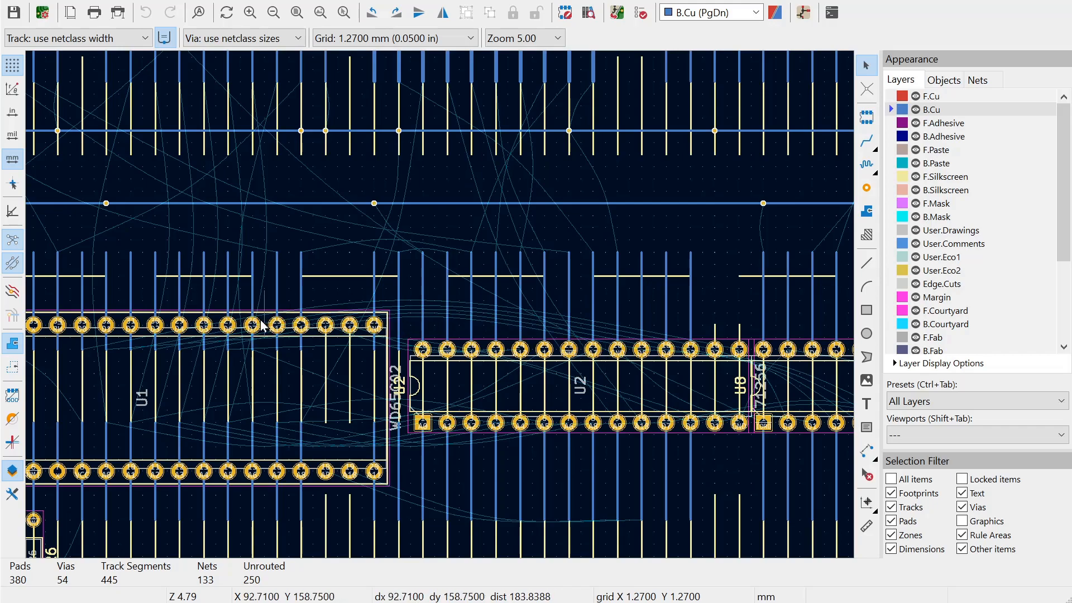
pyautogui.moveTo(500, 125)
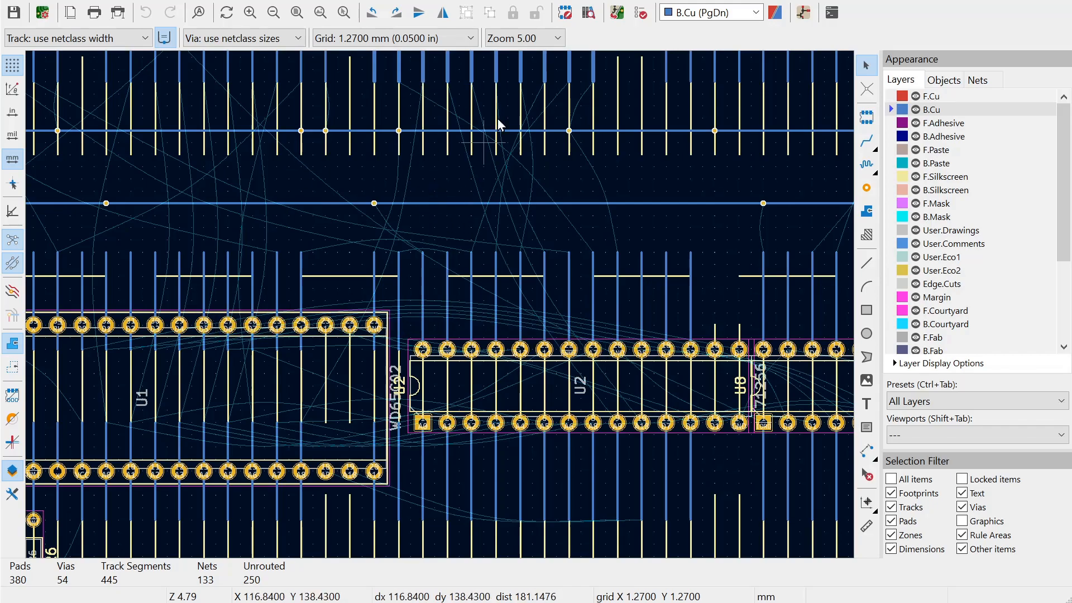
pyautogui.moveTo(246, 325)
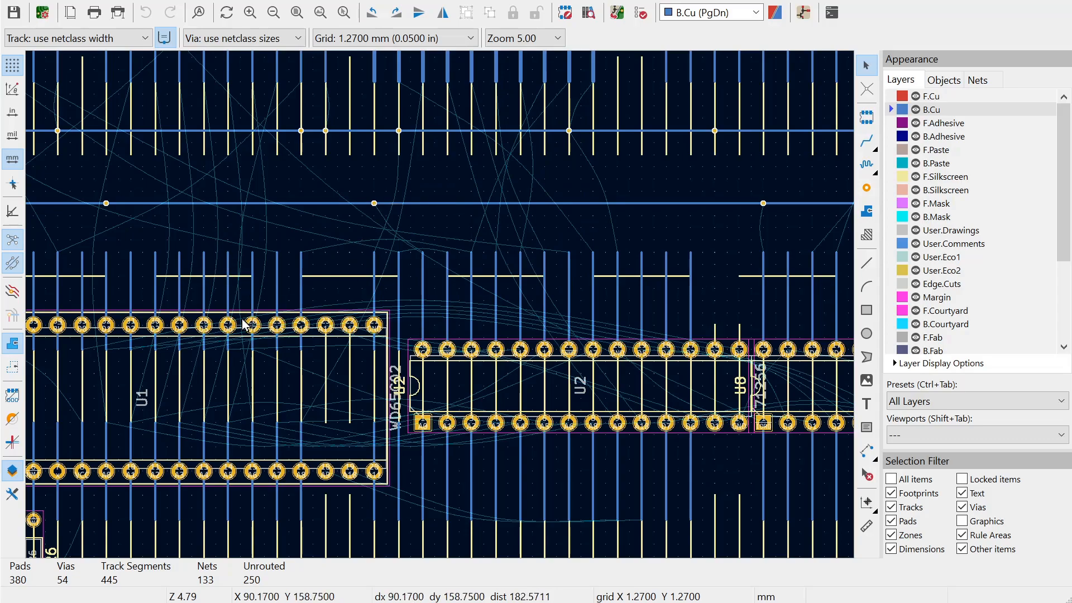
pyautogui.scroll(3)
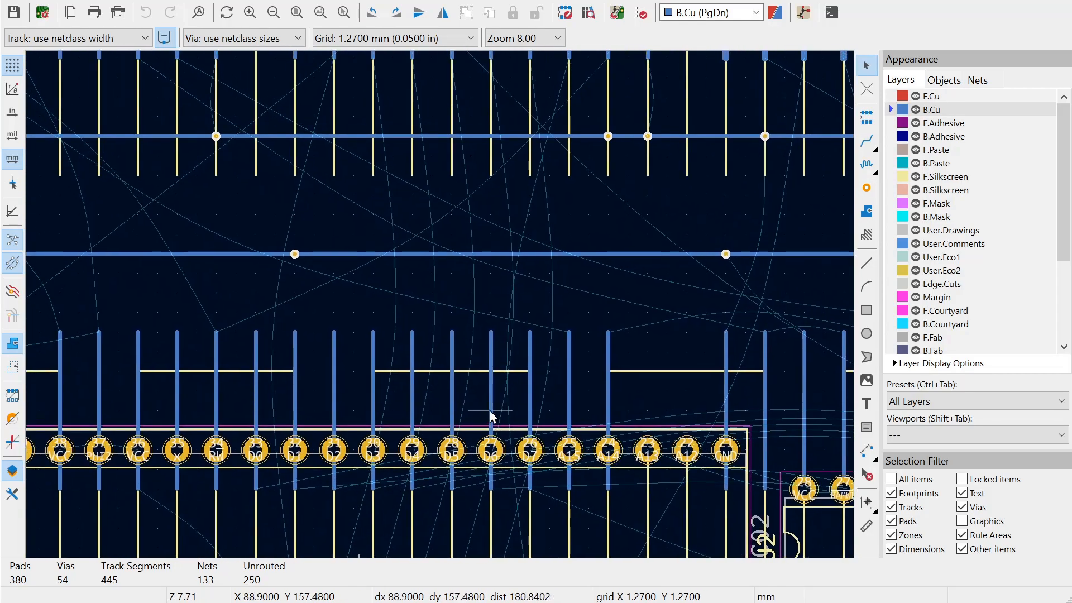
pyautogui.scroll(-3)
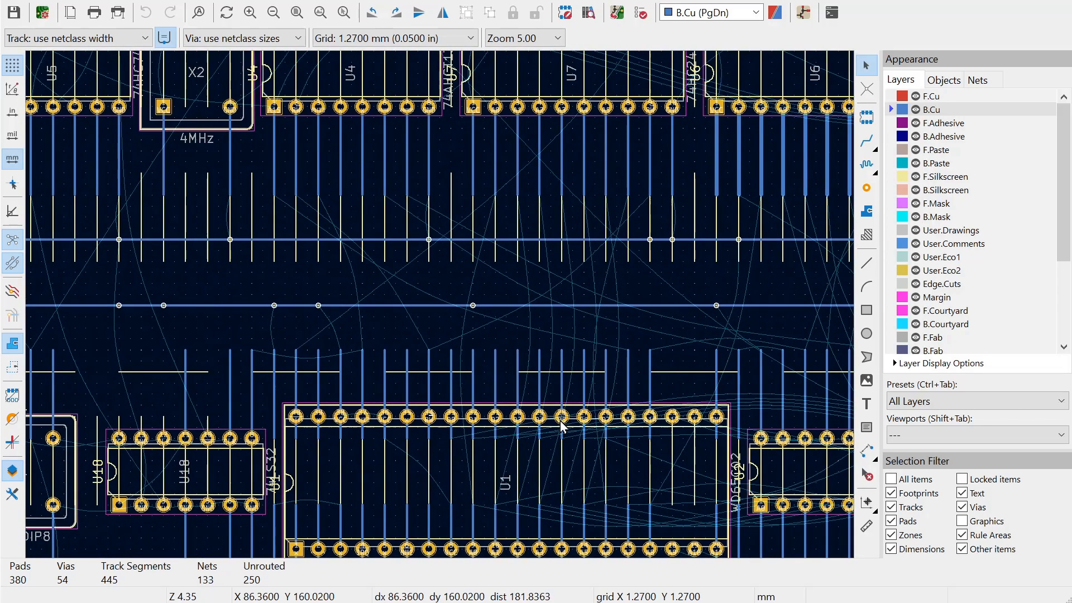
pyautogui.click(561, 417)
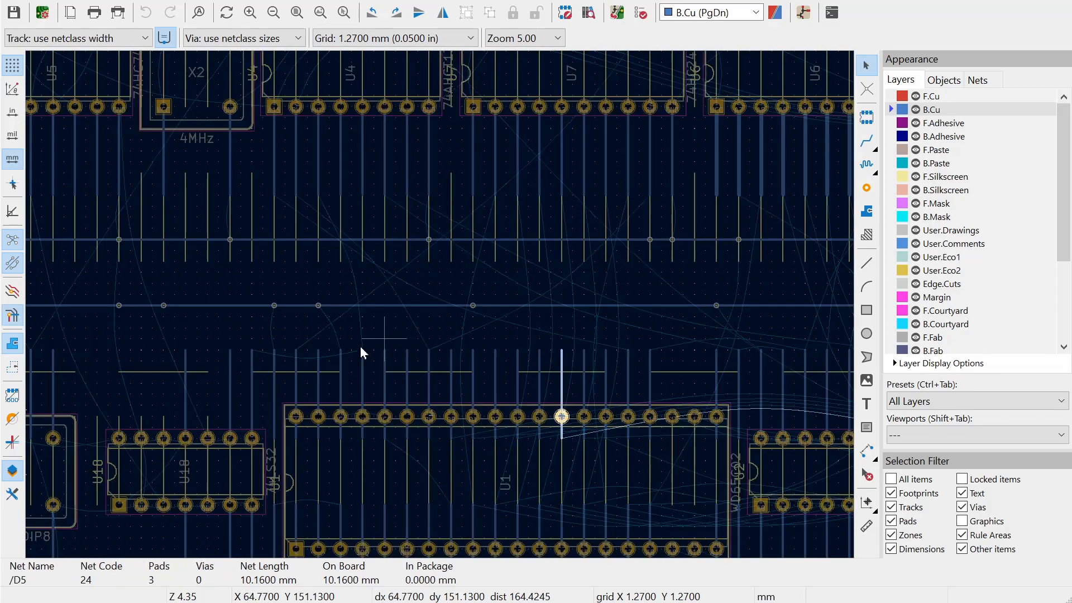
# Zoom out to the whole three-row board with the /D5 highlight cleared.
pyautogui.scroll(-3)
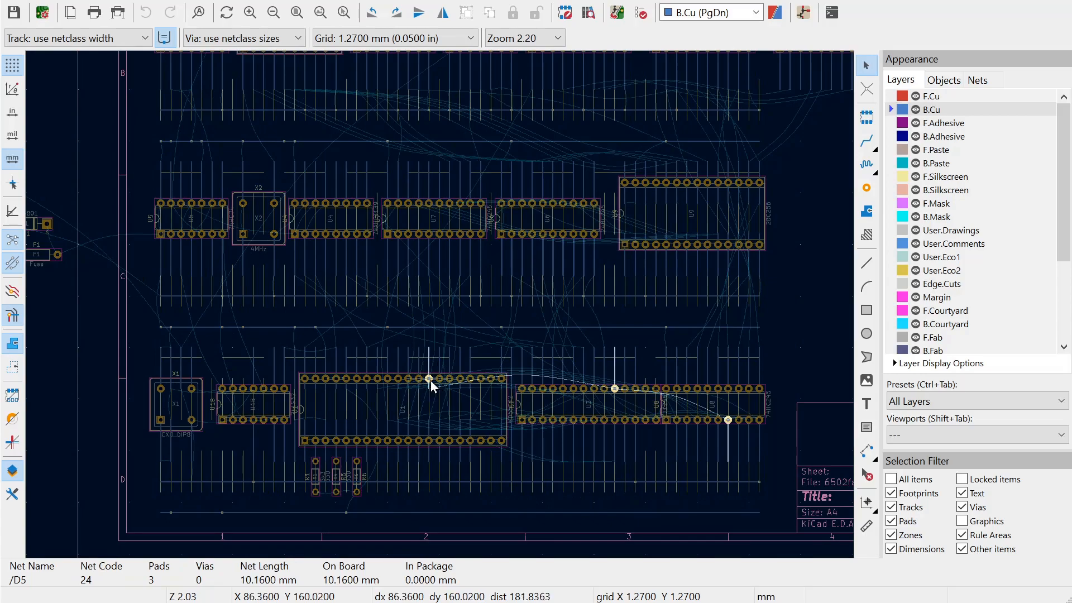
pyautogui.moveTo(629, 400)
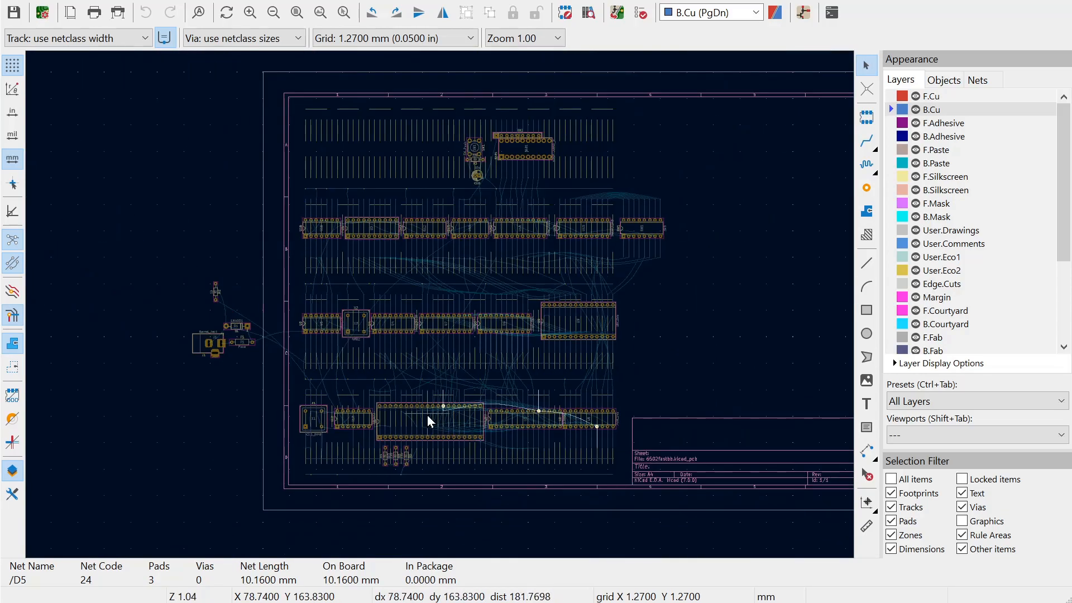
pyautogui.scroll(3)
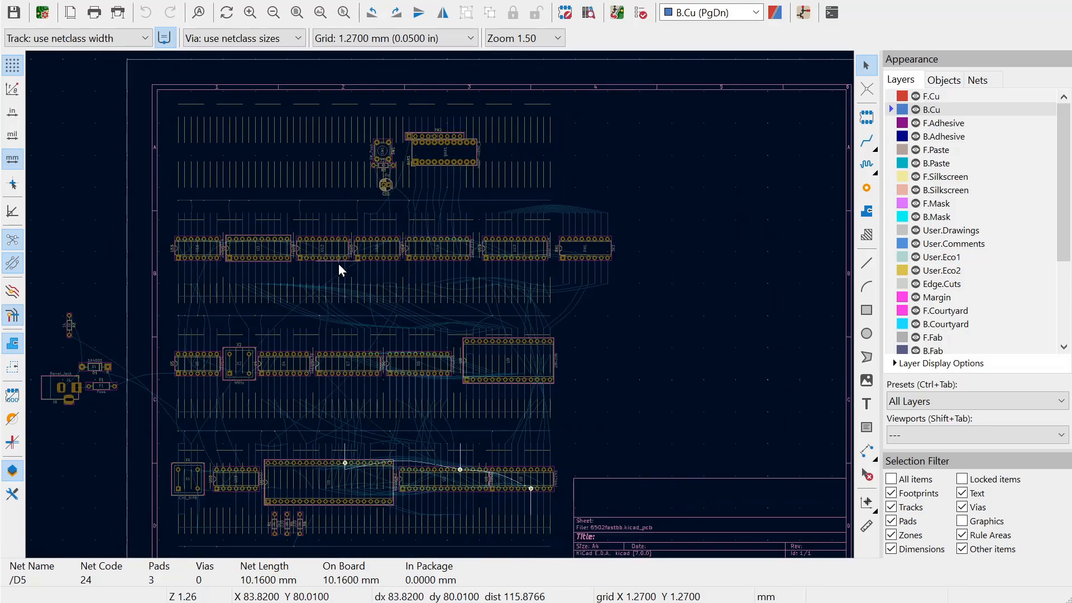
pyautogui.scroll(-3)
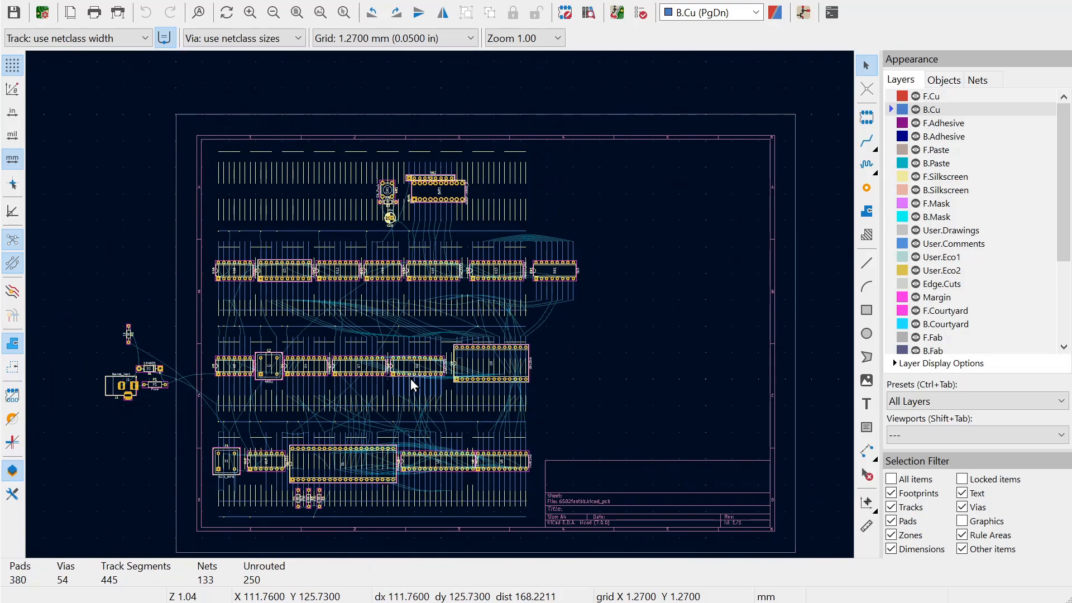
pyautogui.scroll(3)
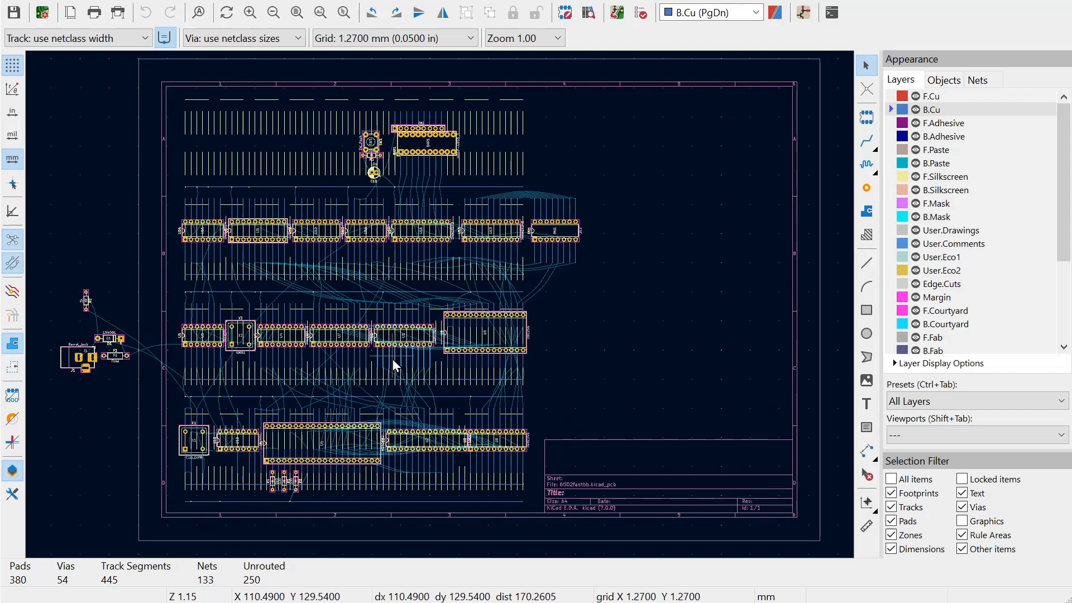
pyautogui.moveTo(647, 257)
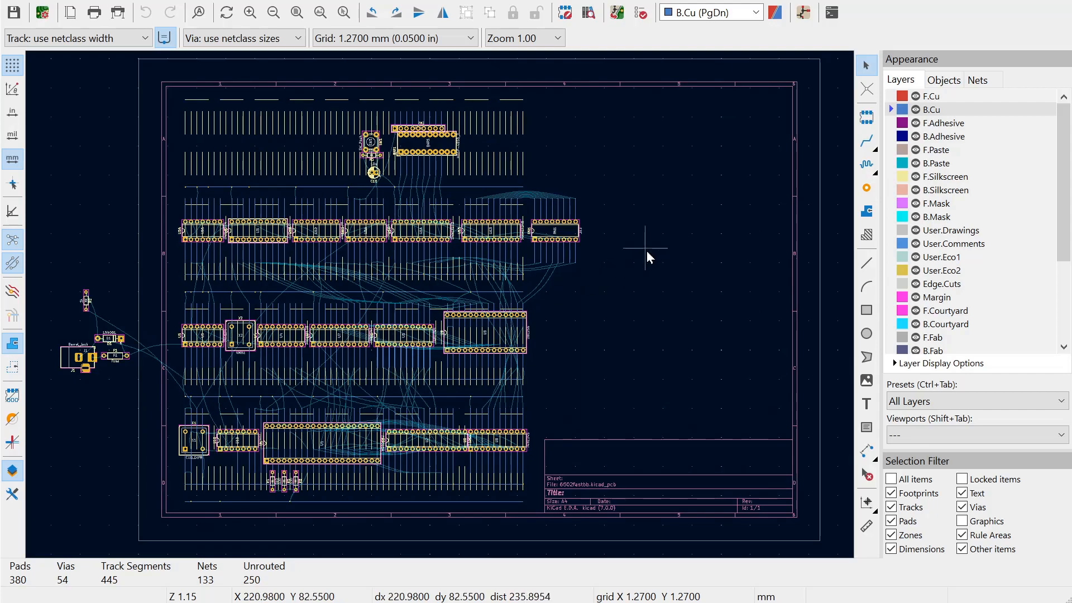